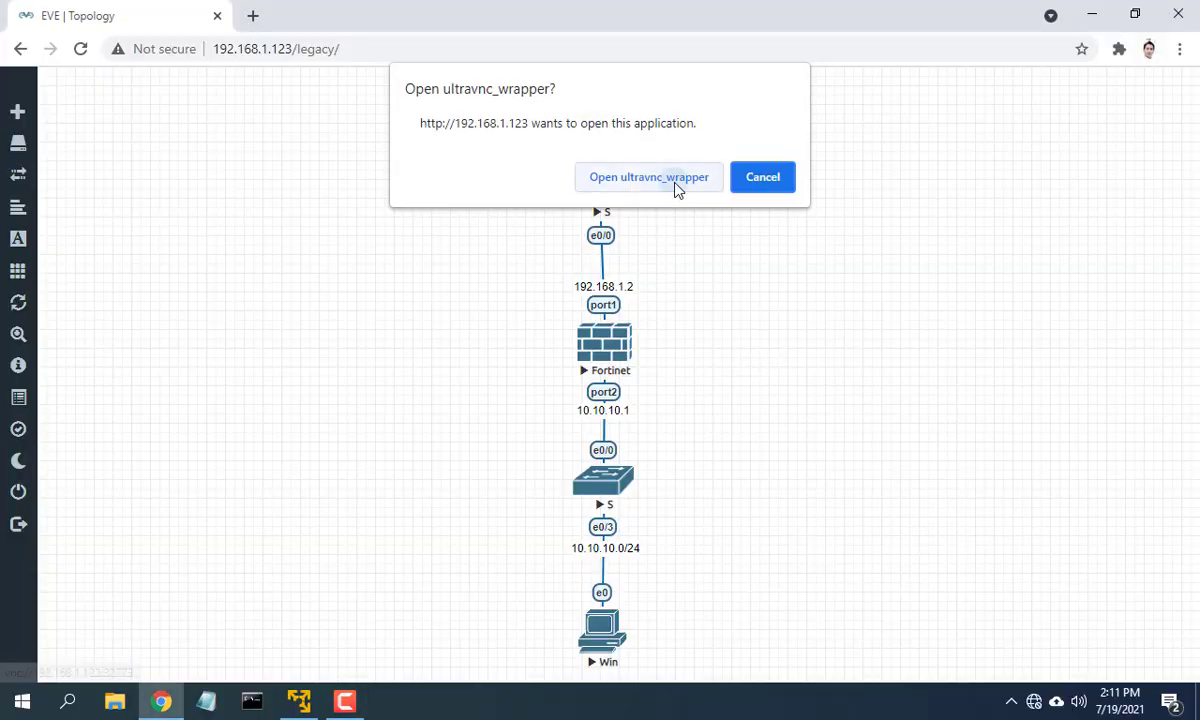
Step: From the Win PC console, check ipconfig and ping the 192.168. gateway
{"action": "left_click", "coordinate": [648, 176]}
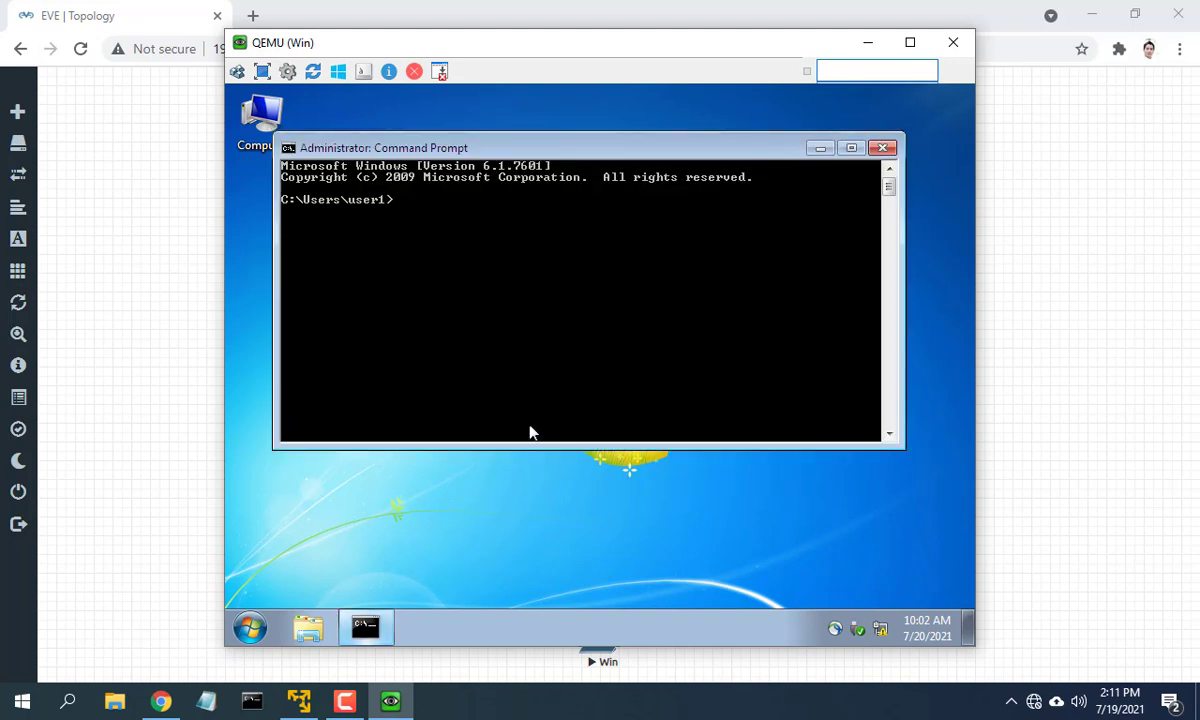
{"action": "type", "text": "ipconfig"}
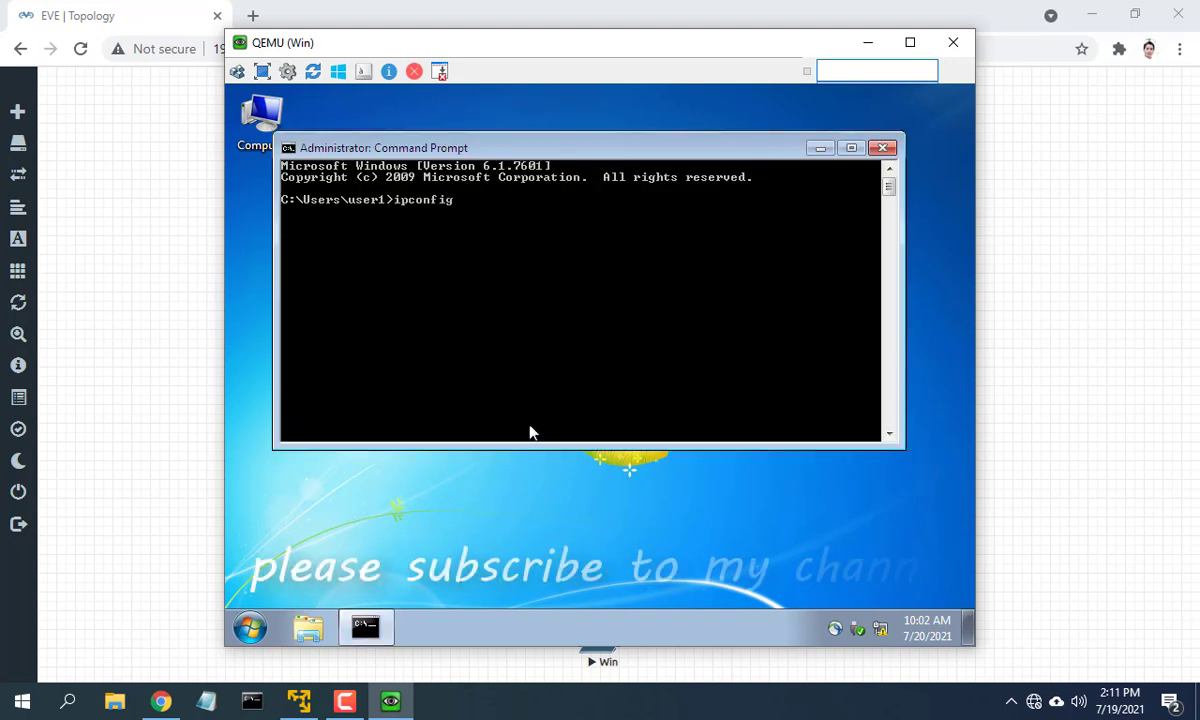
{"action": "type", "text": "ping"}
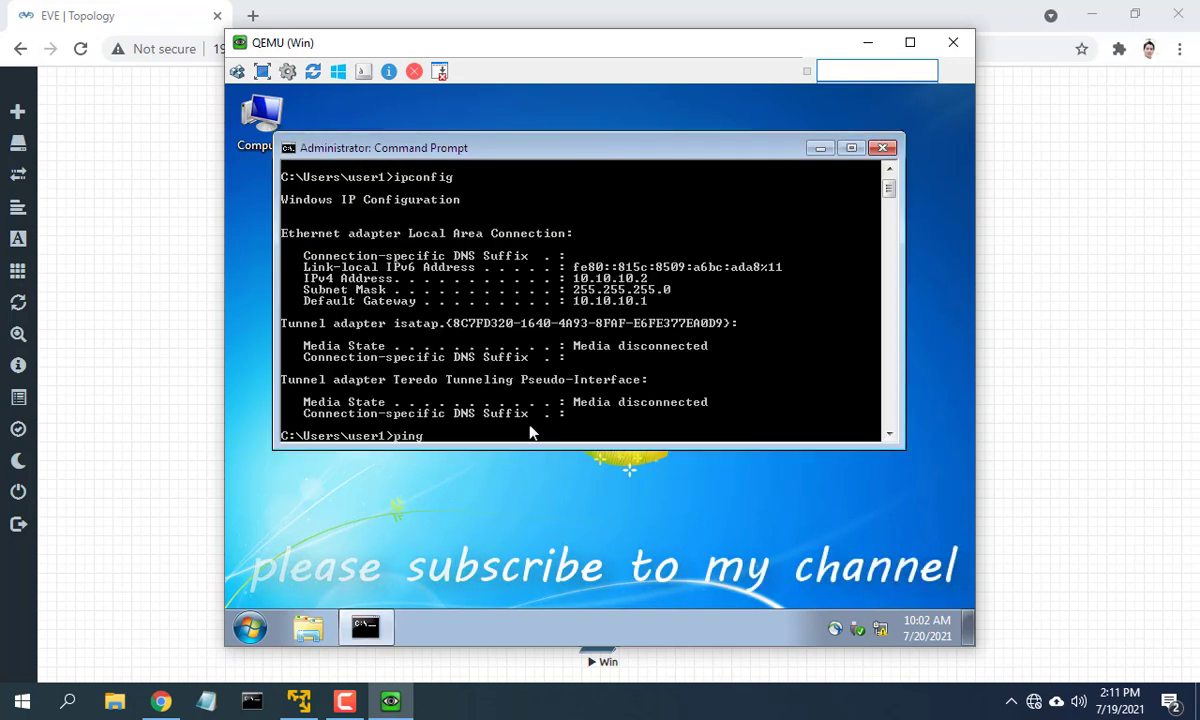
{"action": "type", "text": "192.168."}
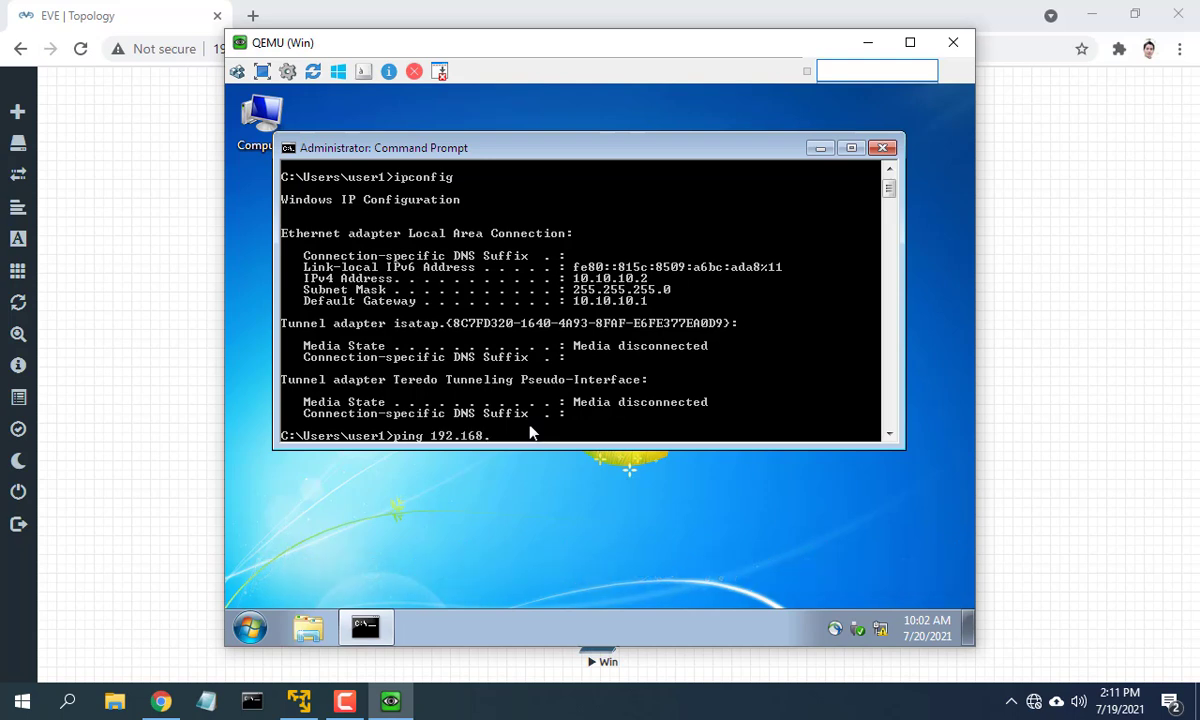
{"action": "key", "text": "enter"}
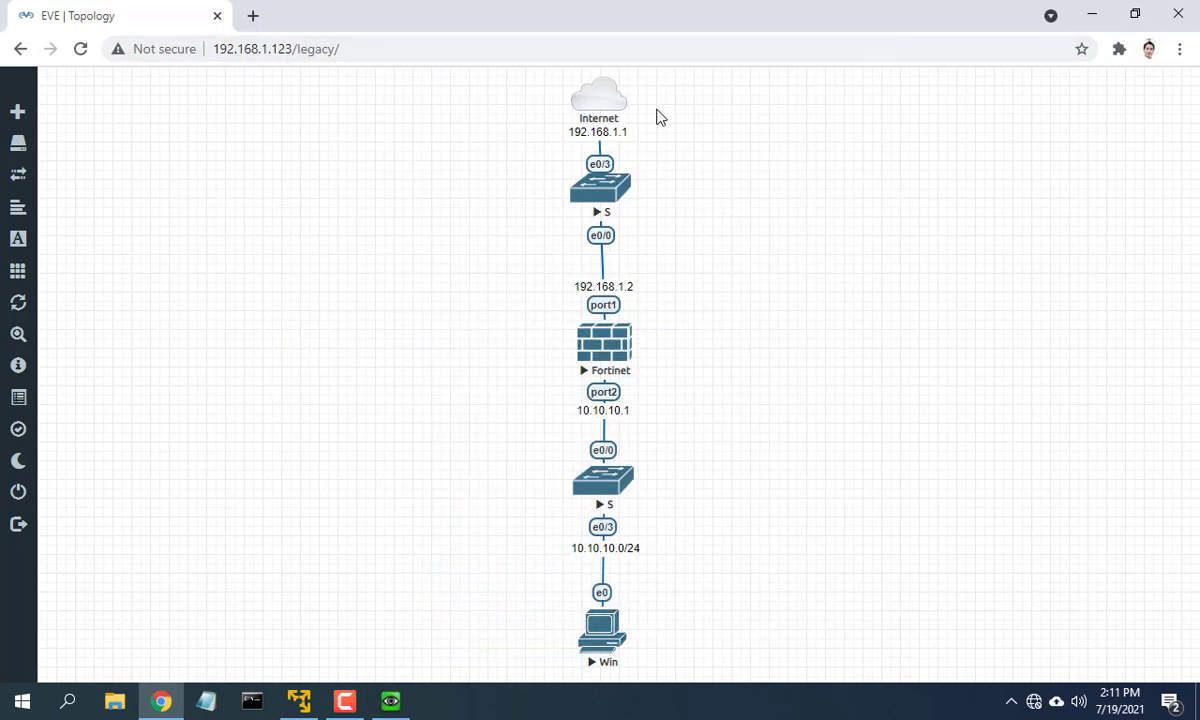
{"action": "mouse_move", "coordinate": [632, 312]}
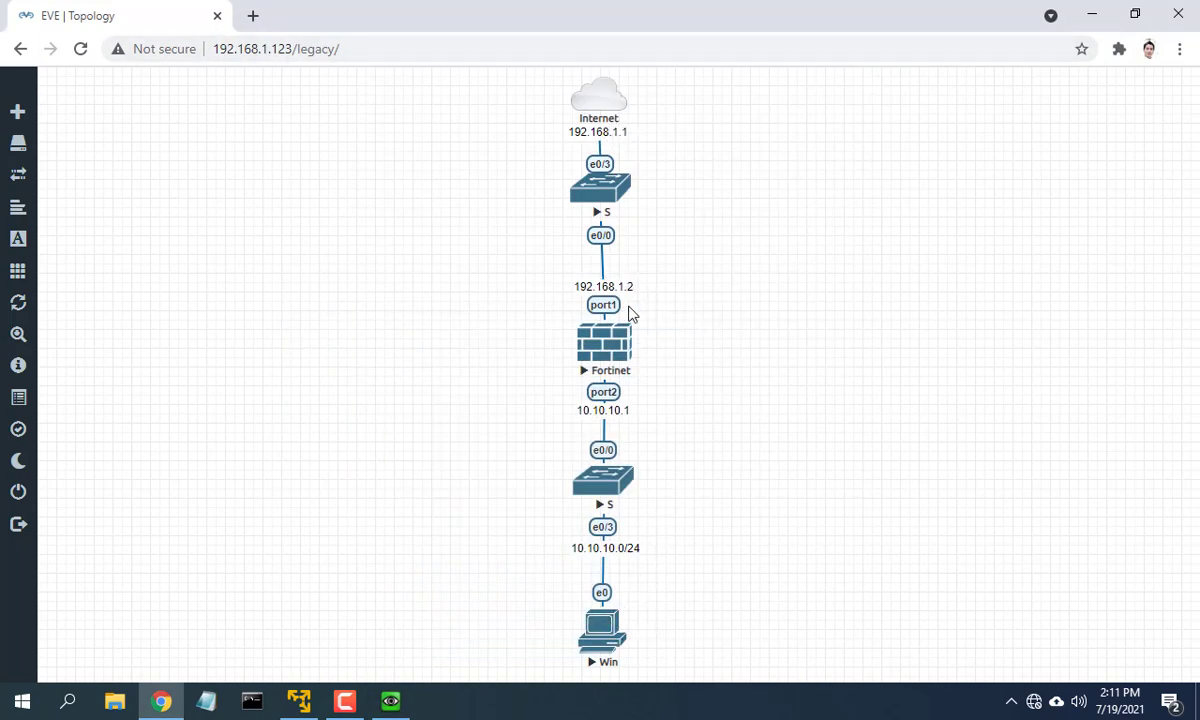
Step: Review the firewall's static routes and firewall policies in its web management page
{"action": "left_click", "coordinate": [252, 16]}
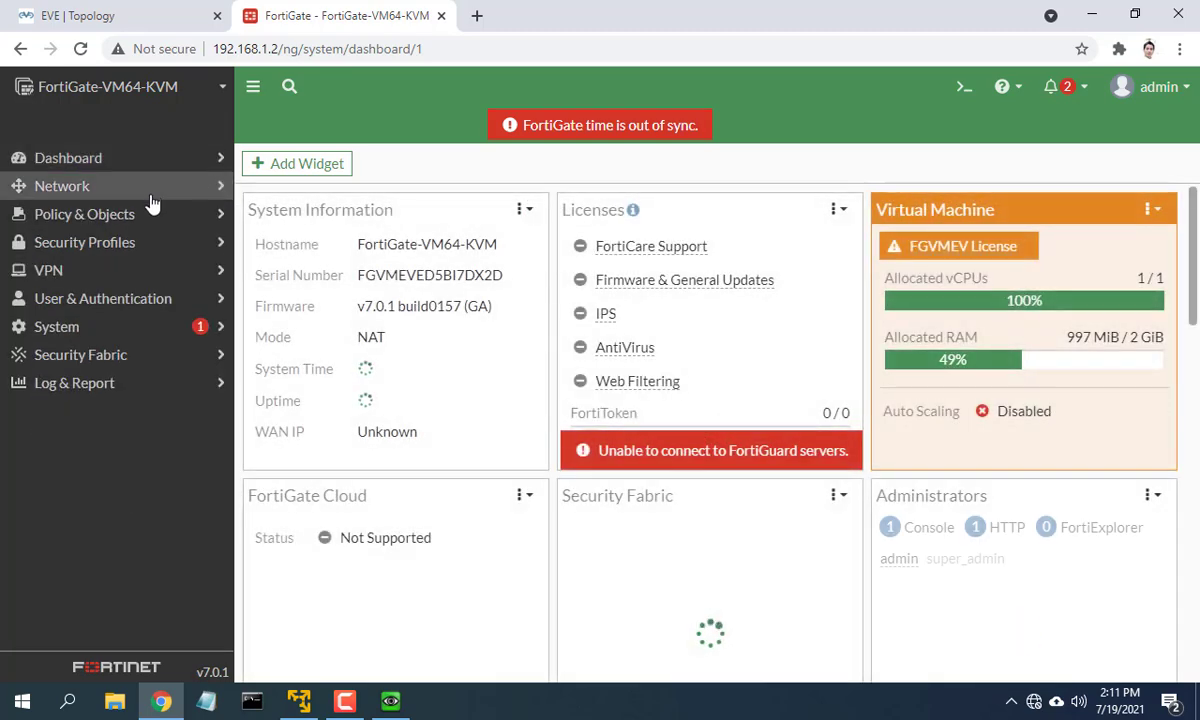
{"action": "left_click", "coordinate": [62, 186]}
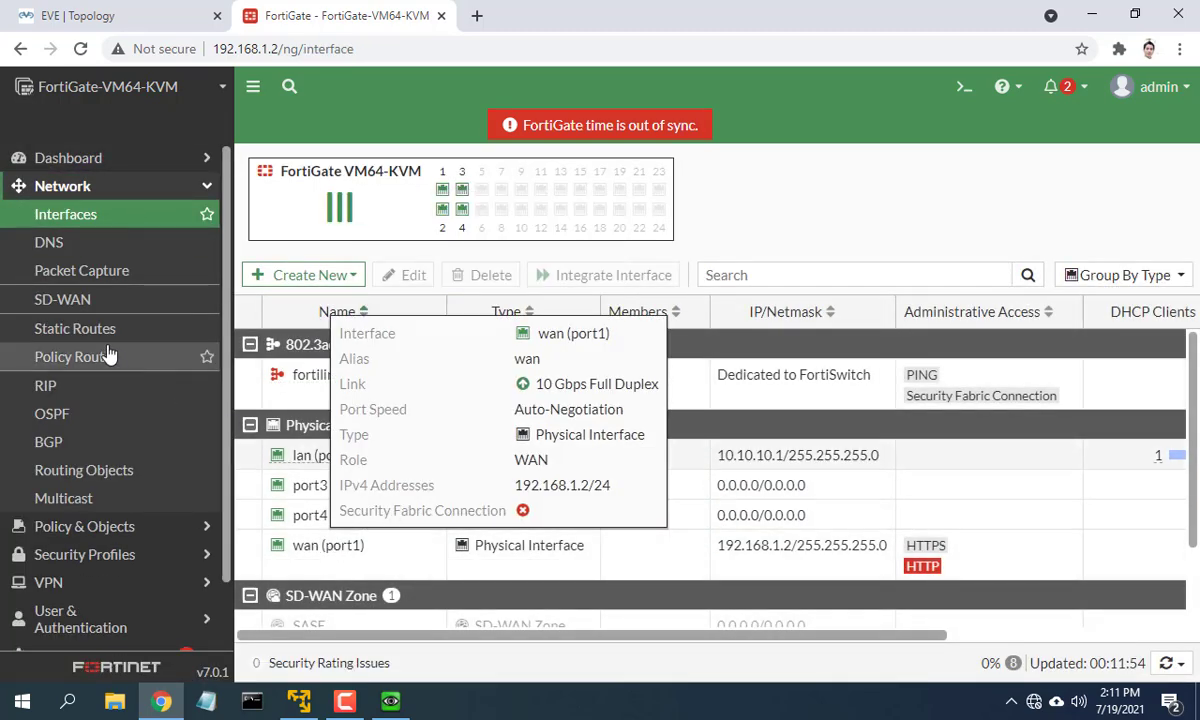
{"action": "left_click", "coordinate": [76, 328]}
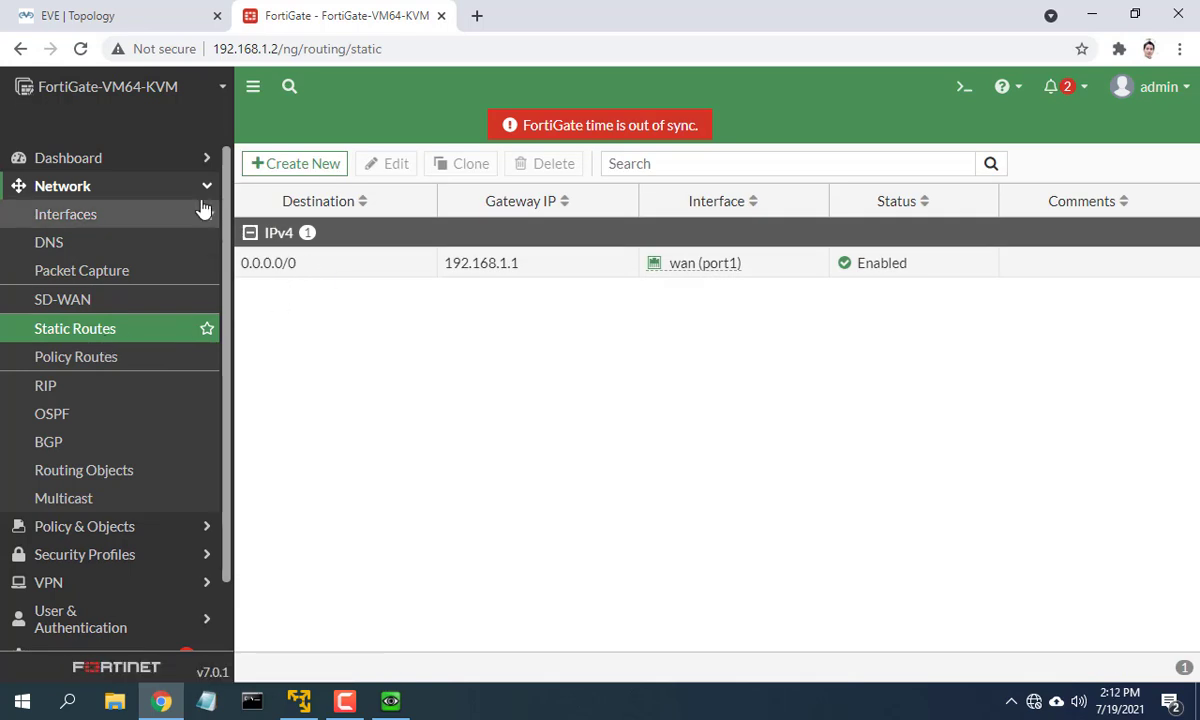
{"action": "left_click", "coordinate": [62, 184]}
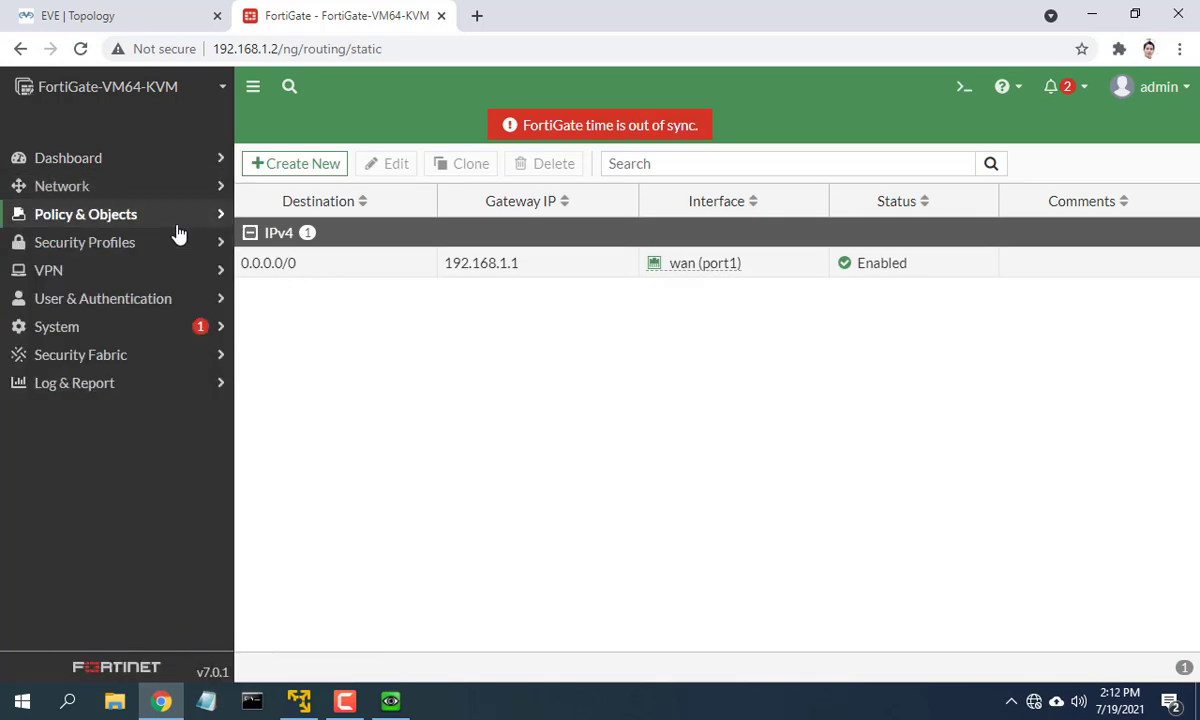
{"action": "left_click", "coordinate": [84, 212]}
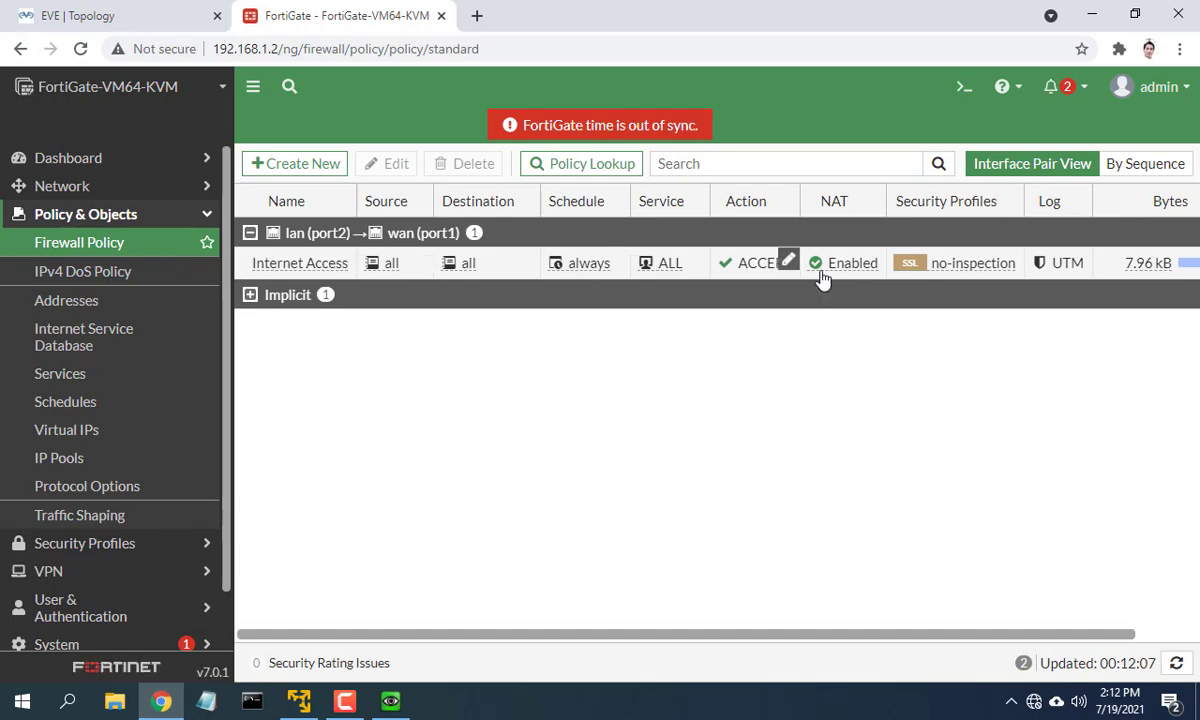
{"action": "left_click", "coordinate": [90, 16]}
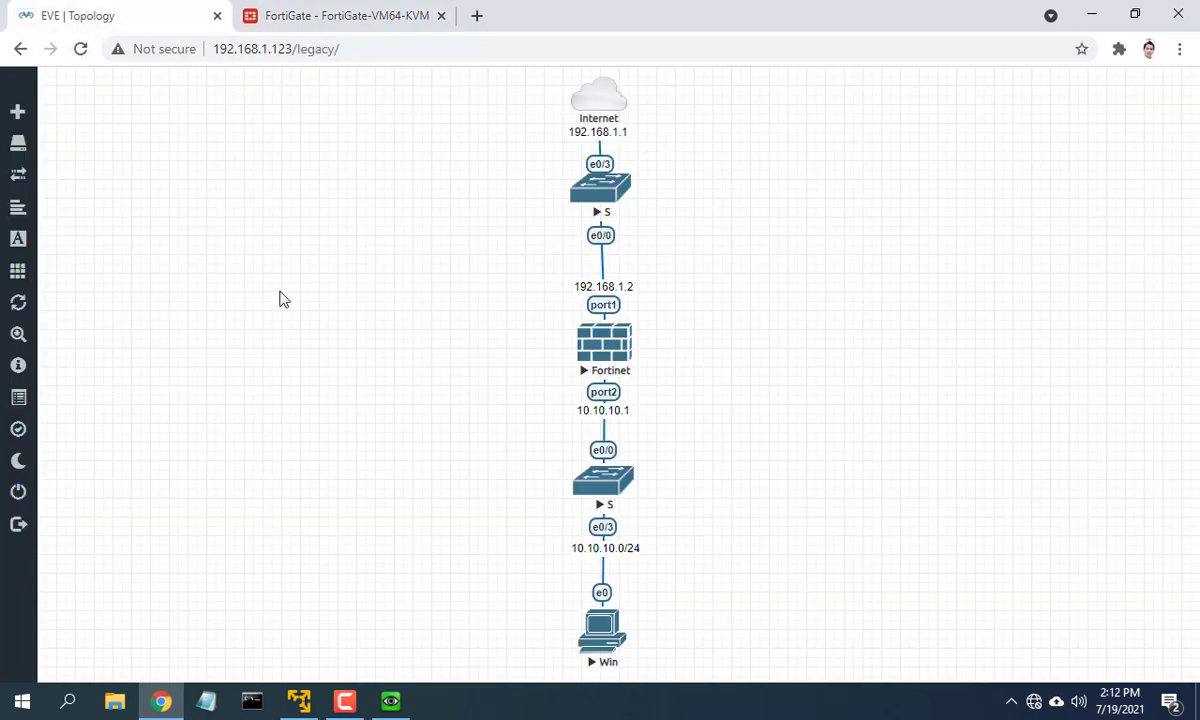
Step: Add a new FortiGate node named Fortinet_SLAVE to the lab canvas
{"action": "right_click", "coordinate": [780, 334]}
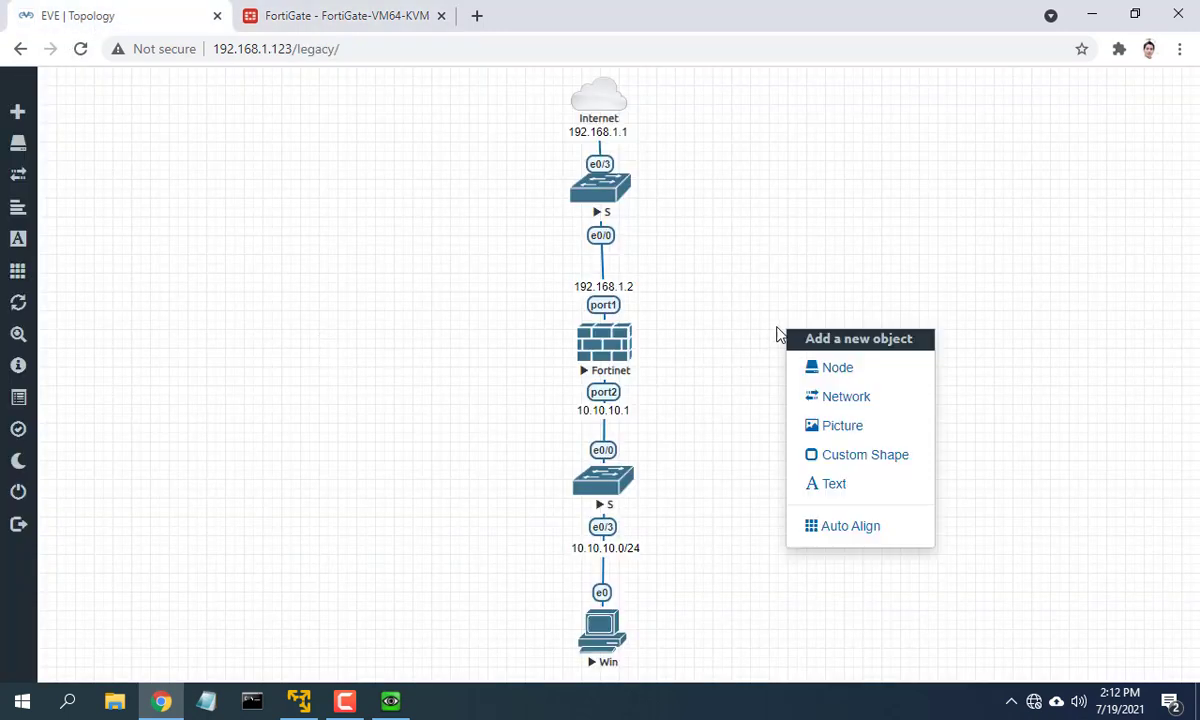
{"action": "left_click", "coordinate": [836, 368]}
{"action": "type", "text": "Fortinet_SLAVE"}
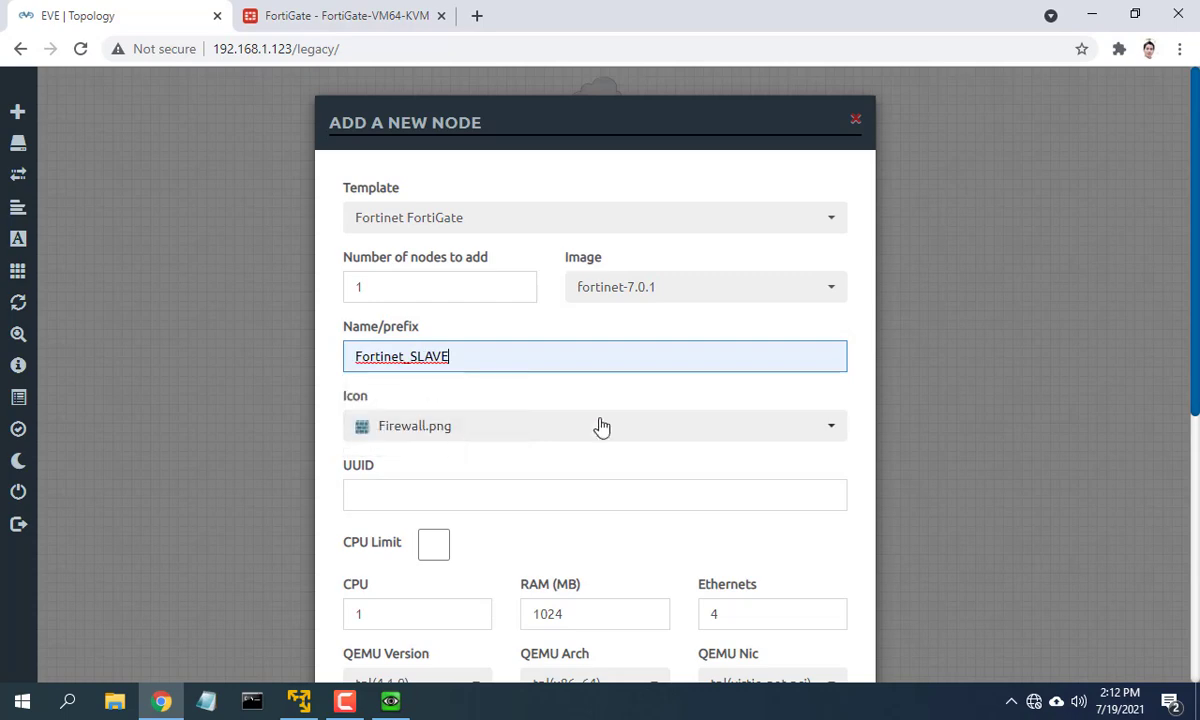
{"action": "scroll", "scroll_direction": "down", "scroll_amount": 3}
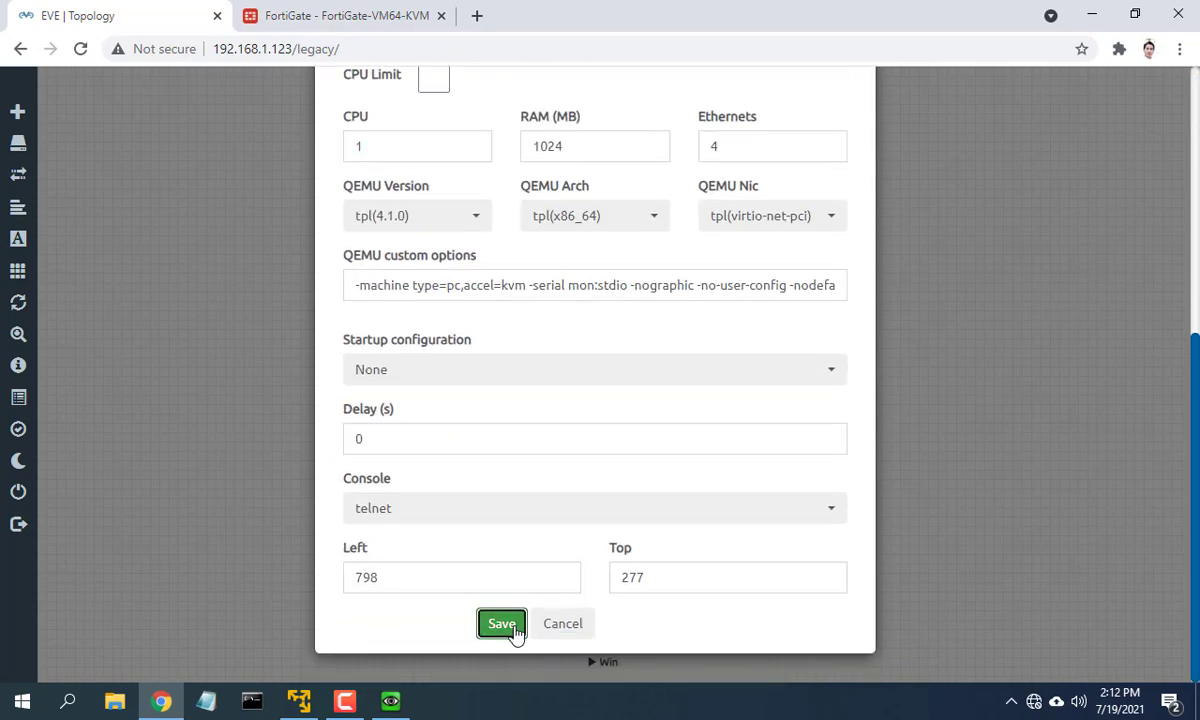
{"action": "left_click", "coordinate": [504, 624]}
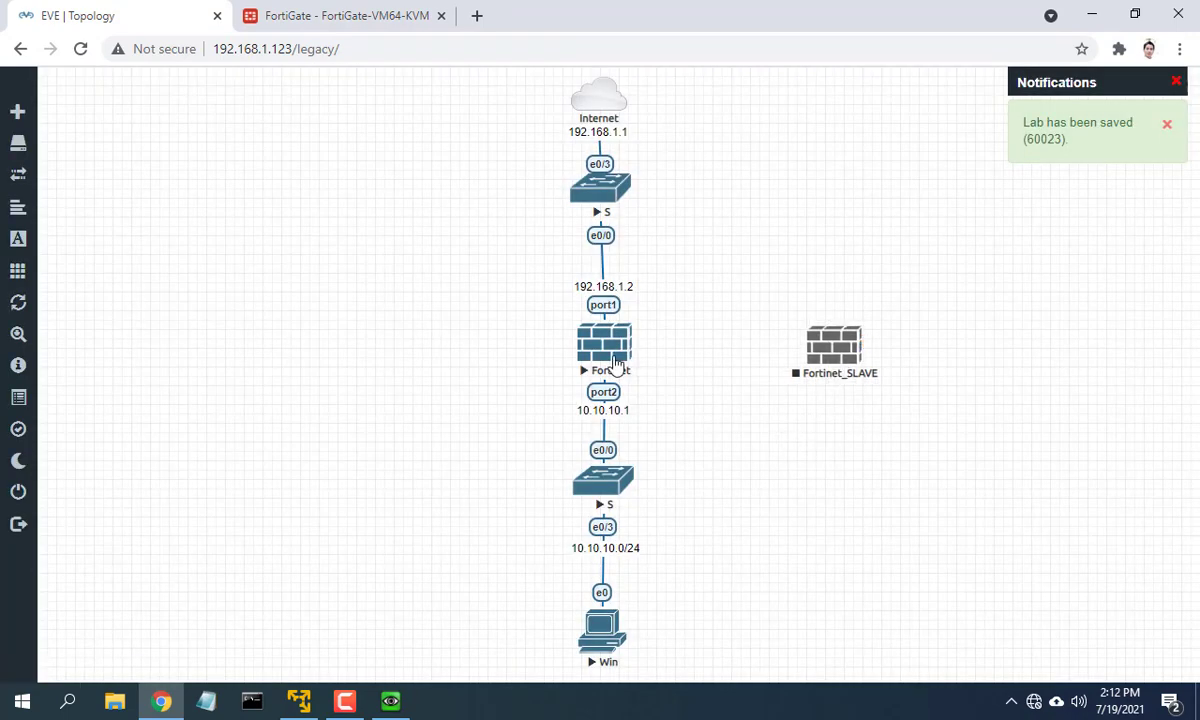
Step: Stop the top switch and rename the original firewall node to Fortinet_MASTER
{"action": "left_click_drag", "start_coordinate": [602, 350], "coordinate": [408, 356]}
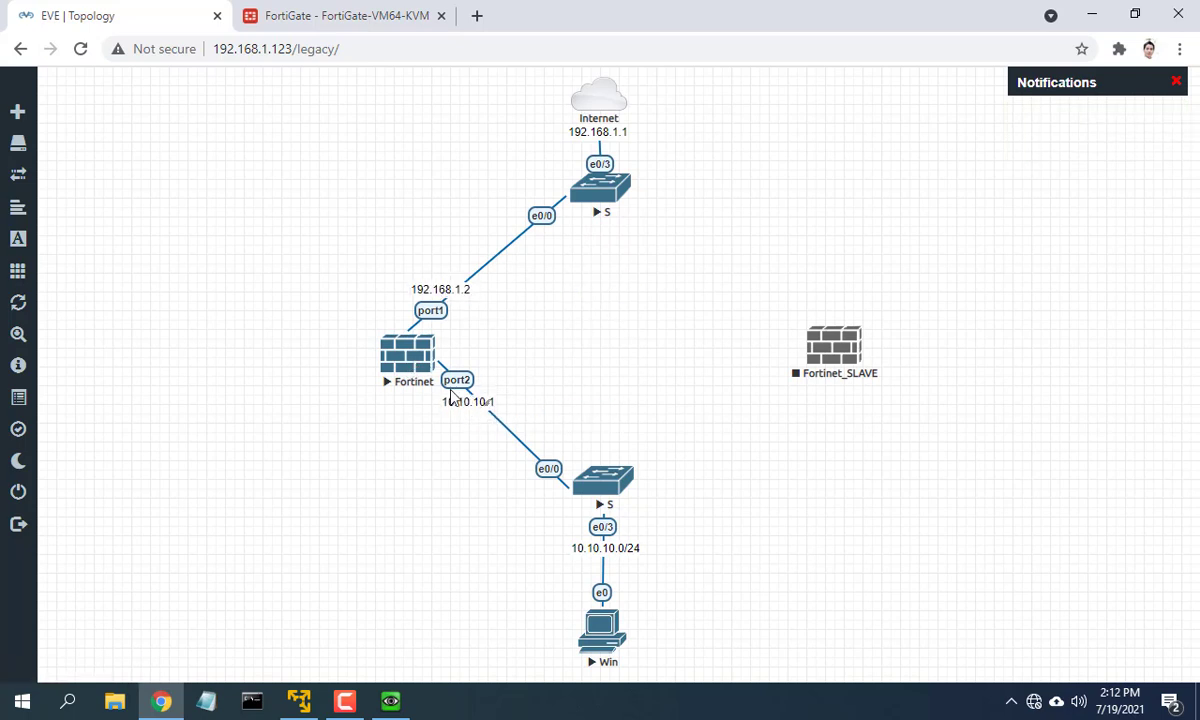
{"action": "right_click", "coordinate": [600, 186]}
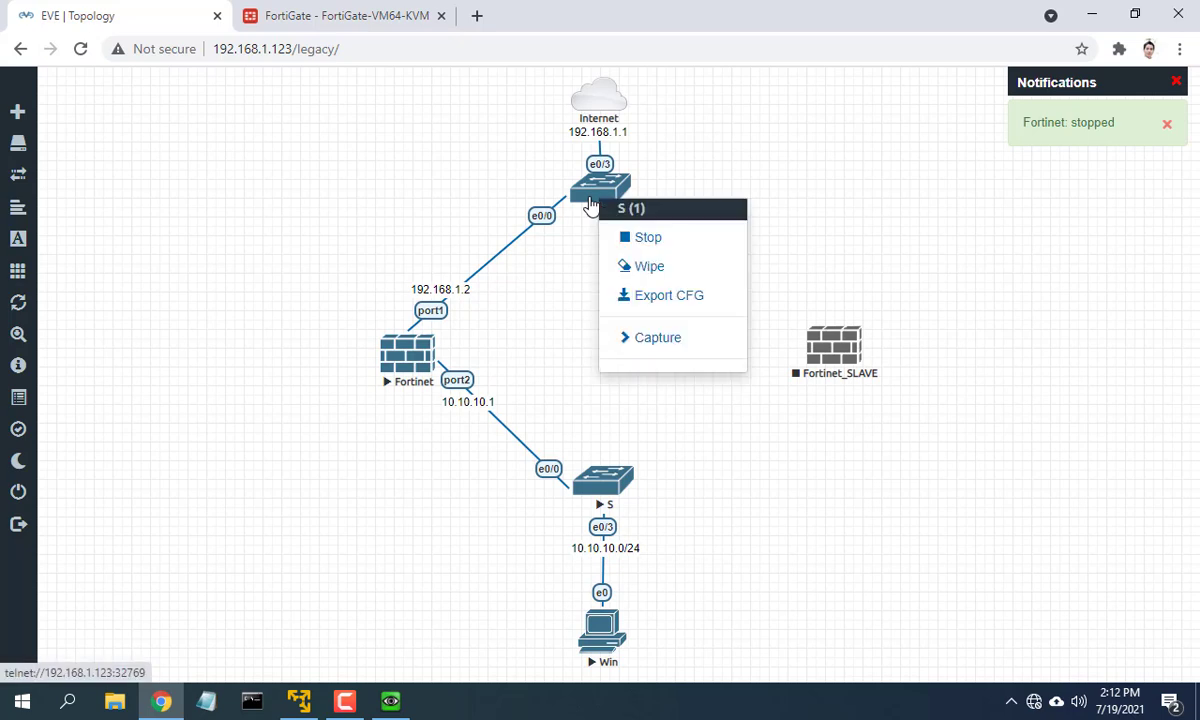
{"action": "left_click", "coordinate": [648, 236]}
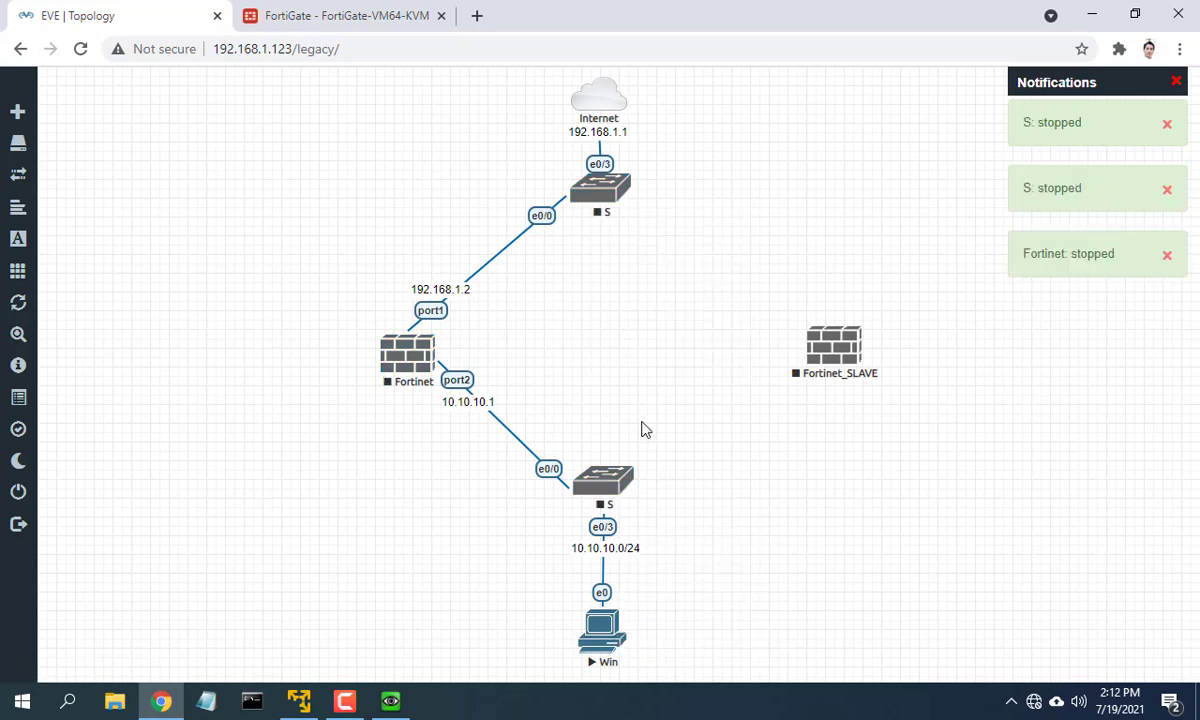
{"action": "right_click", "coordinate": [408, 356]}
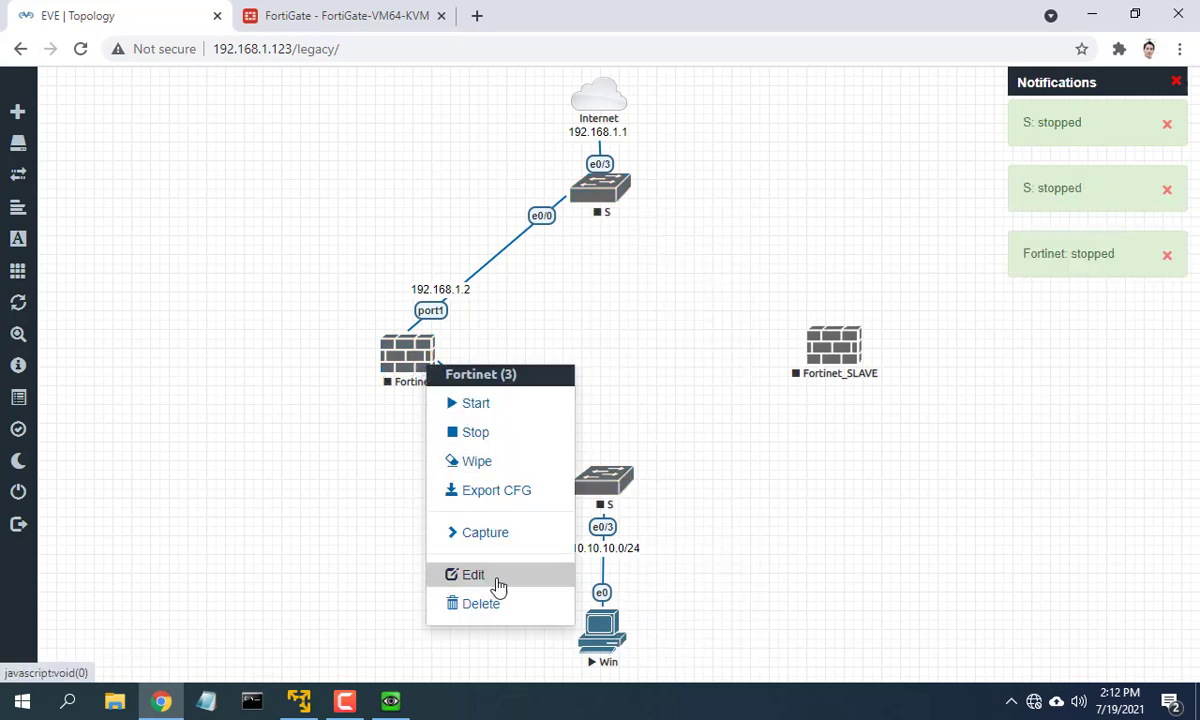
{"action": "left_click", "coordinate": [476, 574]}
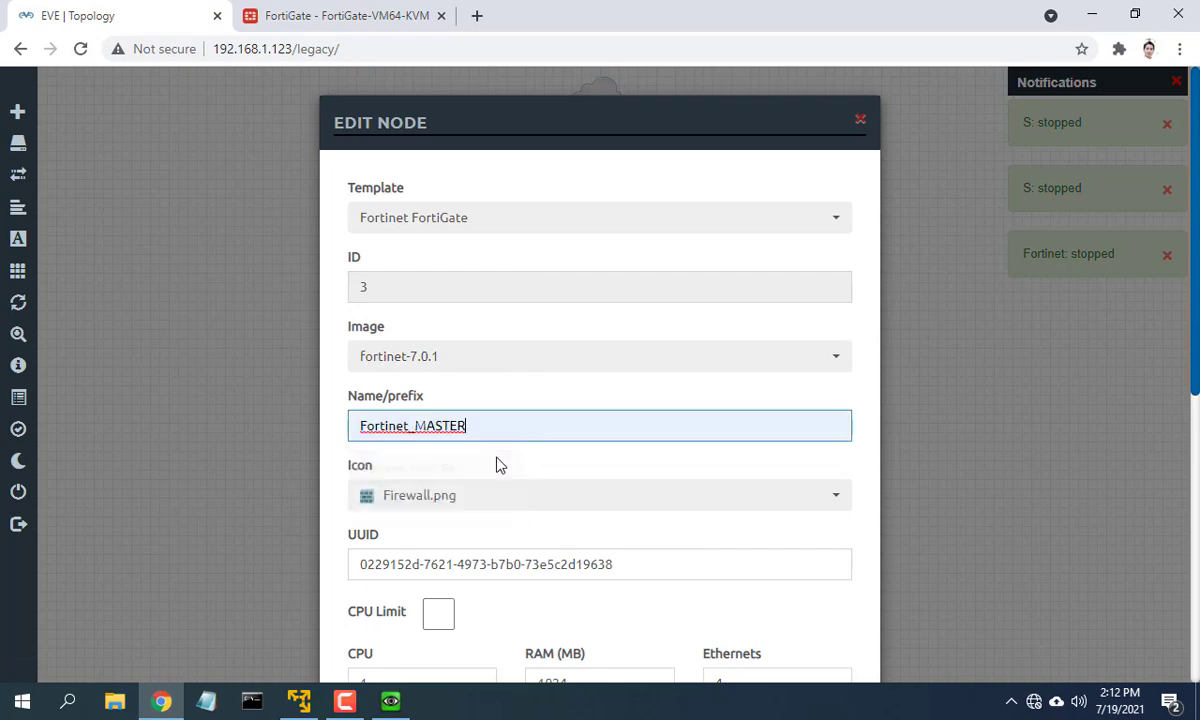
{"action": "scroll", "scroll_direction": "down", "scroll_amount": 3}
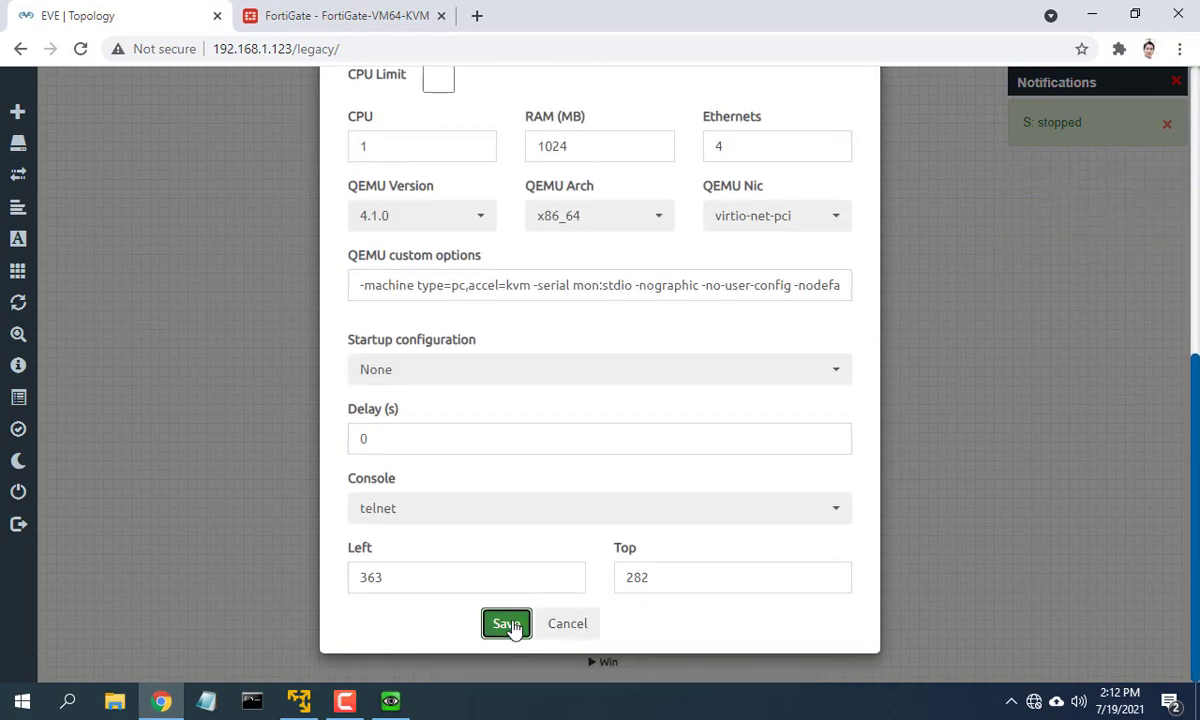
{"action": "left_click", "coordinate": [508, 624]}
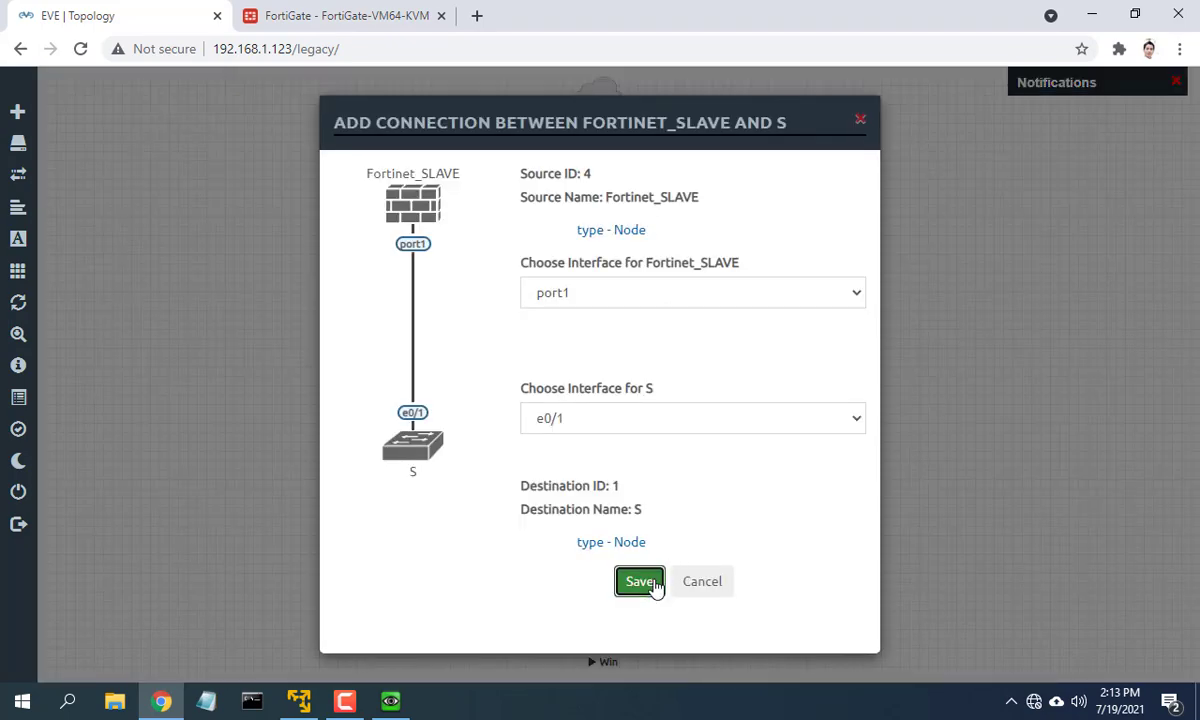
Step: Link Fortinet_SLAVE port1/port2 to the switches and port3/port4 heartbeats to Fortinet_MASTER, then start the nodes
{"action": "left_click", "coordinate": [640, 580]}
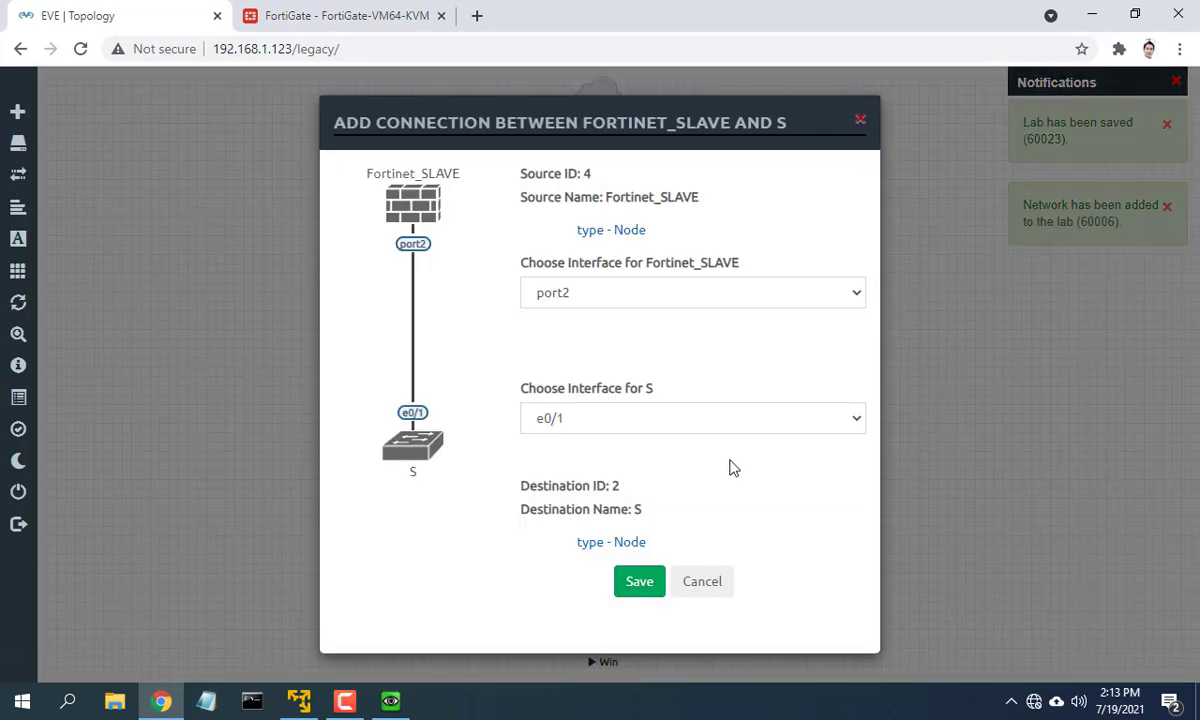
{"action": "left_click", "coordinate": [640, 580]}
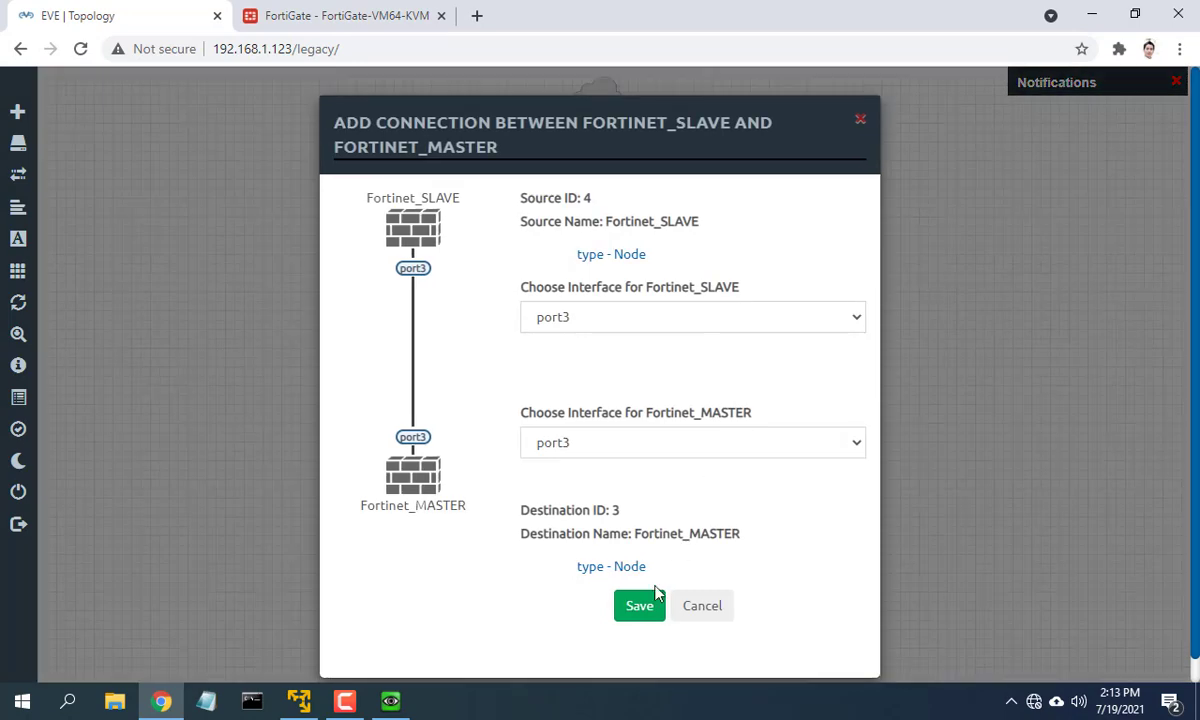
{"action": "left_click", "coordinate": [638, 606]}
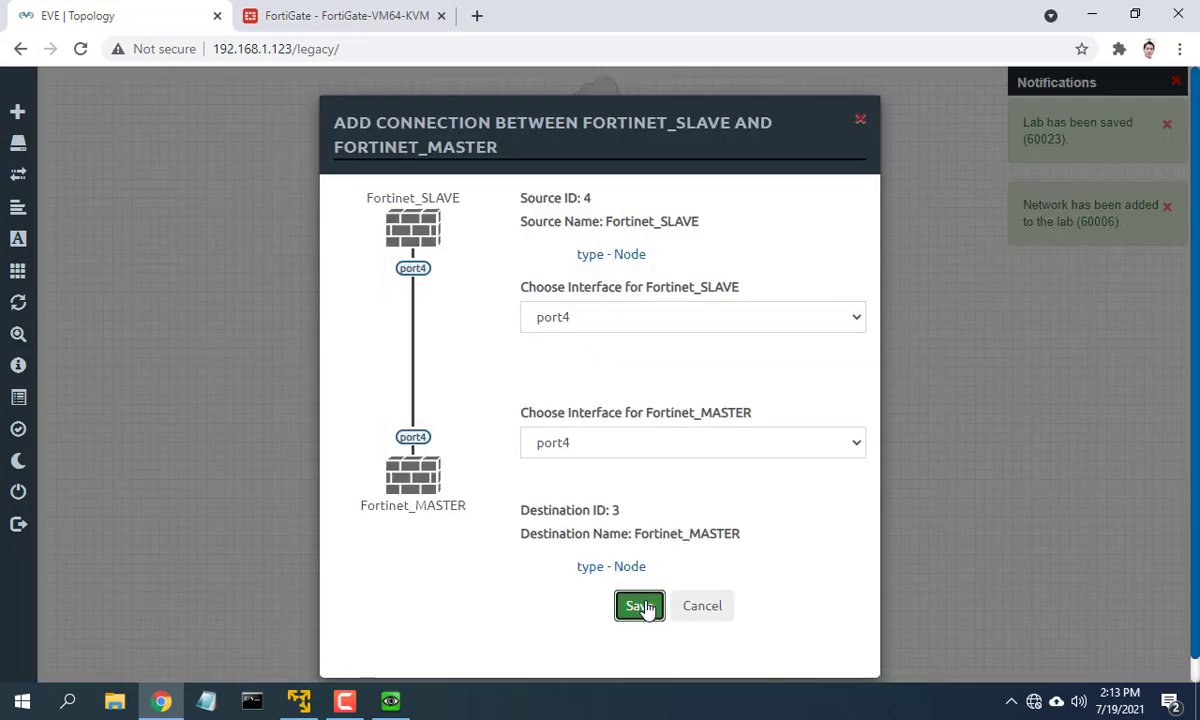
{"action": "left_click", "coordinate": [640, 604]}
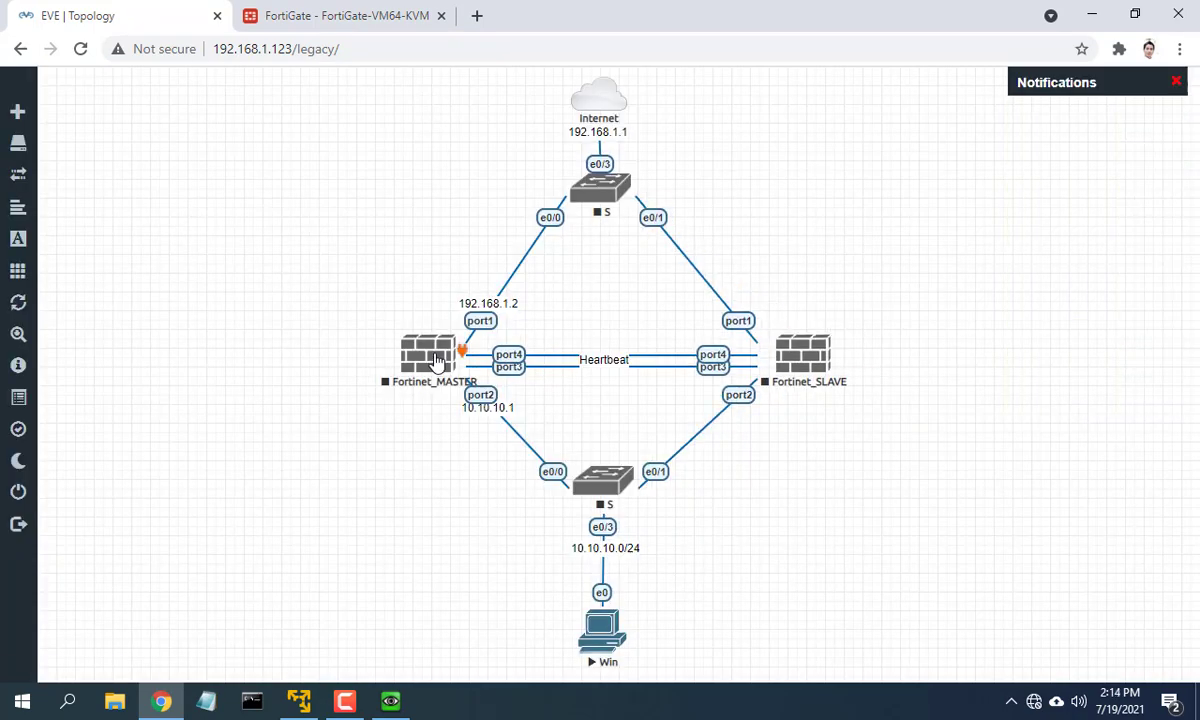
{"action": "right_click", "coordinate": [596, 184]}
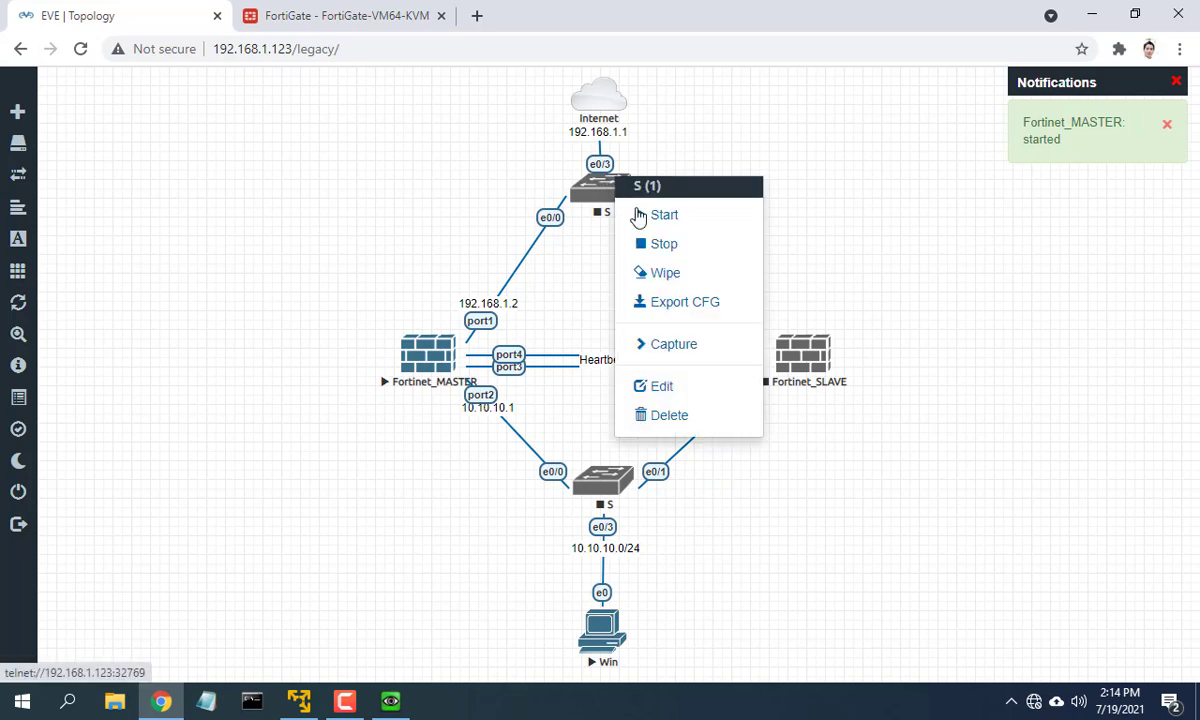
{"action": "left_click", "coordinate": [664, 214]}
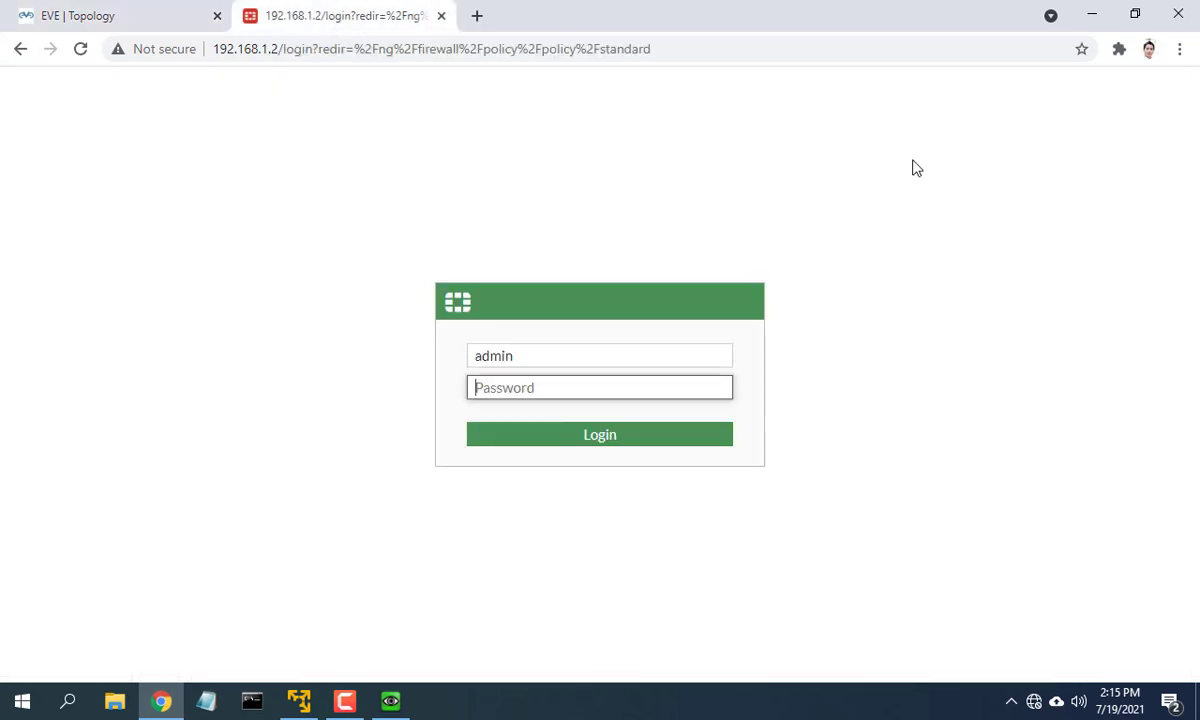
Step: Log in to the master's web UI and apply the host name FortiGate-Master
{"action": "left_click", "coordinate": [600, 434]}
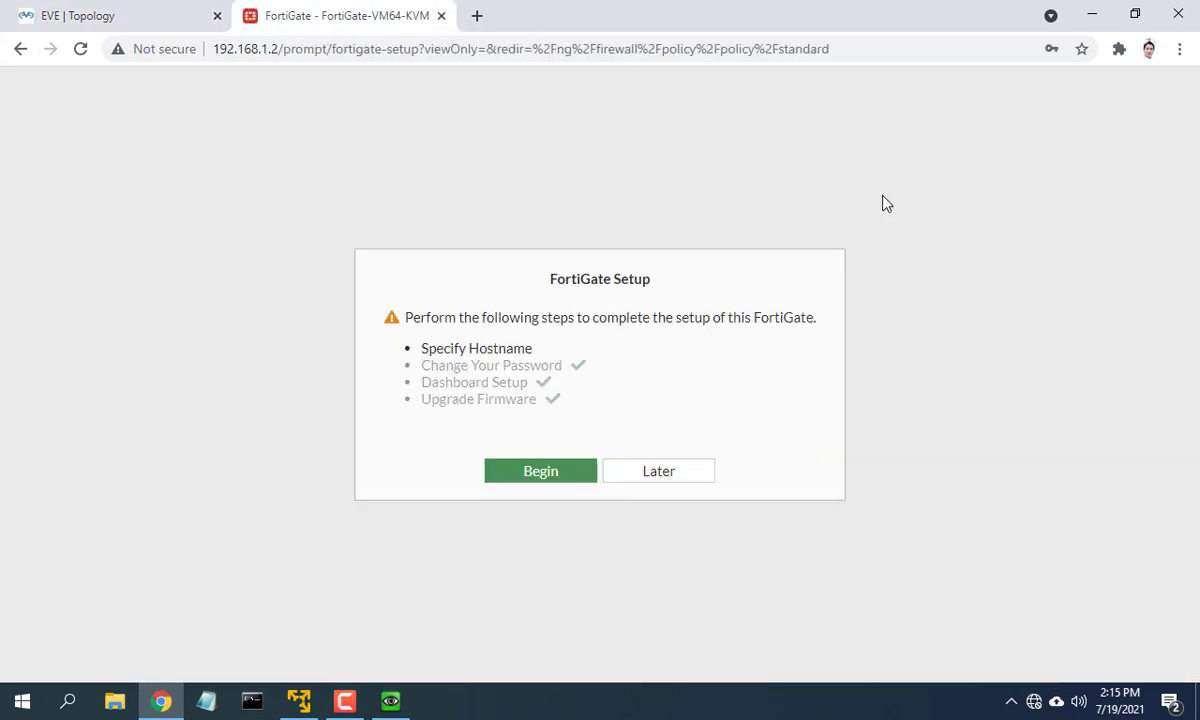
{"action": "left_click", "coordinate": [658, 470]}
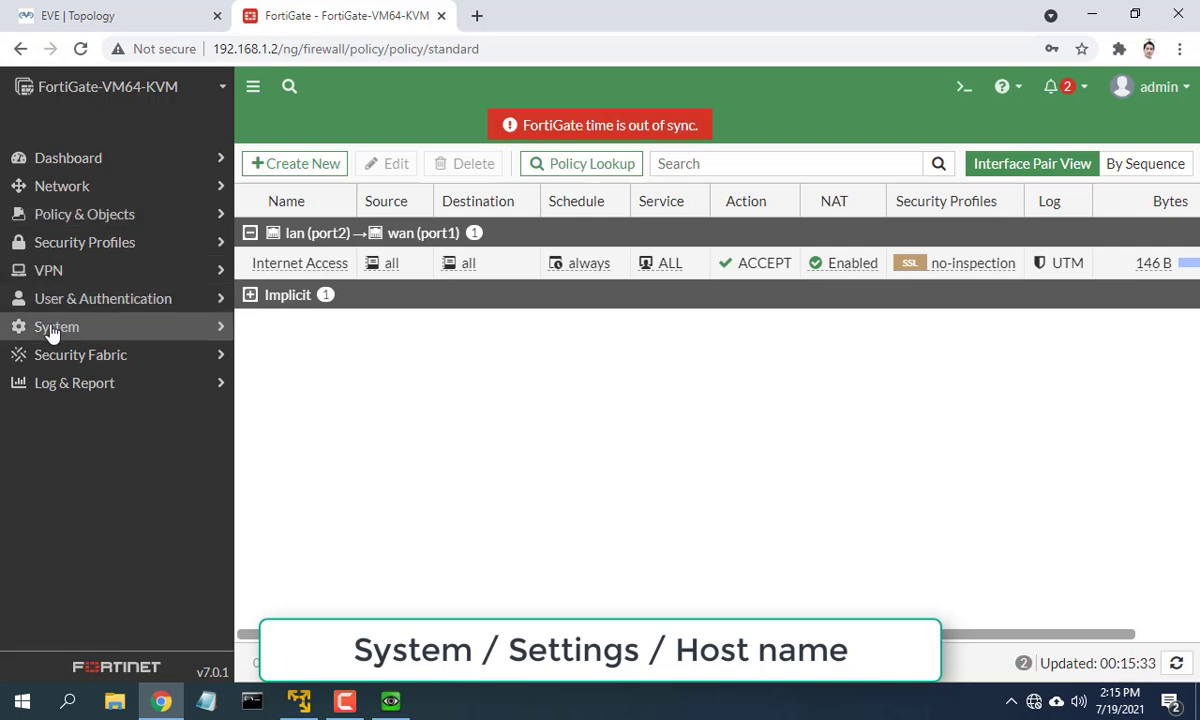
{"action": "left_click", "coordinate": [56, 326]}
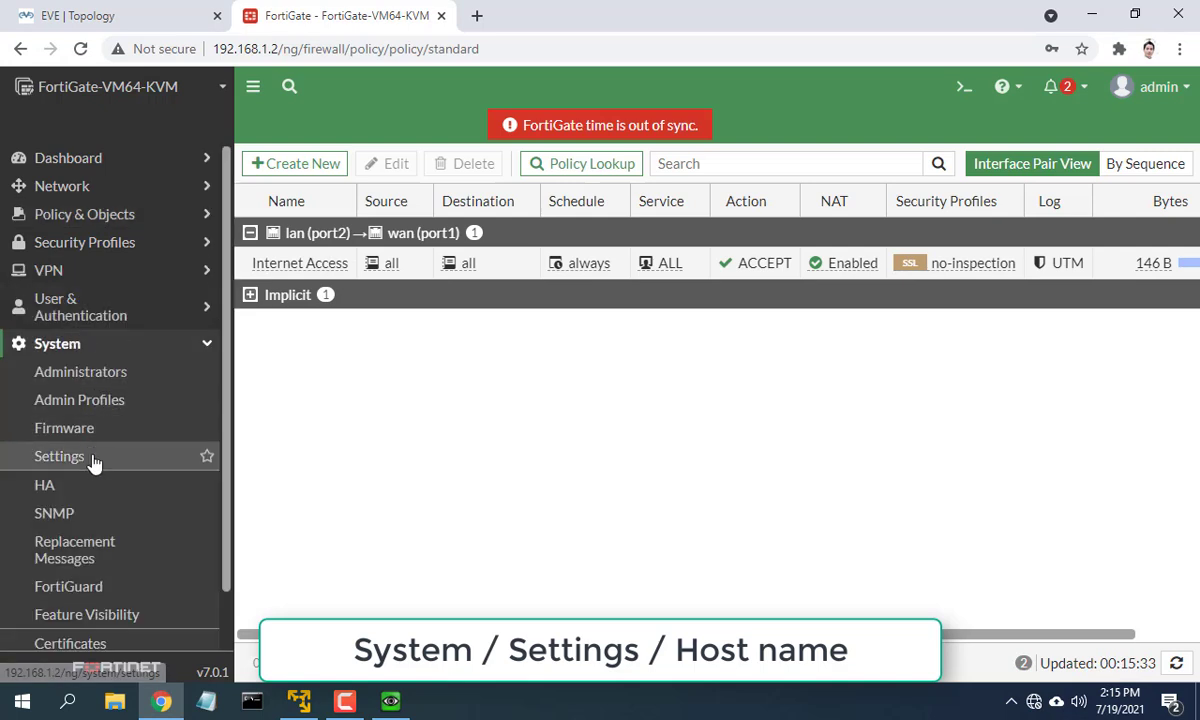
{"action": "left_click", "coordinate": [60, 456]}
{"action": "type", "text": "FortiGate-Master"}
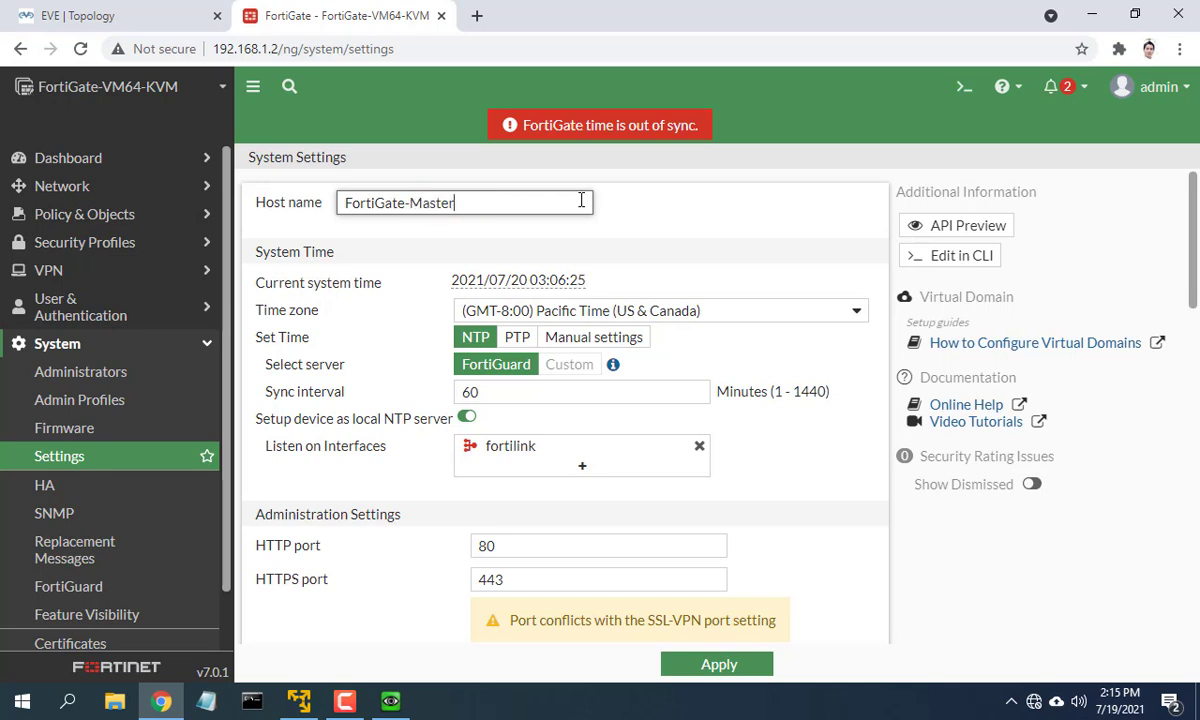
{"action": "left_click", "coordinate": [718, 664]}
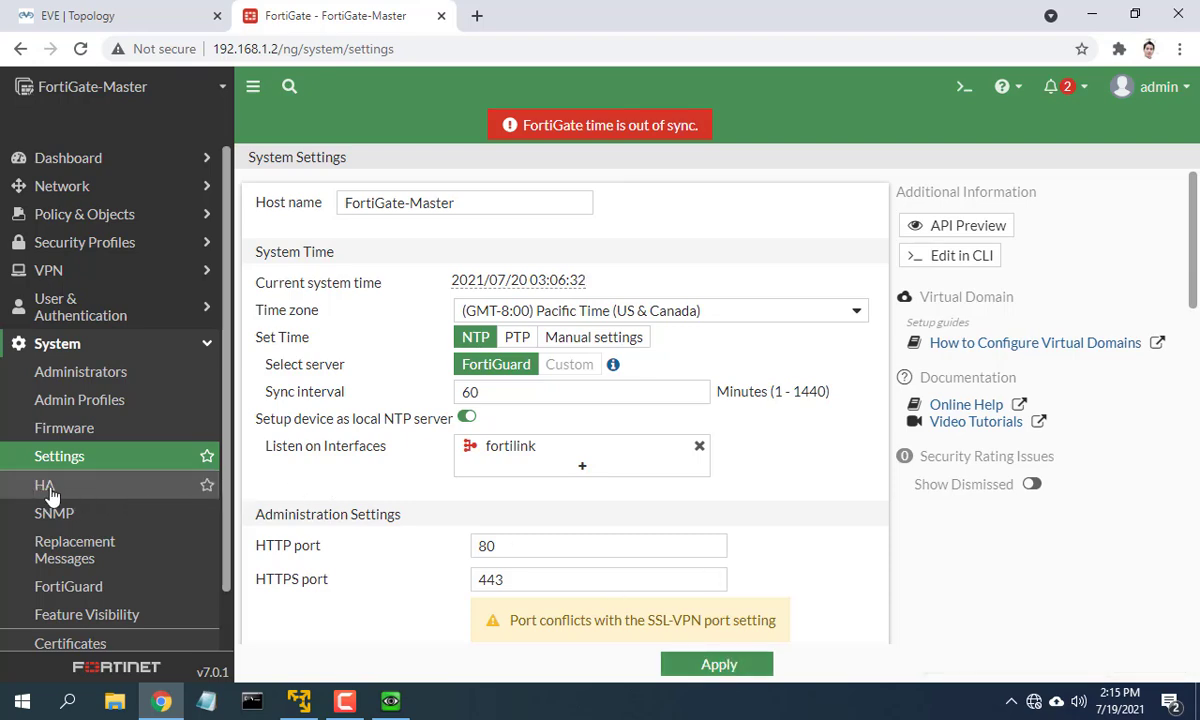
Step: Set the master's HA mode to Active-Passive with priority 250, group name HA and a password
{"action": "left_click", "coordinate": [44, 486]}
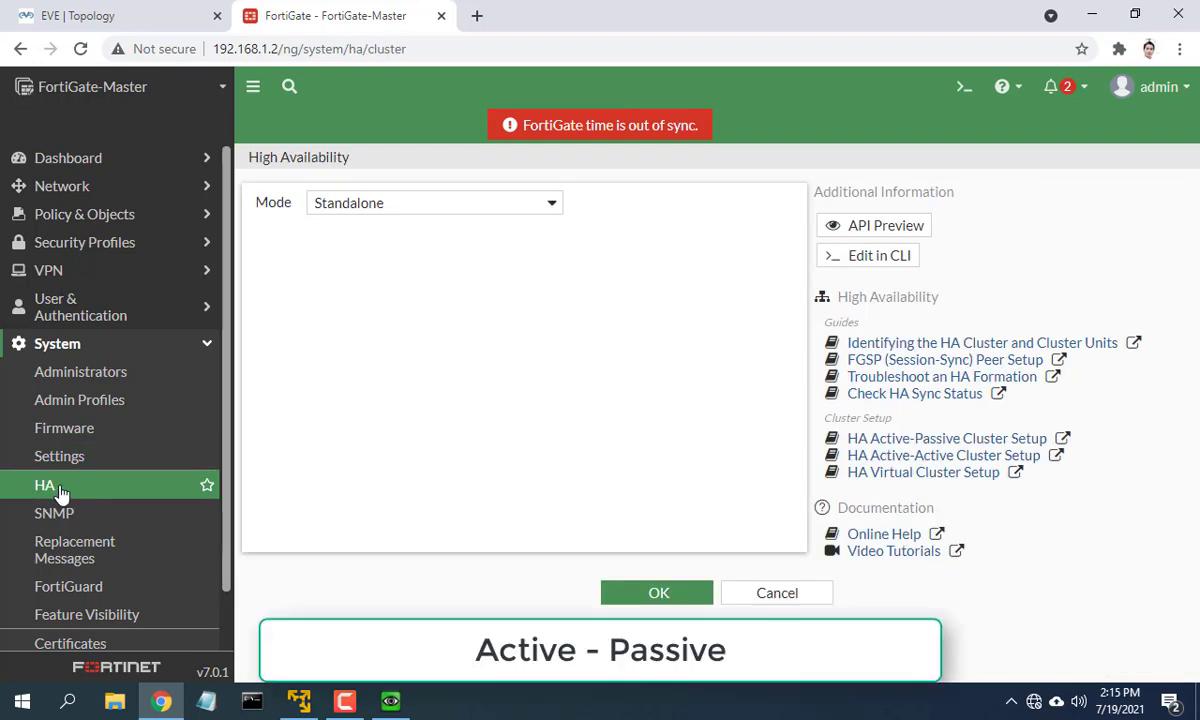
{"action": "left_click", "coordinate": [434, 202]}
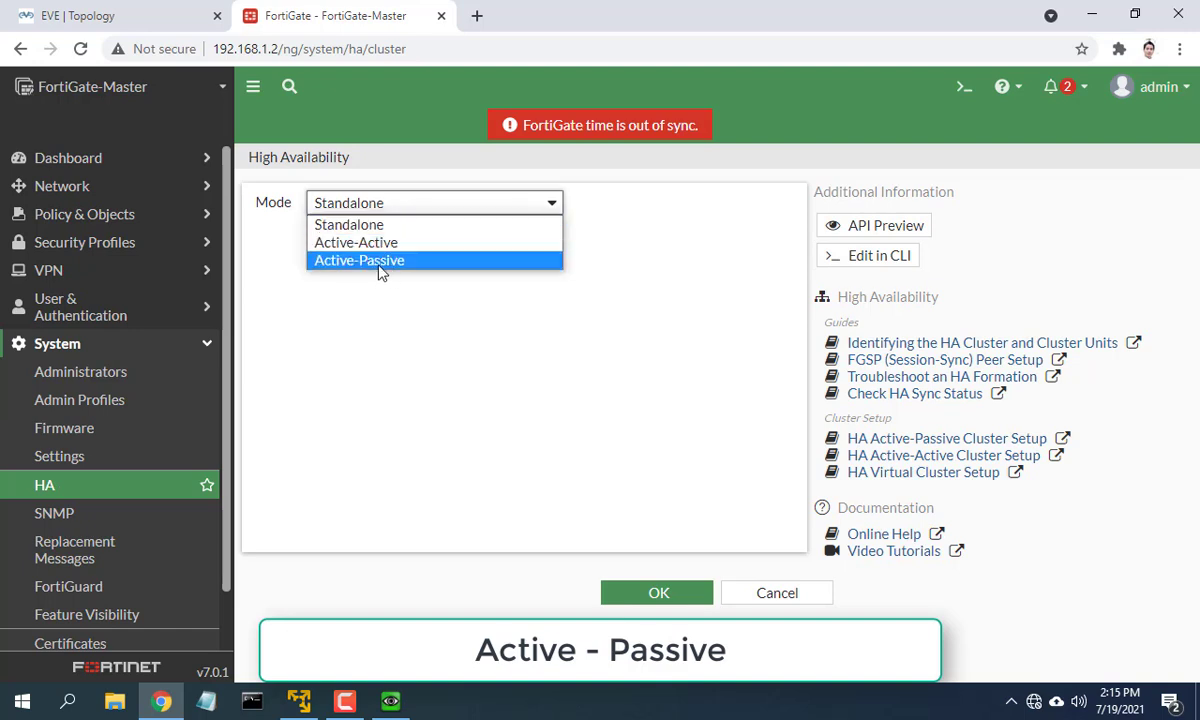
{"action": "left_click", "coordinate": [358, 260]}
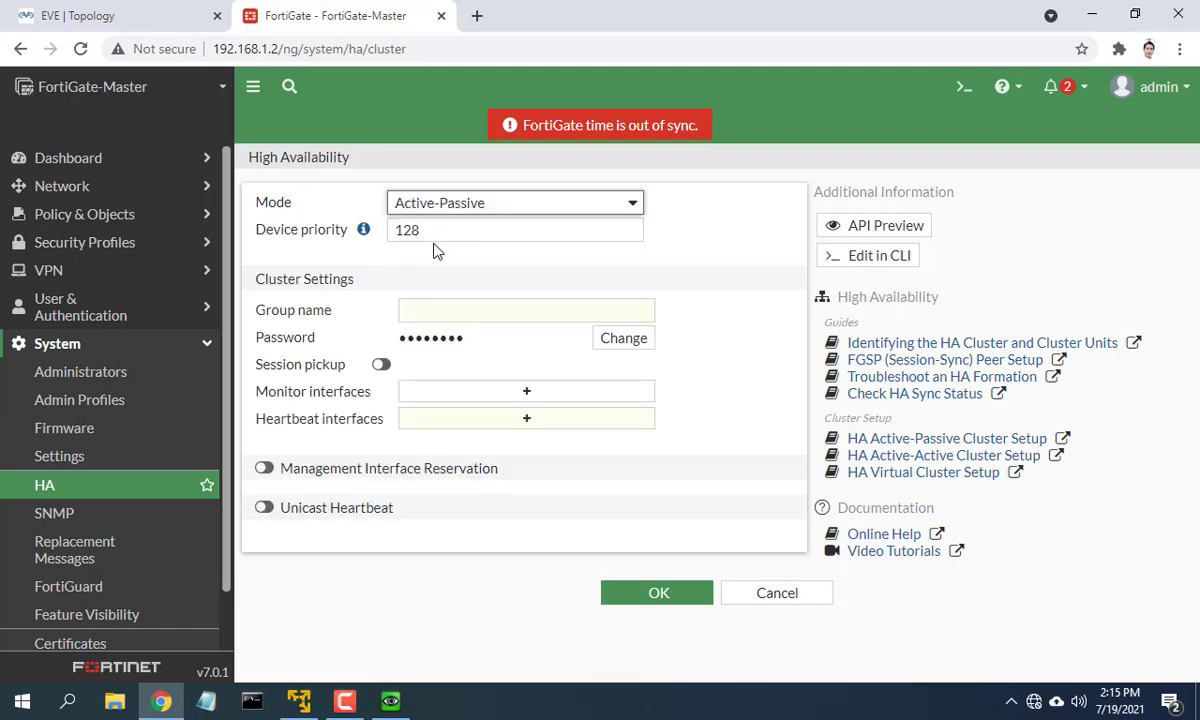
{"action": "type", "text": "250"}
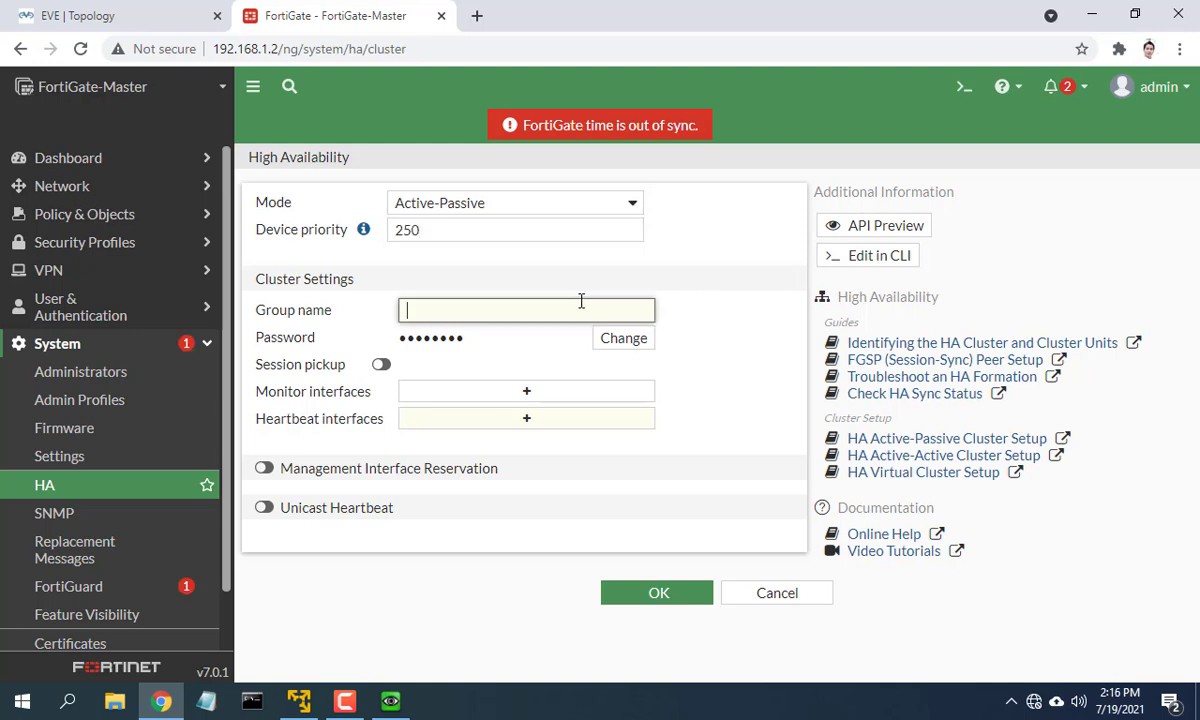
{"action": "type", "text": "HA"}
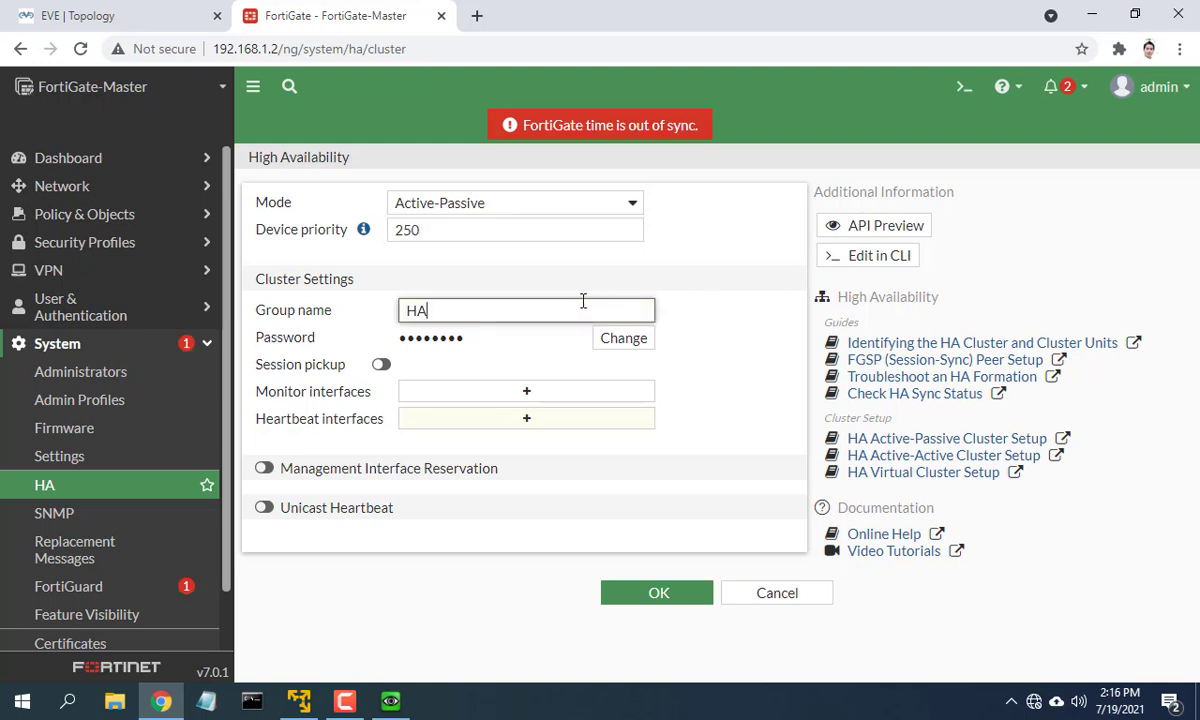
{"action": "left_click", "coordinate": [624, 336]}
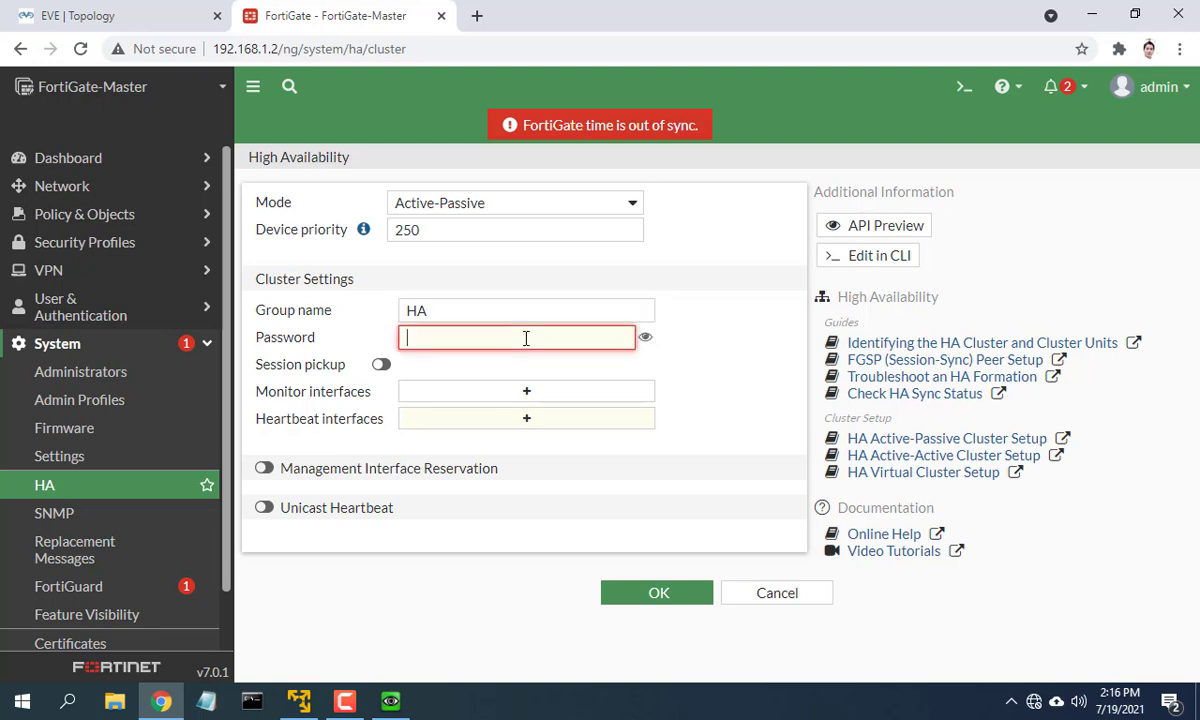
{"action": "type", "text": "•••••"}
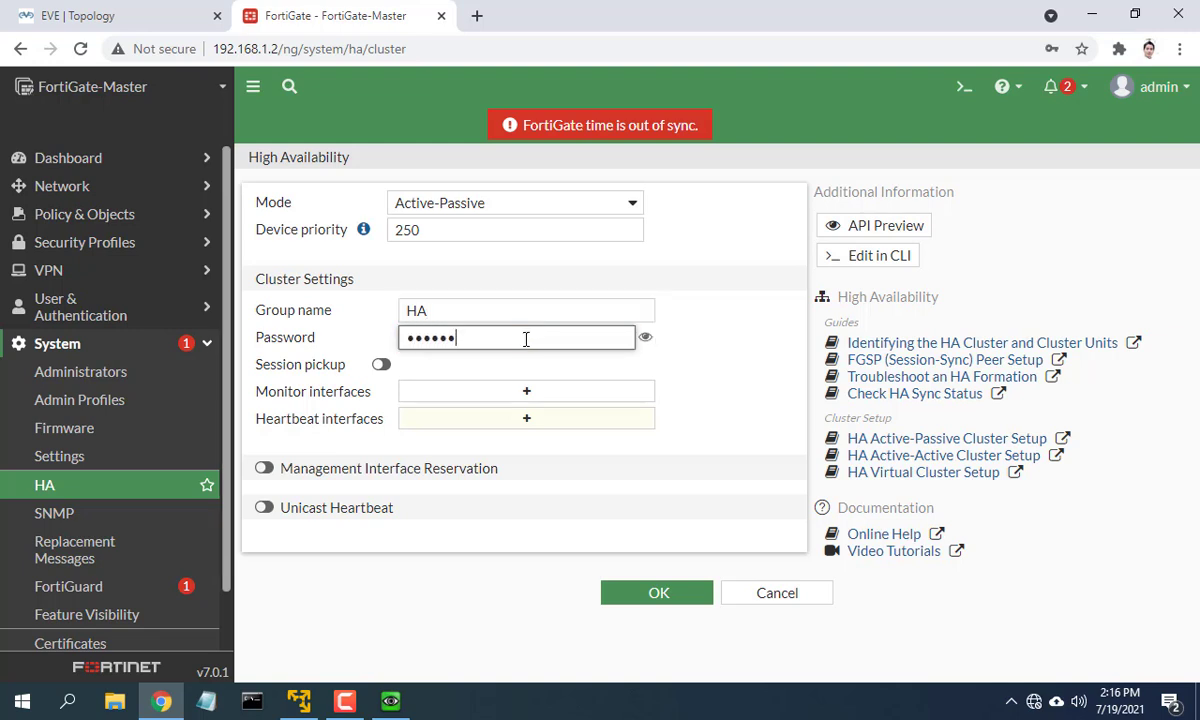
Step: Add port3 and port4 as heartbeat interfaces at priority 50 and confirm the HA settings
{"action": "left_click", "coordinate": [526, 418]}
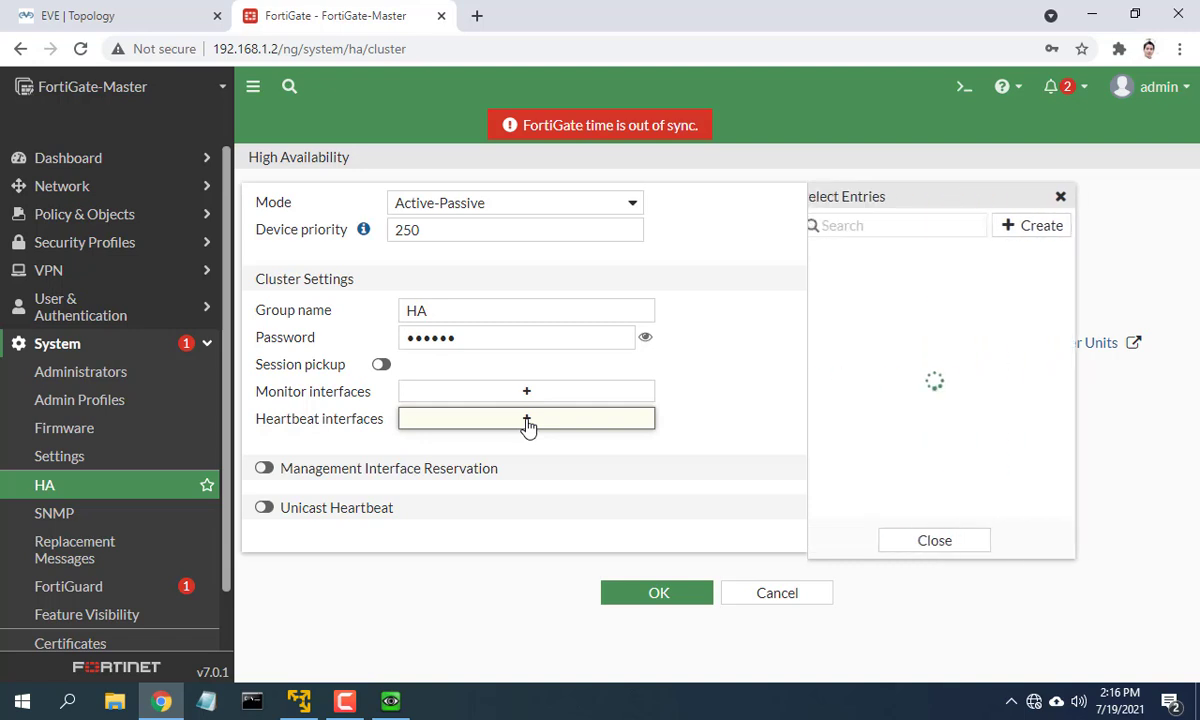
{"action": "left_click", "coordinate": [858, 296]}
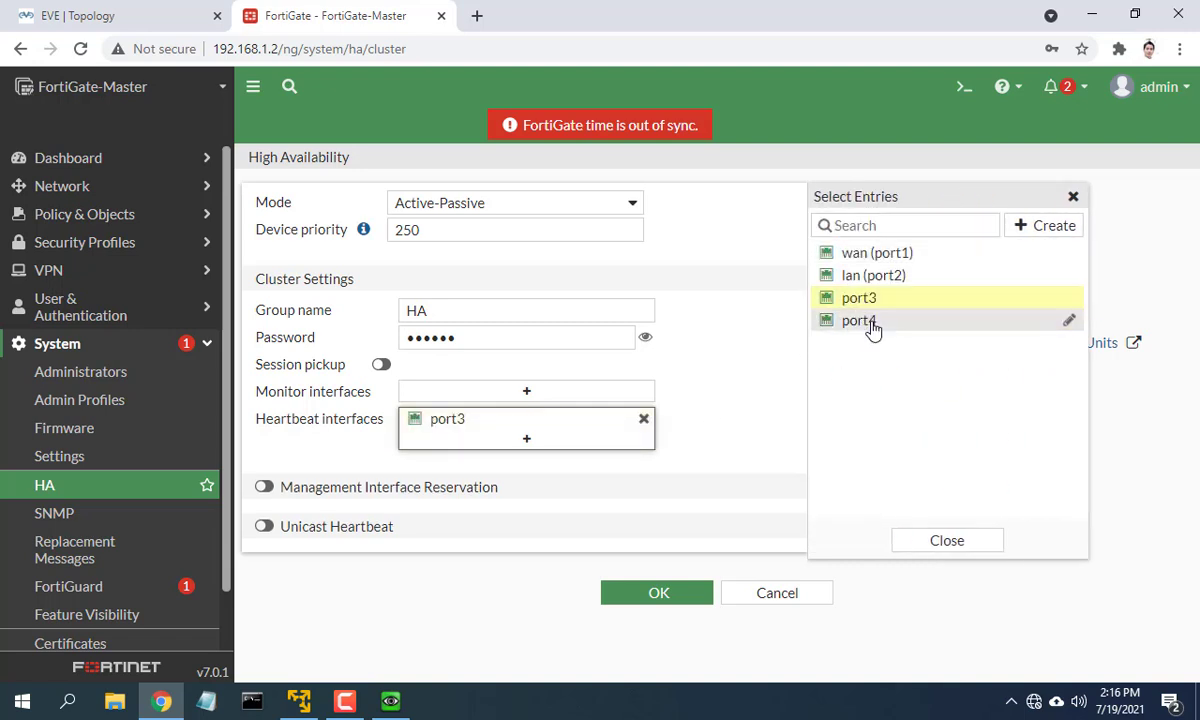
{"action": "left_click", "coordinate": [858, 320]}
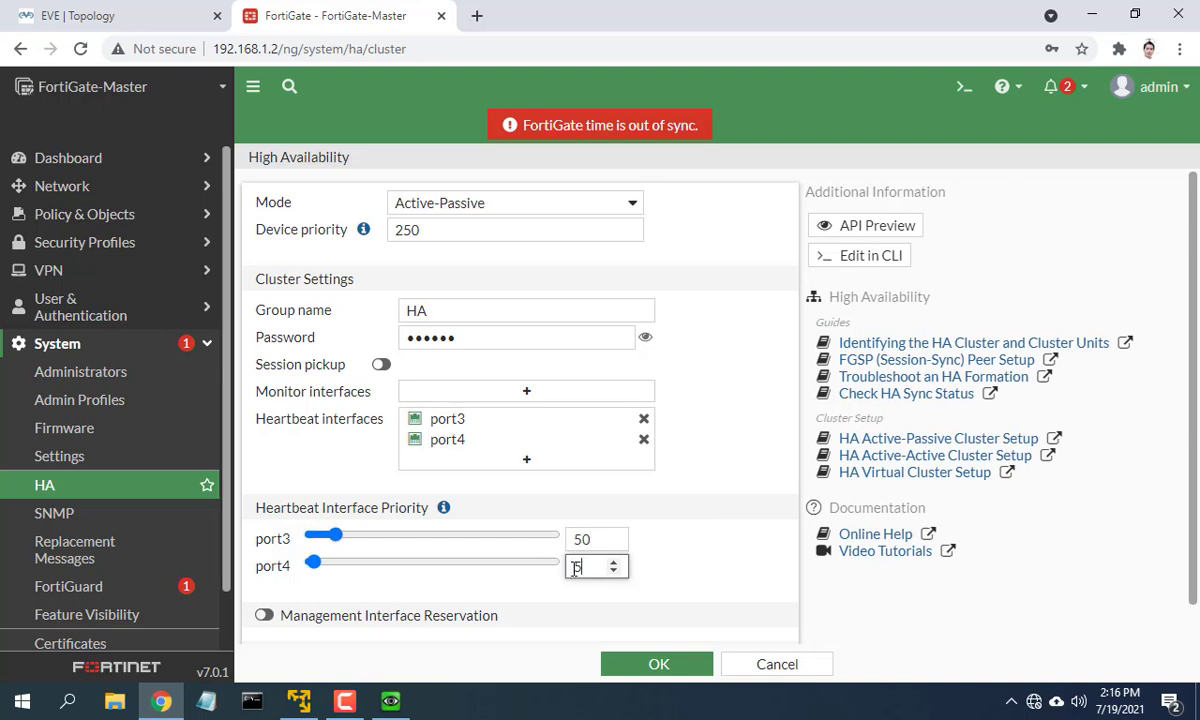
{"action": "type", "text": "50"}
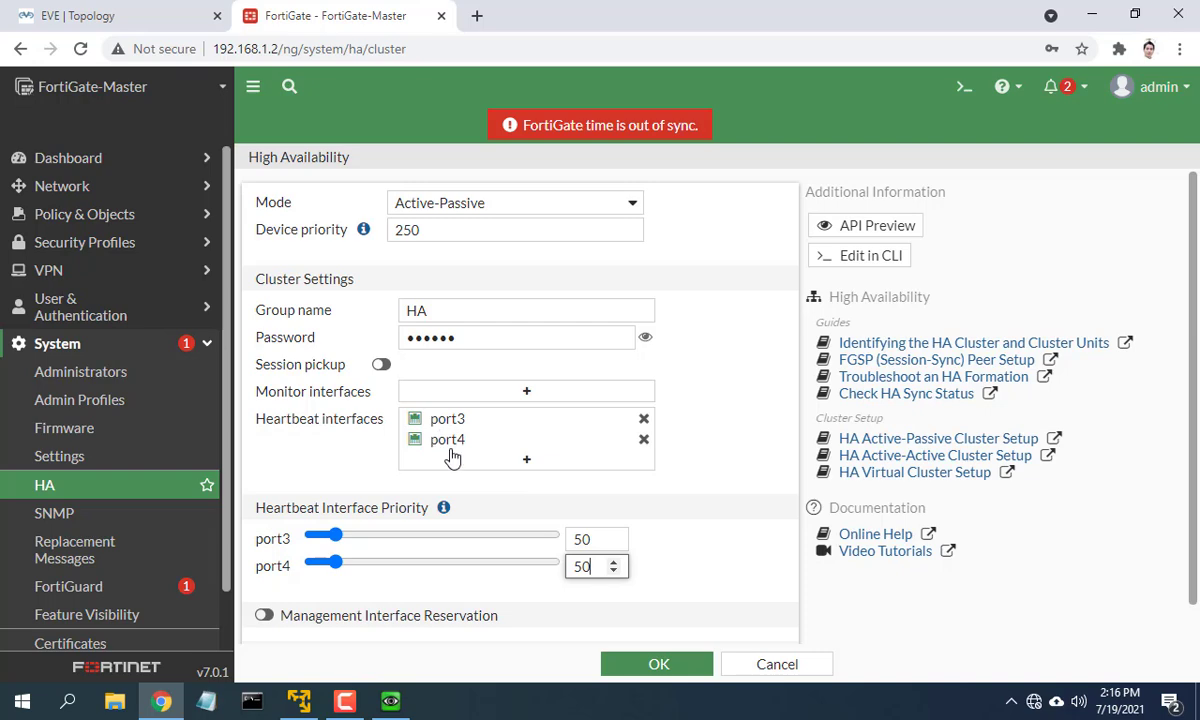
{"action": "left_click", "coordinate": [90, 16]}
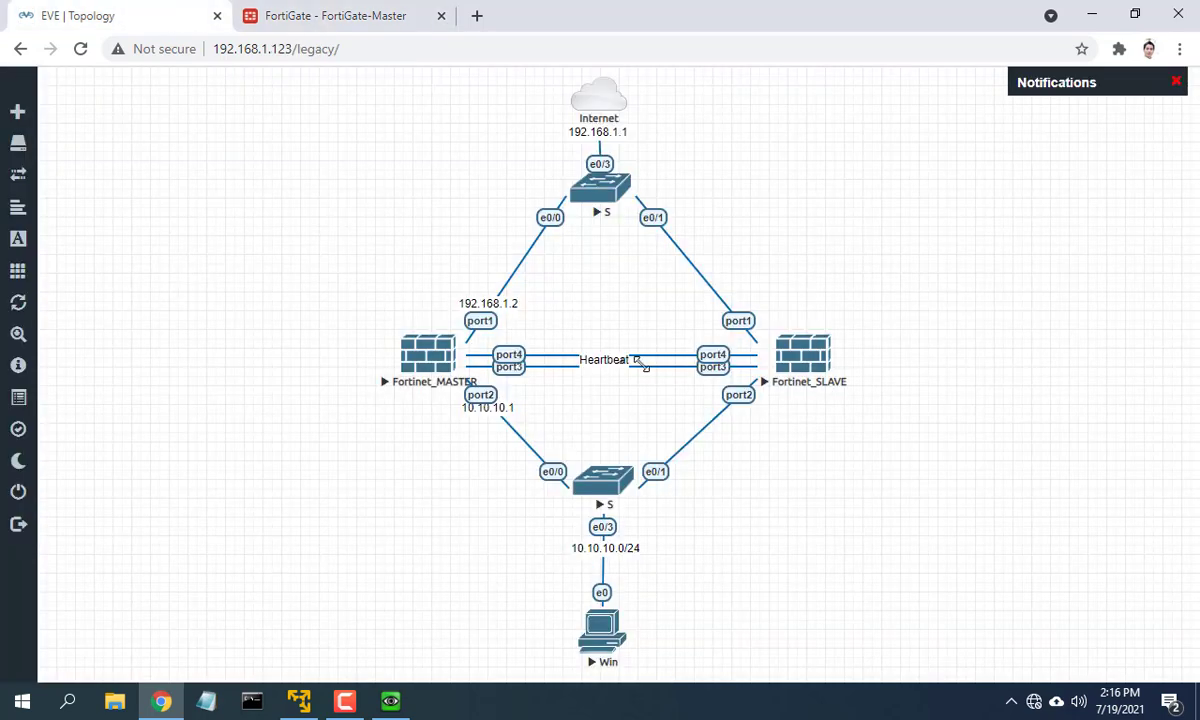
{"action": "left_click", "coordinate": [336, 16]}
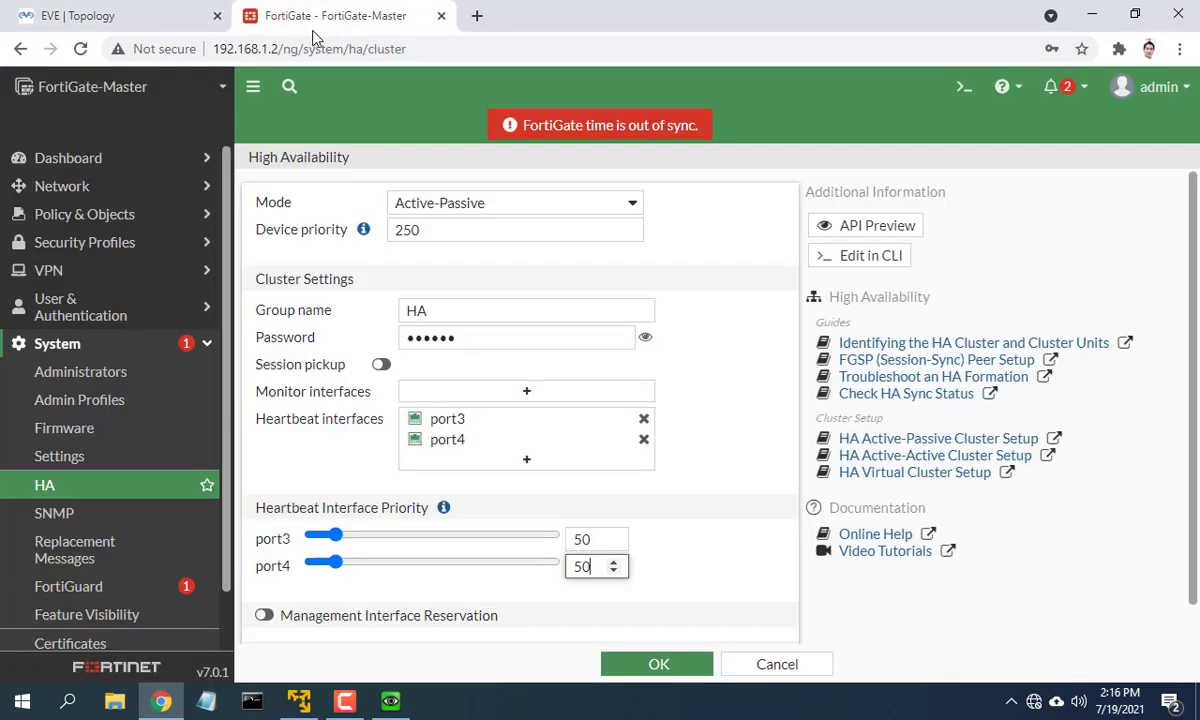
{"action": "left_click", "coordinate": [656, 664]}
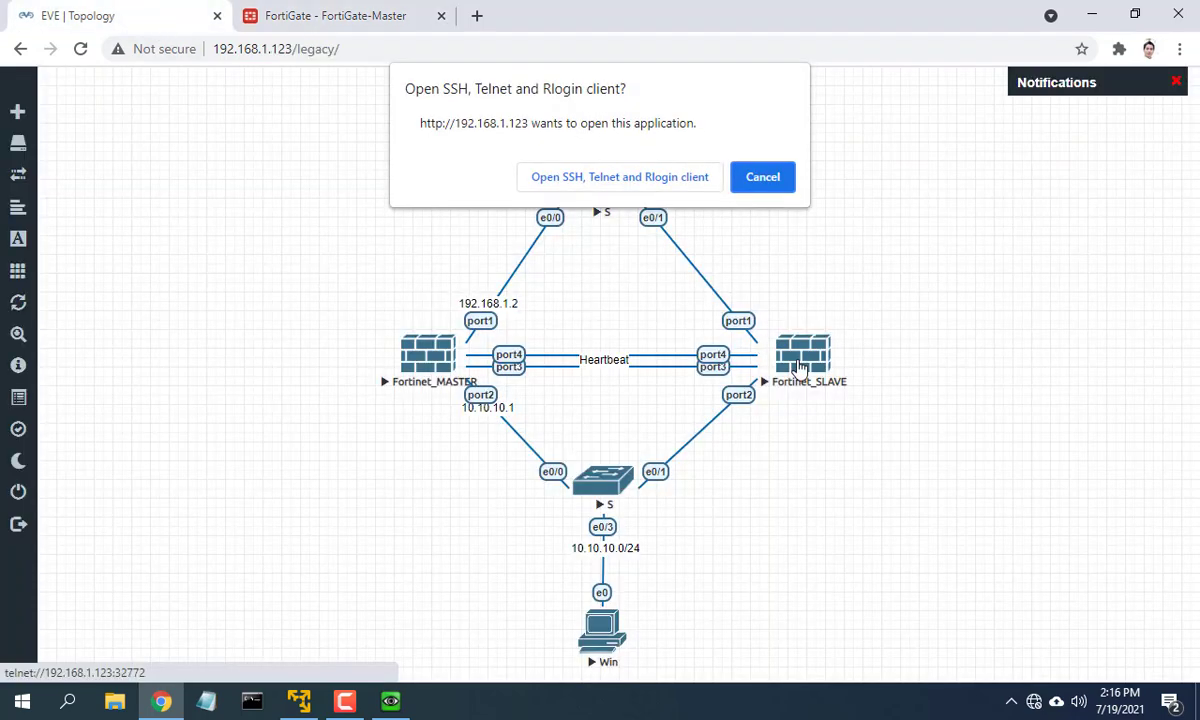
Step: Log in to Fortinet_SLAVE's console as admin and set a new password
{"action": "left_click", "coordinate": [618, 176]}
{"action": "type", "text": "admin"}
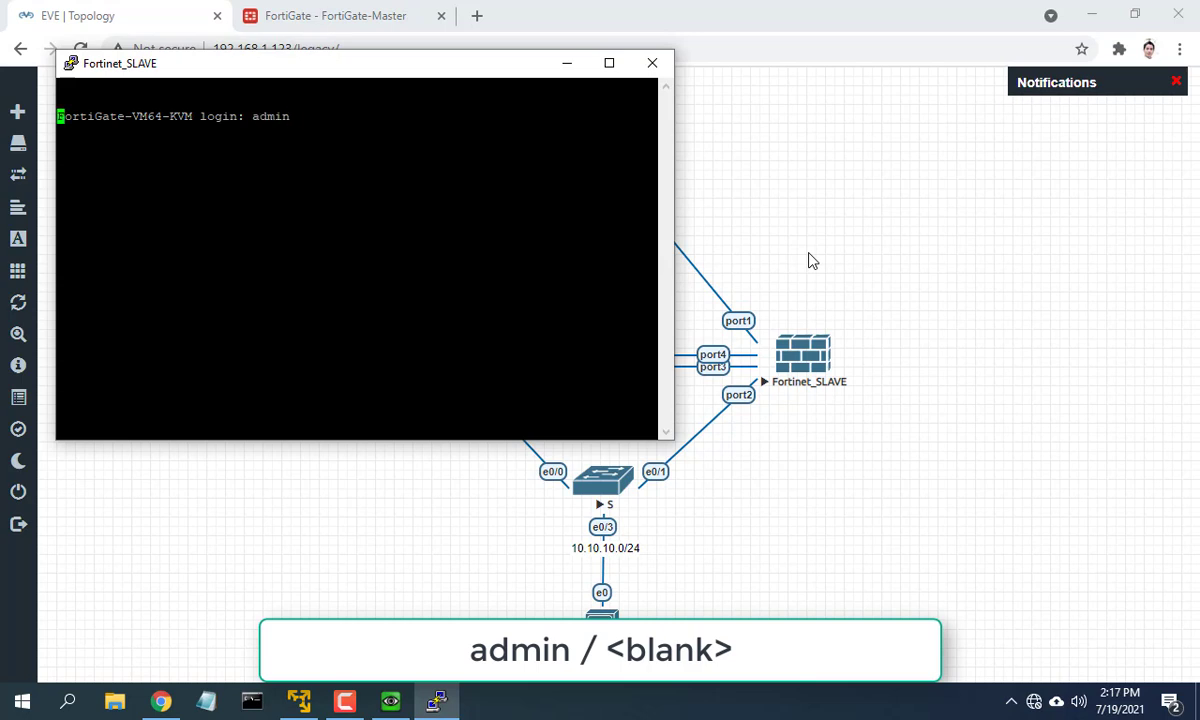
{"action": "key", "text": "Enter"}
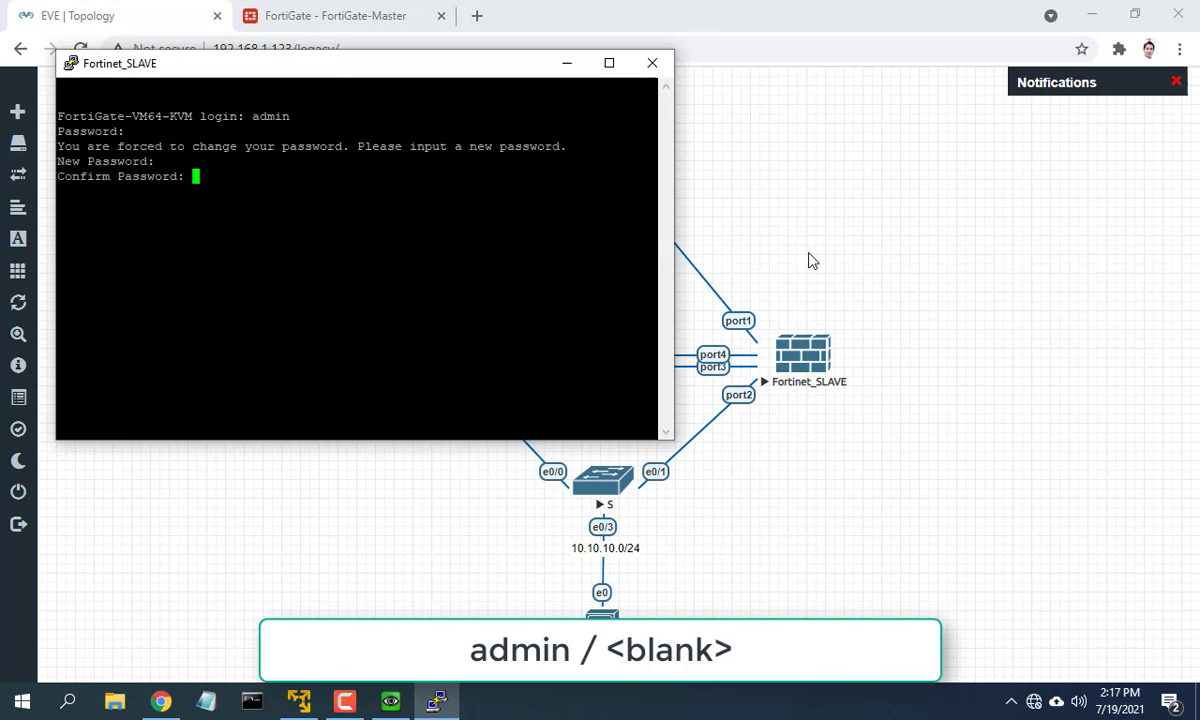
{"action": "key", "text": "Enter"}
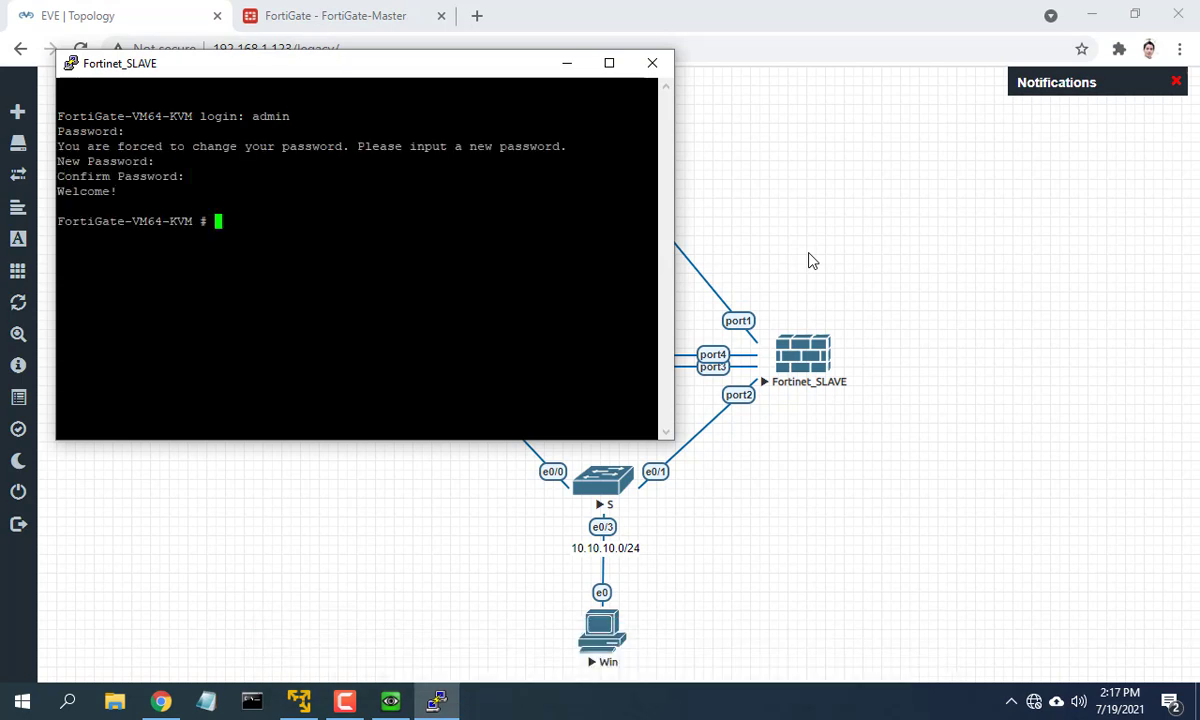
Step: Configure port1 as static 192.168.1.3/24 with allowaccess http https, then close the console
{"action": "type", "text": "config system interface"}
{"action": "type", "text": "edit port1"}
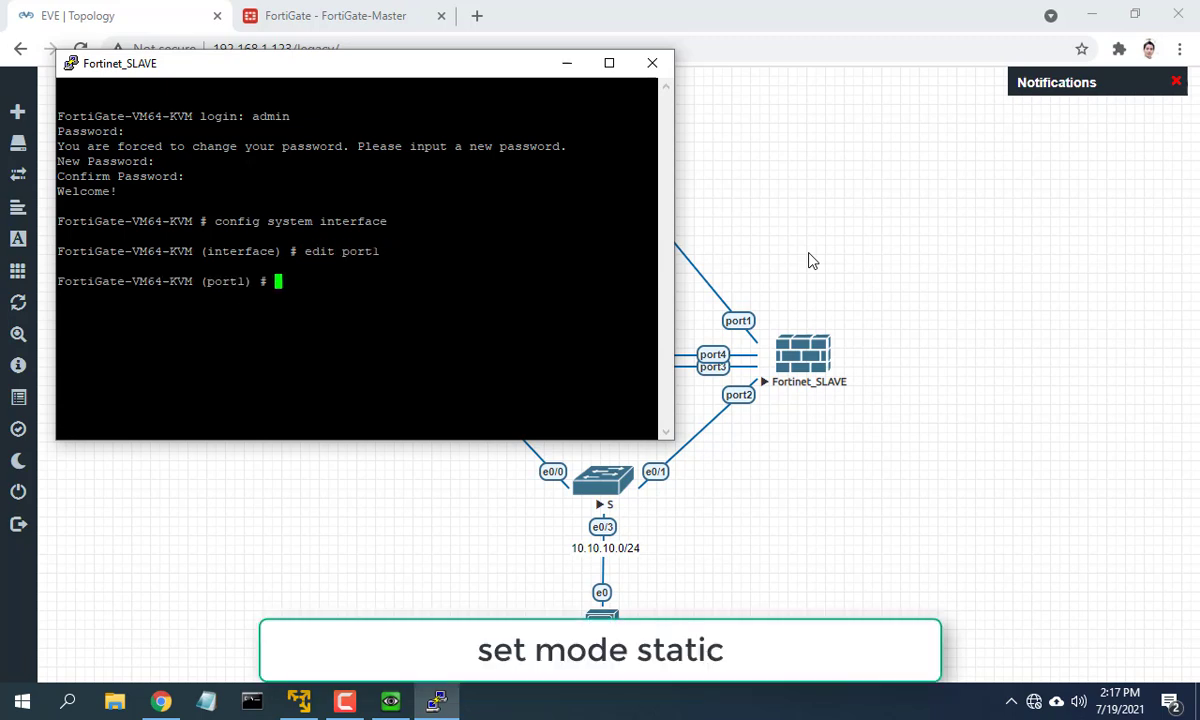
{"action": "type", "text": "set mode static"}
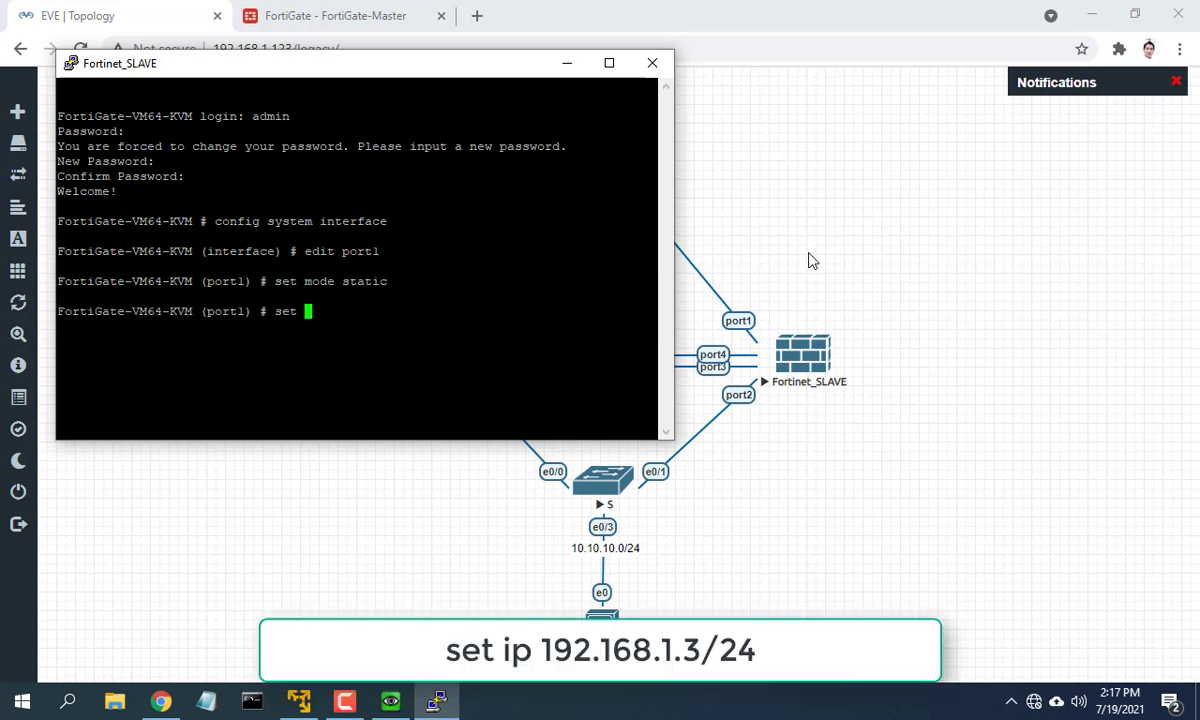
{"action": "type", "text": "ip 192.168.1.3/24"}
{"action": "type", "text": "set"}
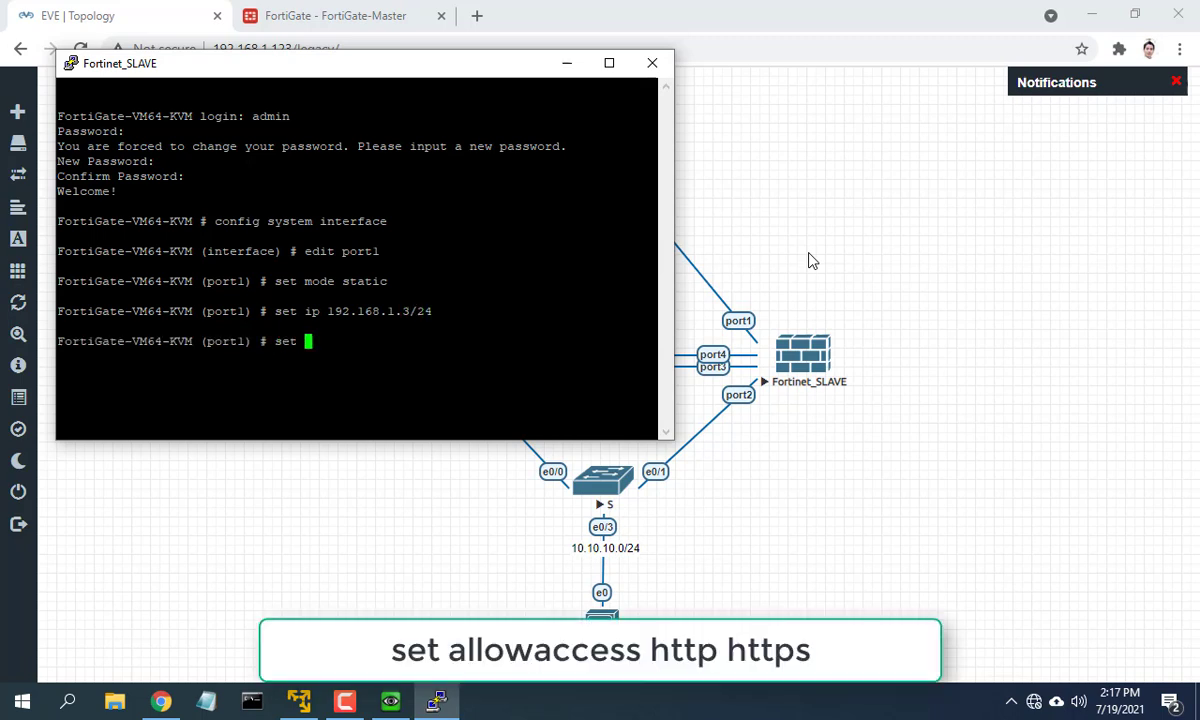
{"action": "type", "text": "allowaccess http https"}
{"action": "type", "text": "end"}
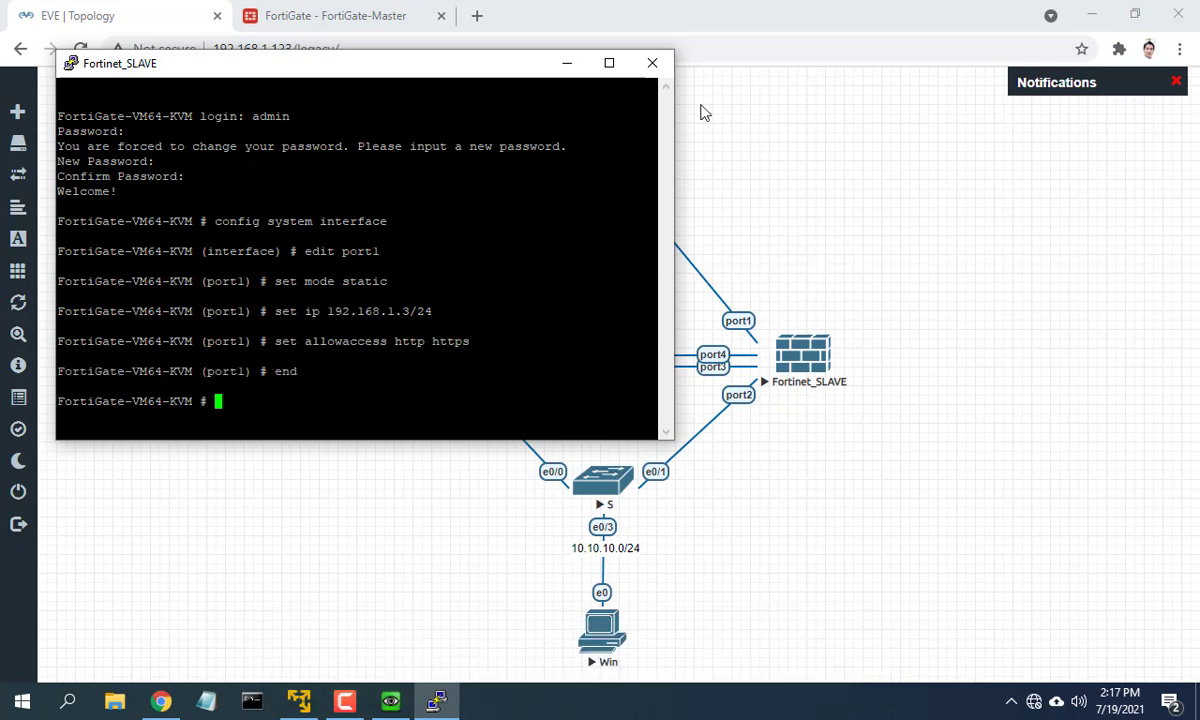
{"action": "left_click", "coordinate": [652, 62]}
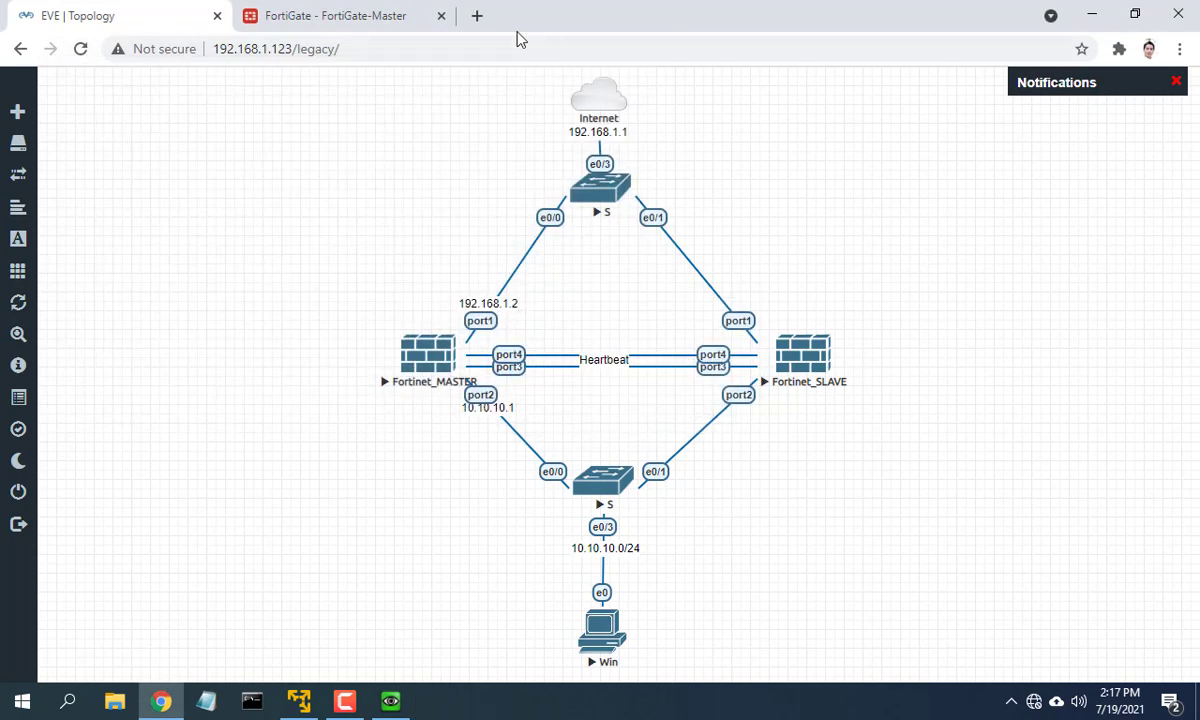
Step: Log in to the slave at 192.168.1.3 and apply the host name FortiGate-Slave
{"action": "left_click", "coordinate": [480, 16]}
{"action": "type", "text": "adm"}
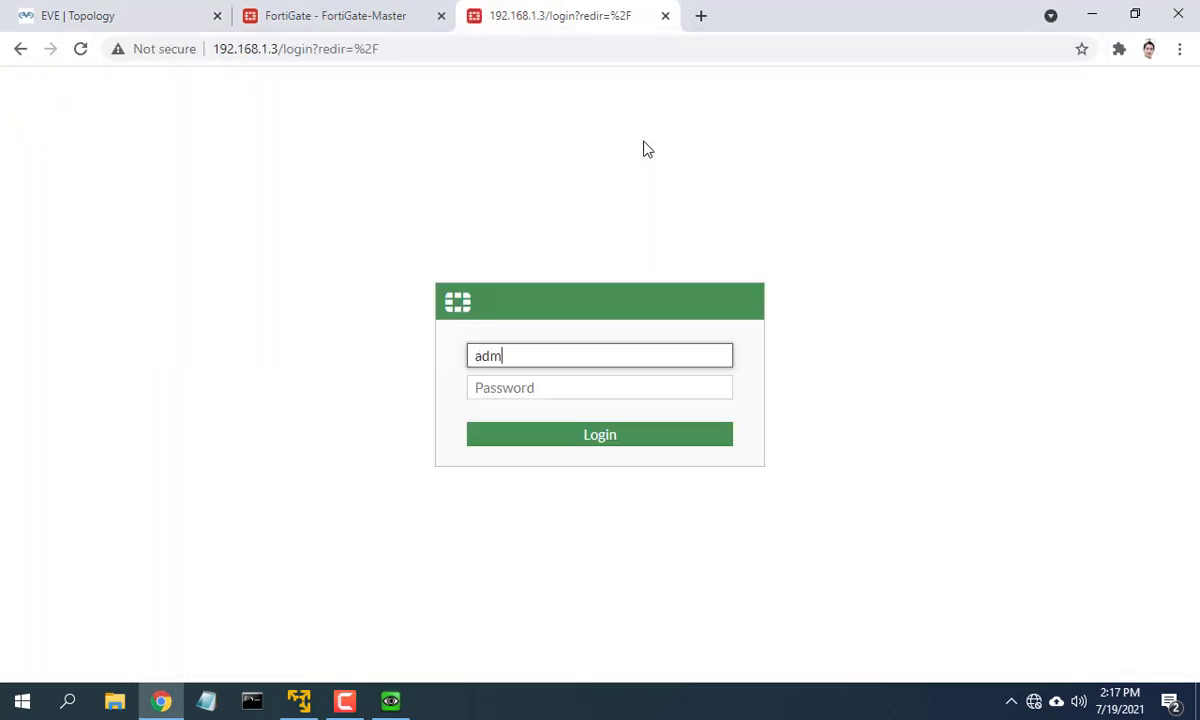
{"action": "left_click", "coordinate": [600, 434]}
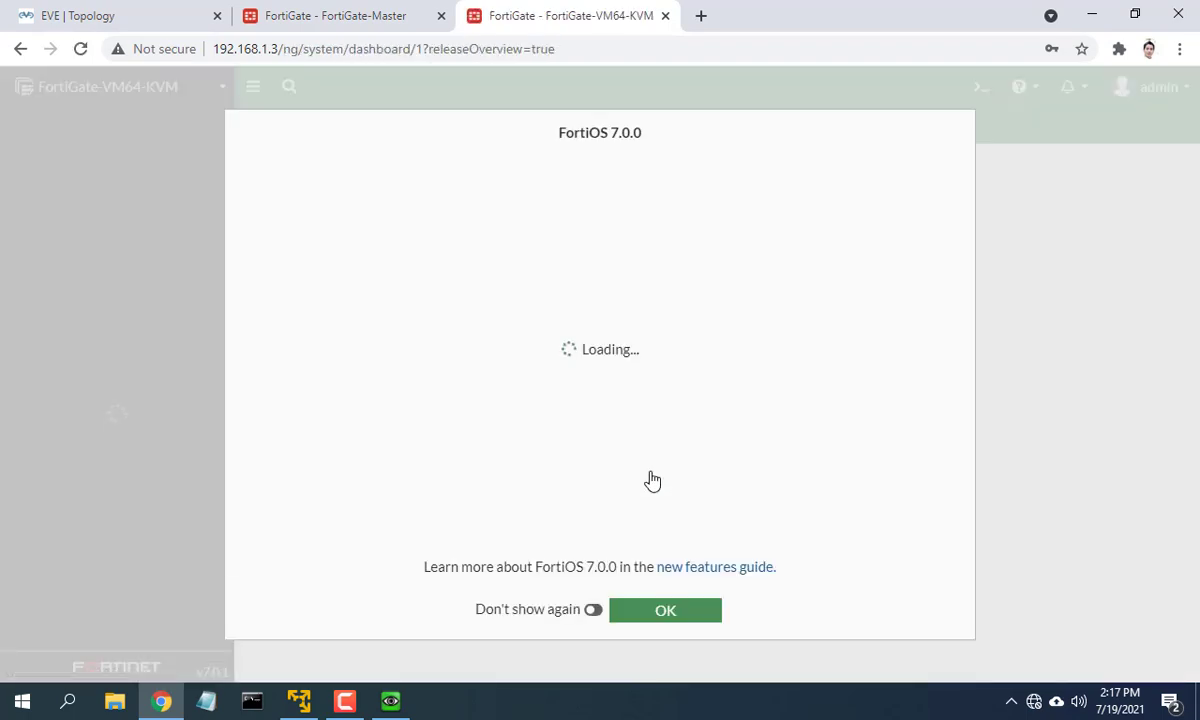
{"action": "left_click", "coordinate": [664, 610]}
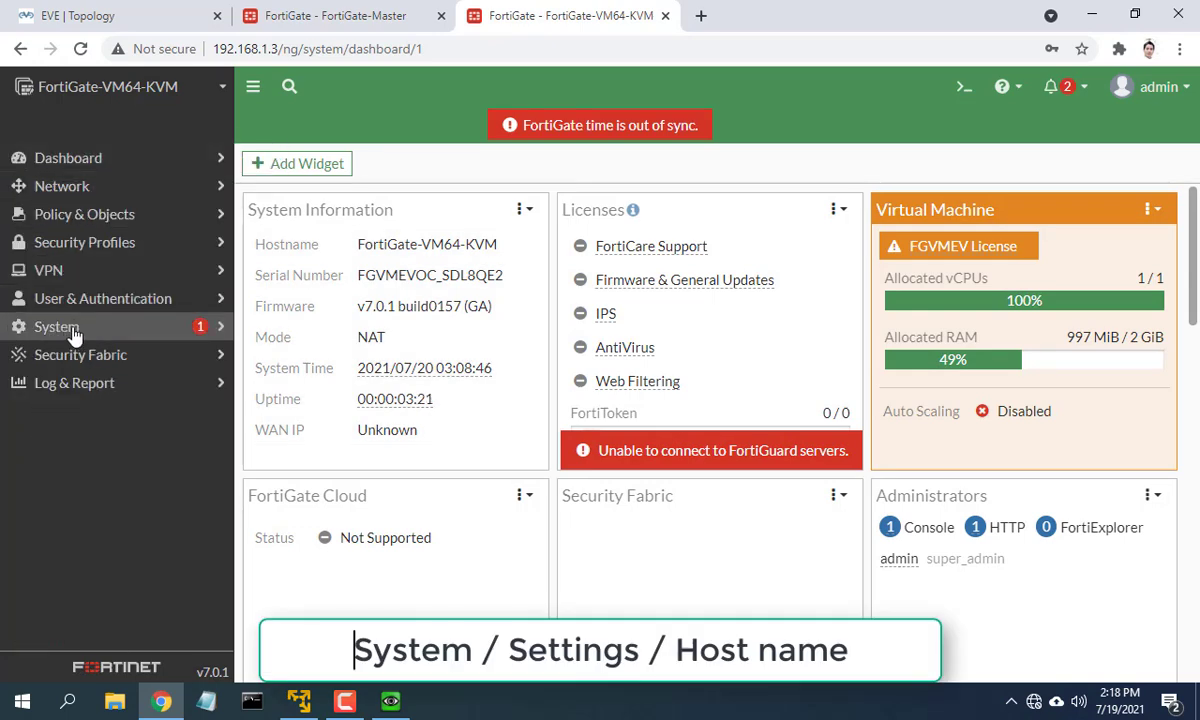
{"action": "left_click", "coordinate": [60, 456]}
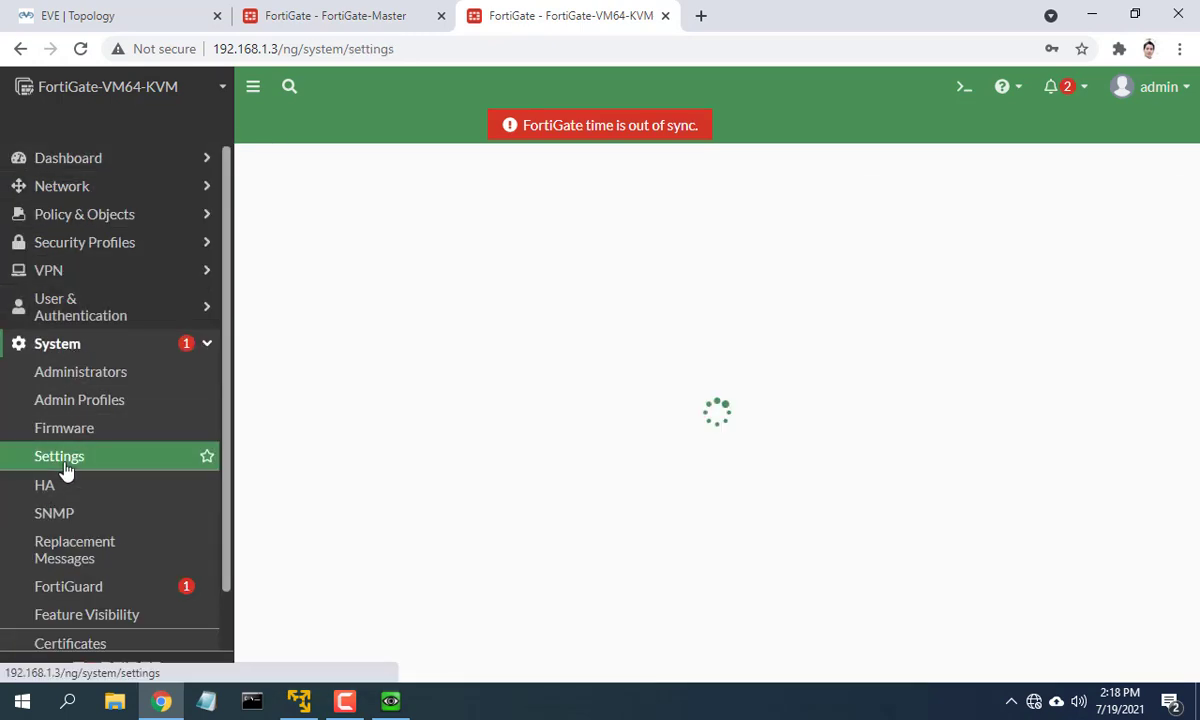
{"action": "left_click", "coordinate": [60, 456]}
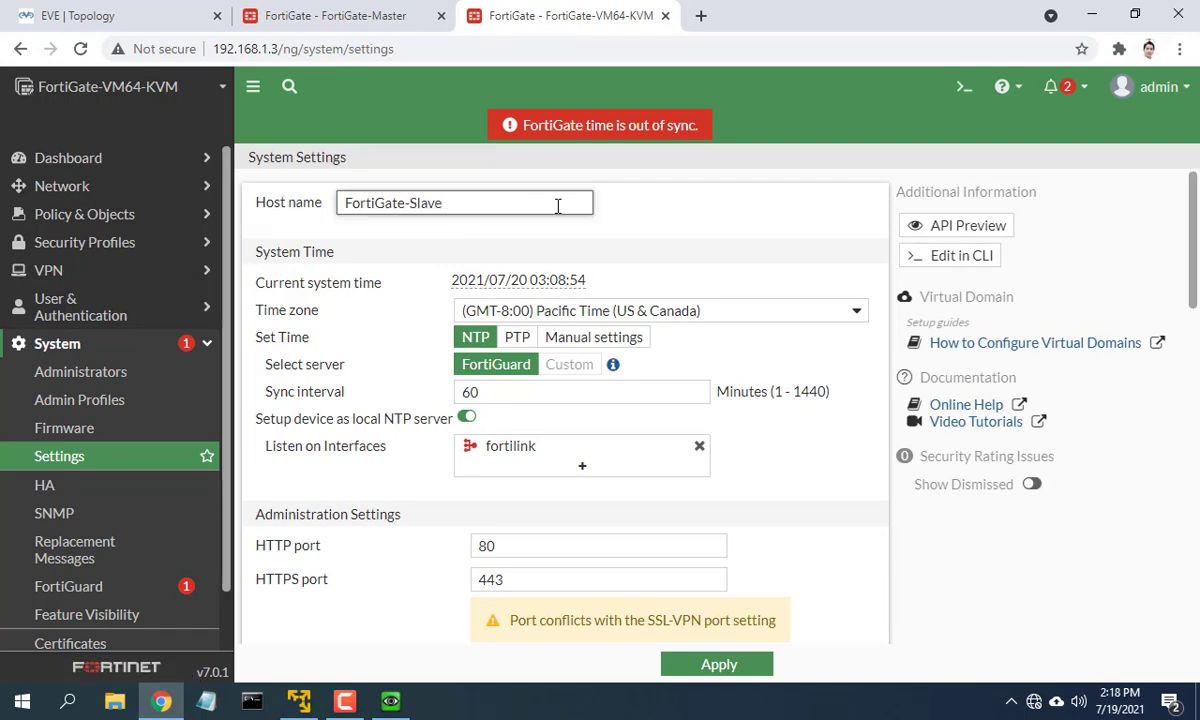
{"action": "left_click", "coordinate": [716, 664]}
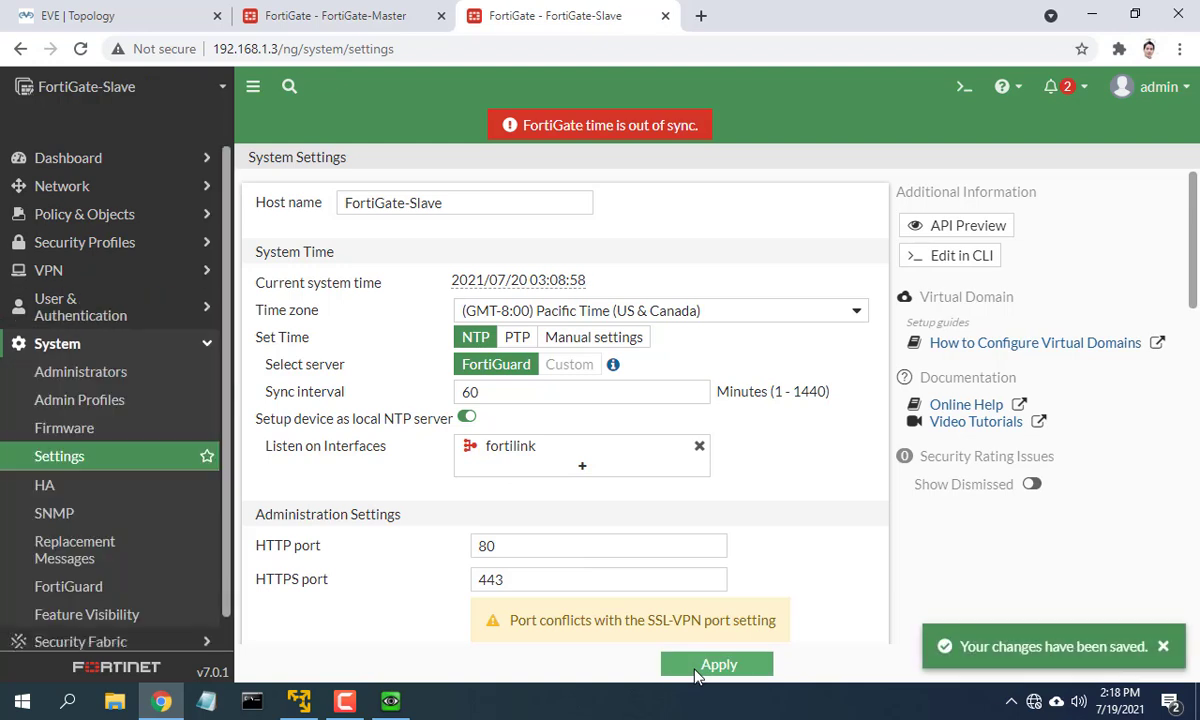
{"action": "mouse_move", "coordinate": [64, 492]}
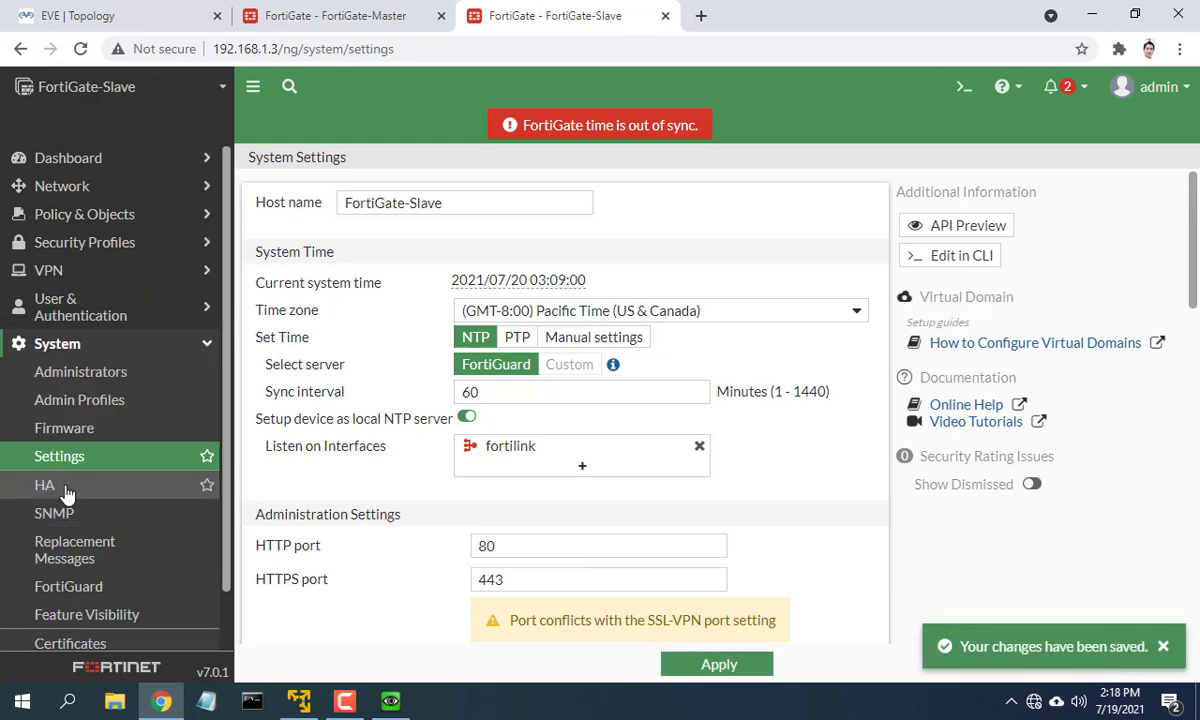
Step: Set the slave's HA mode to Active-Passive with device priority 50
{"action": "left_click", "coordinate": [44, 484]}
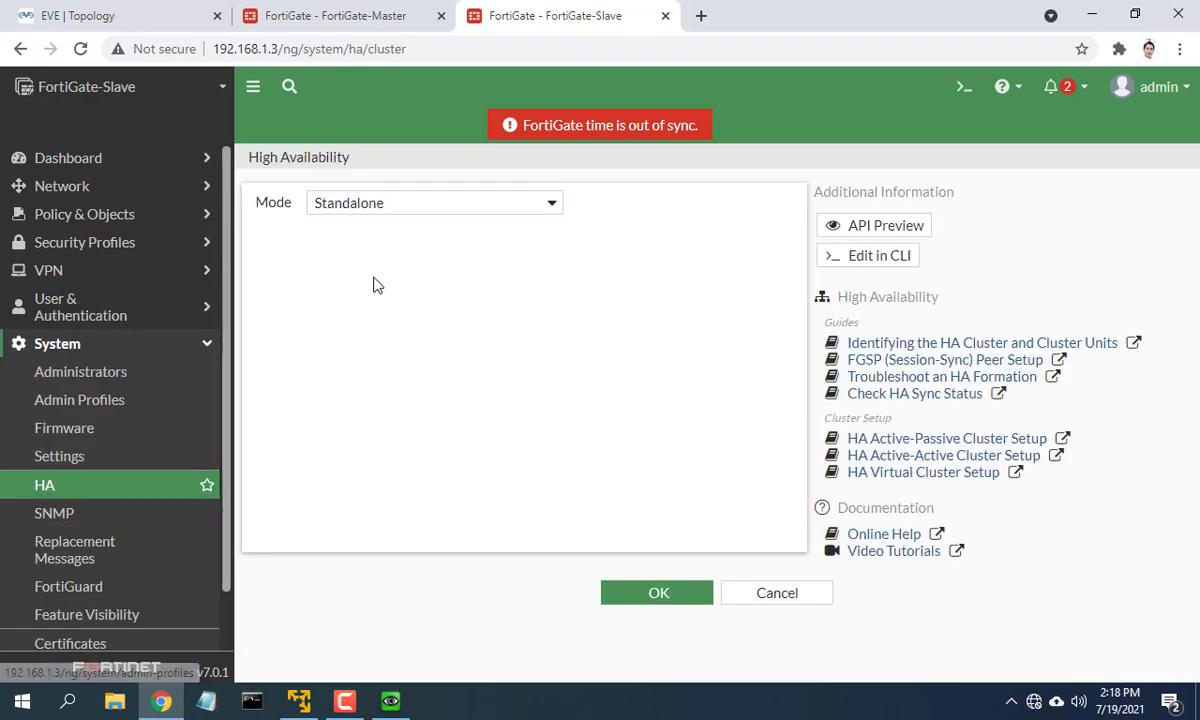
{"action": "left_click", "coordinate": [434, 202]}
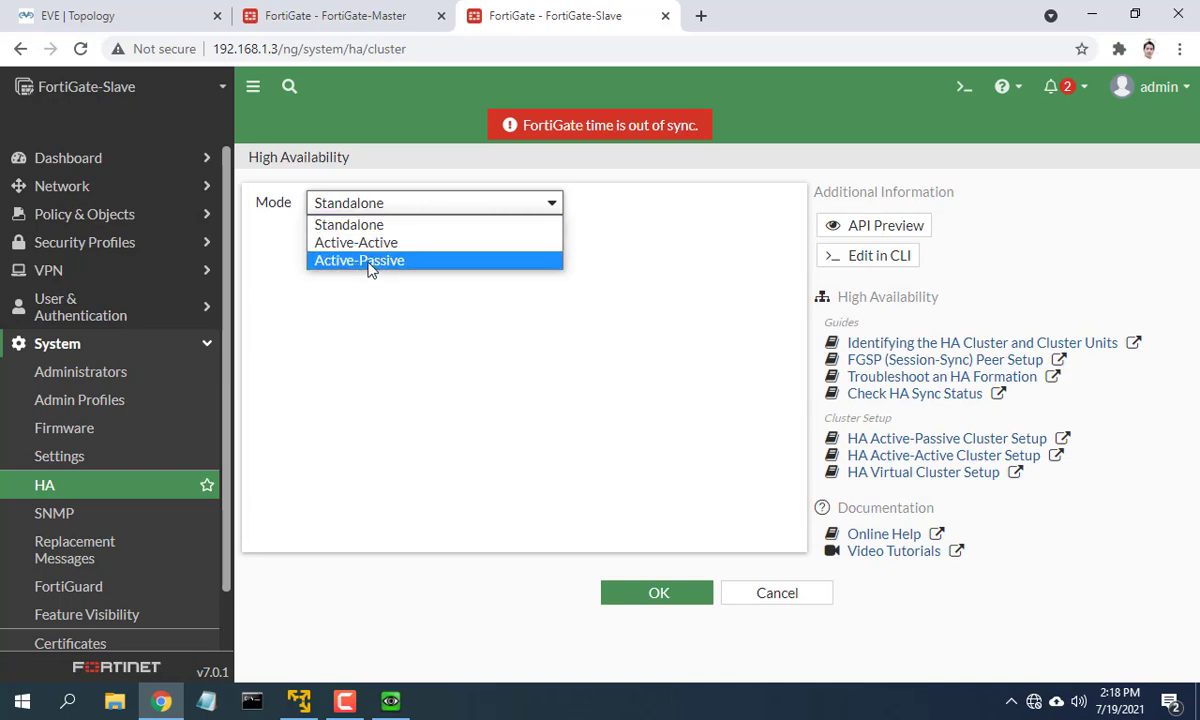
{"action": "left_click", "coordinate": [358, 260]}
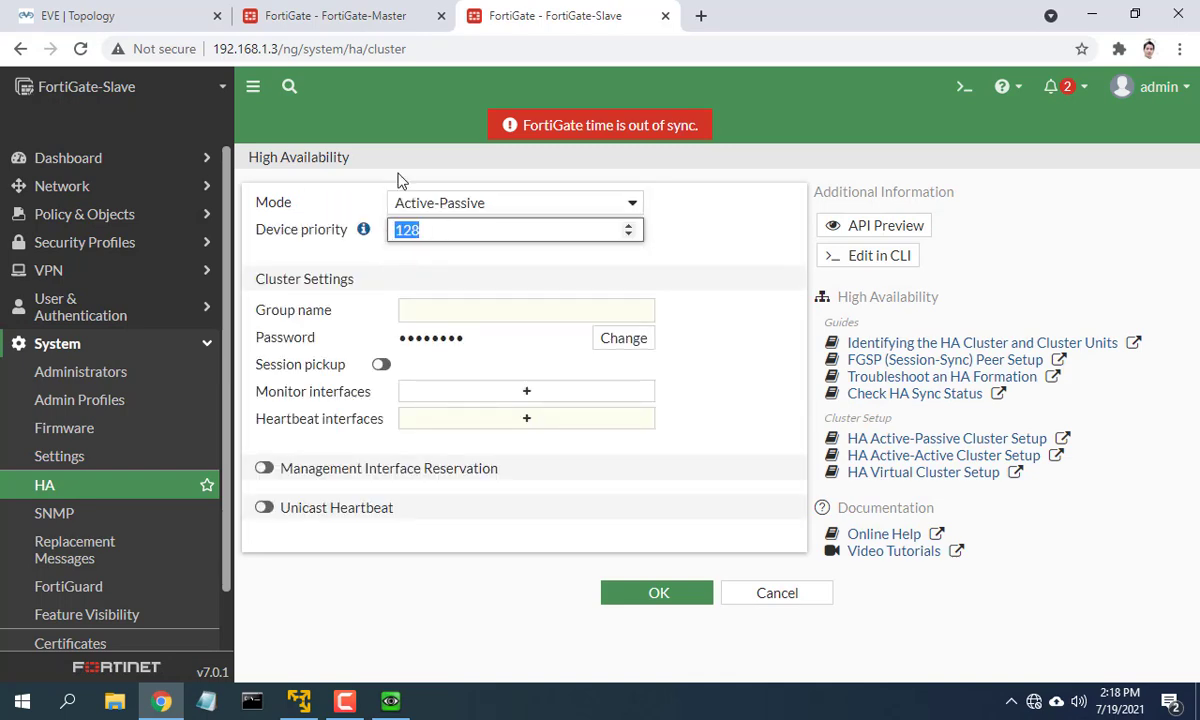
{"action": "left_click", "coordinate": [356, 16]}
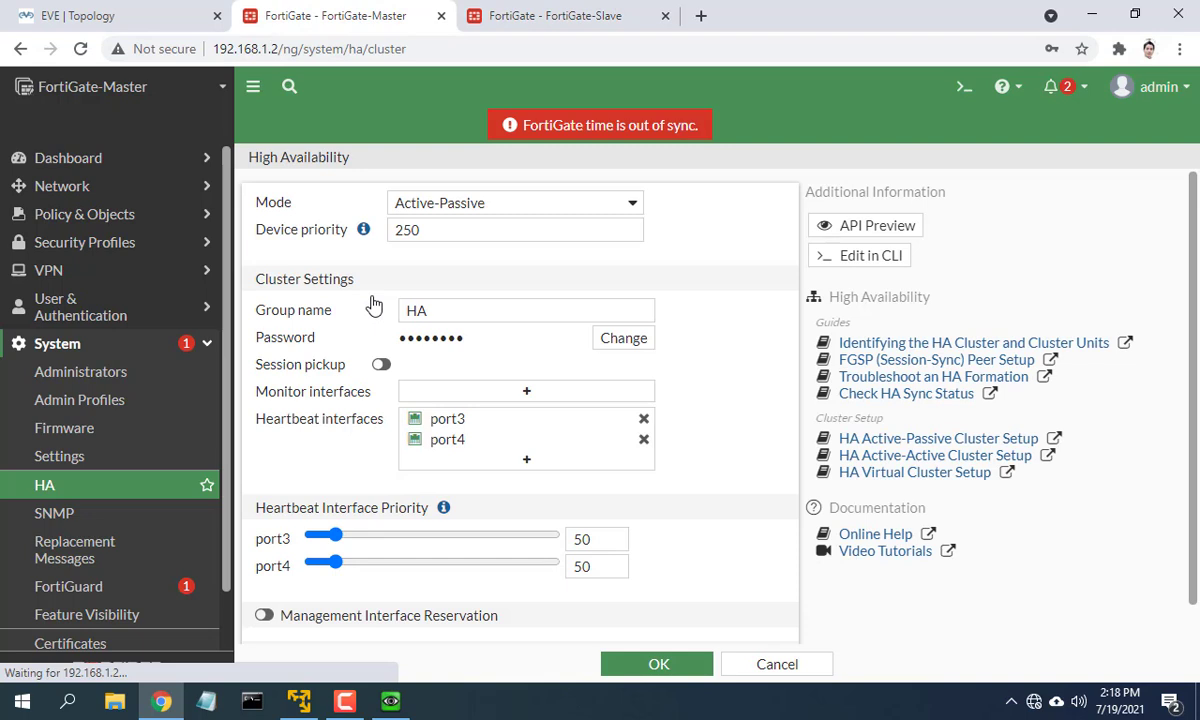
{"action": "left_click", "coordinate": [510, 228]}
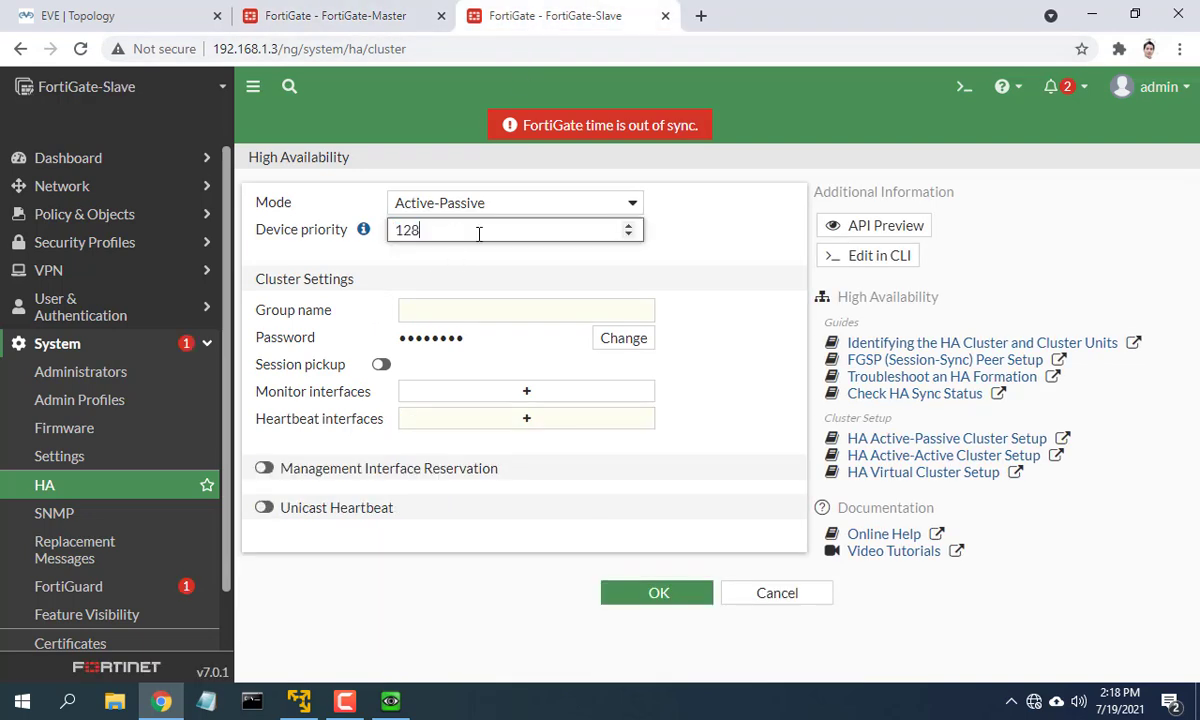
{"action": "type", "text": "50"}
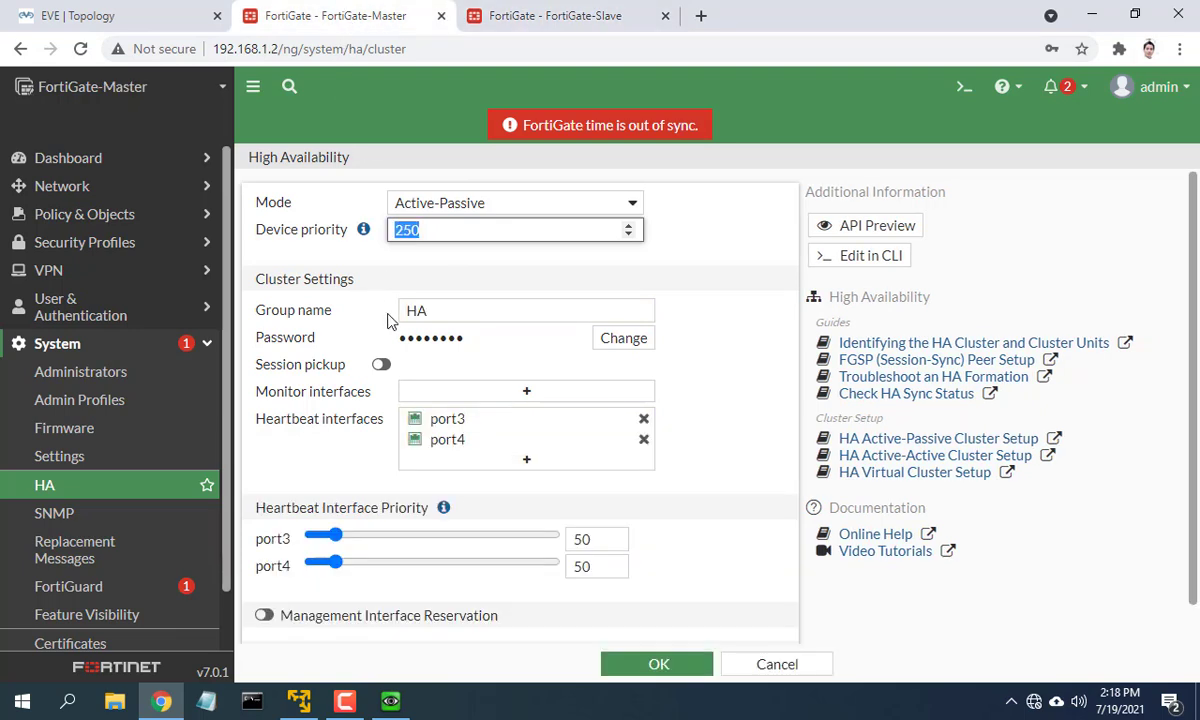
Step: Enter group name HA, the cluster password, and heartbeat interfaces port3/port4 at priority 50
{"action": "left_click", "coordinate": [552, 16]}
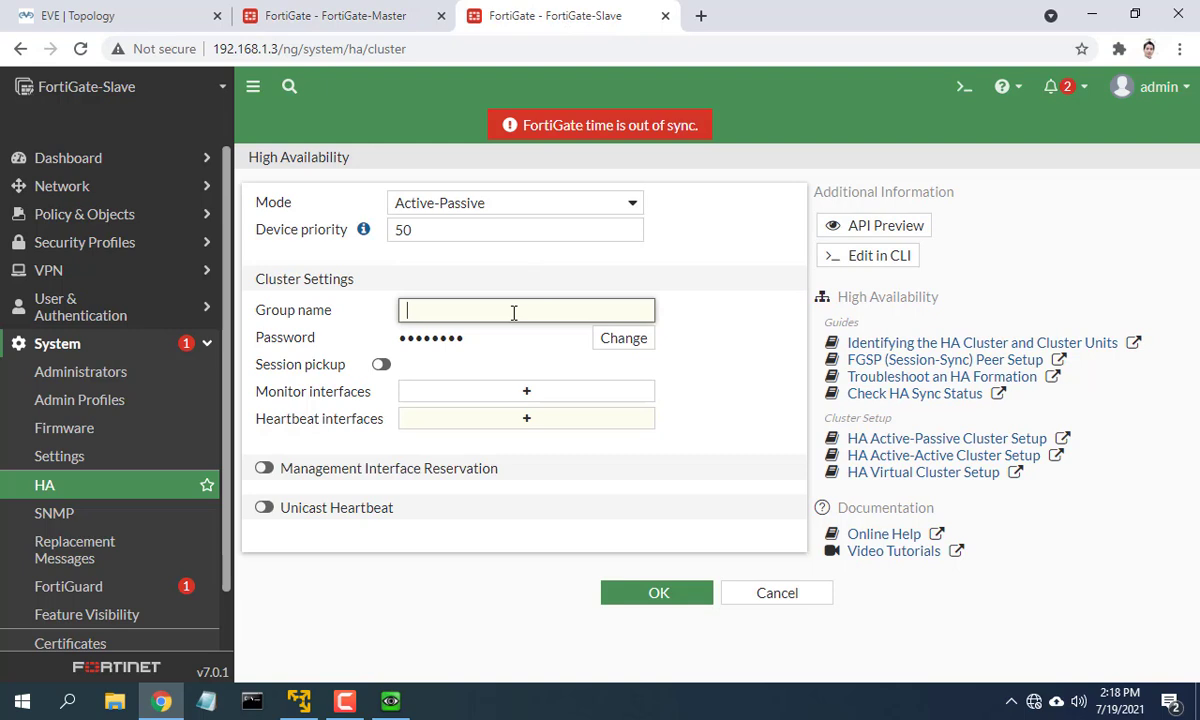
{"action": "type", "text": "HA"}
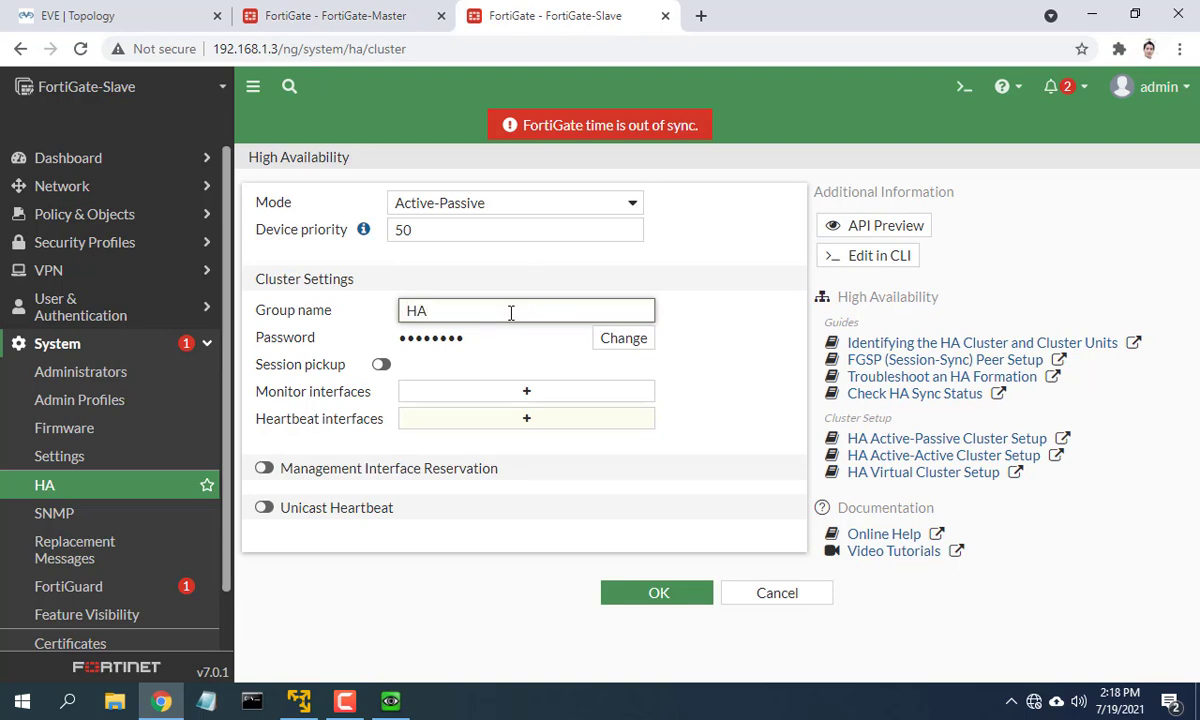
{"action": "left_click", "coordinate": [624, 338]}
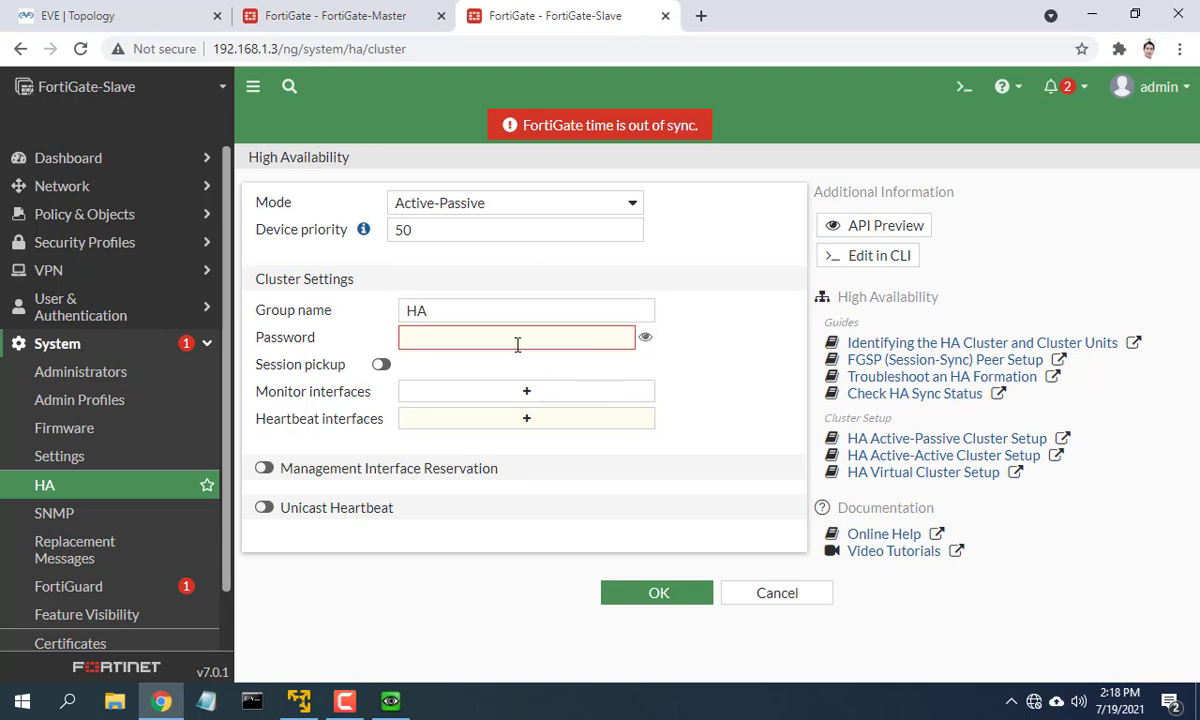
{"action": "type", "text": "•••••"}
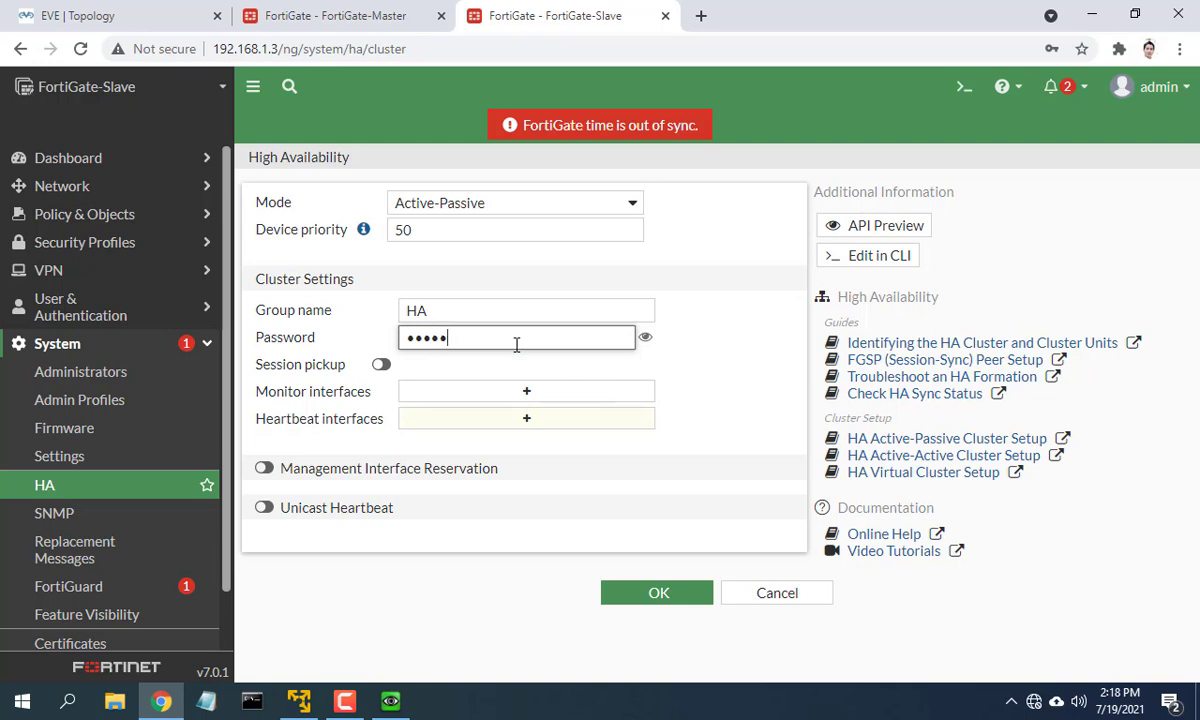
{"action": "left_click", "coordinate": [524, 418]}
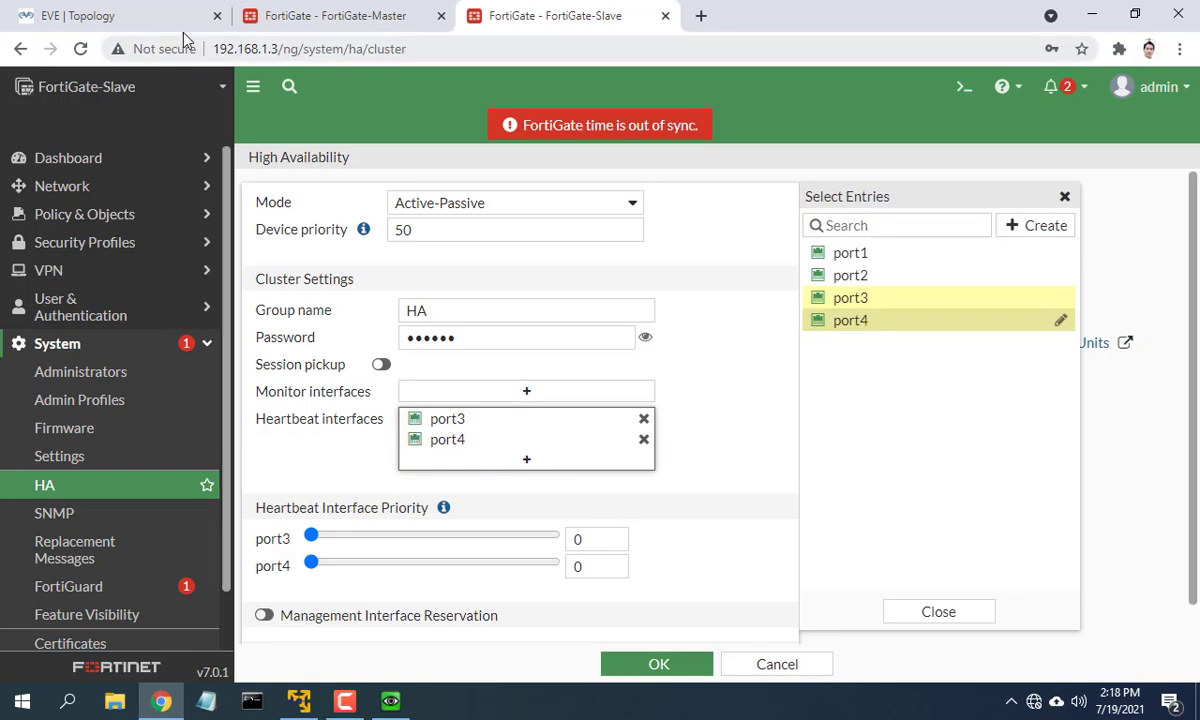
{"action": "left_click", "coordinate": [90, 16]}
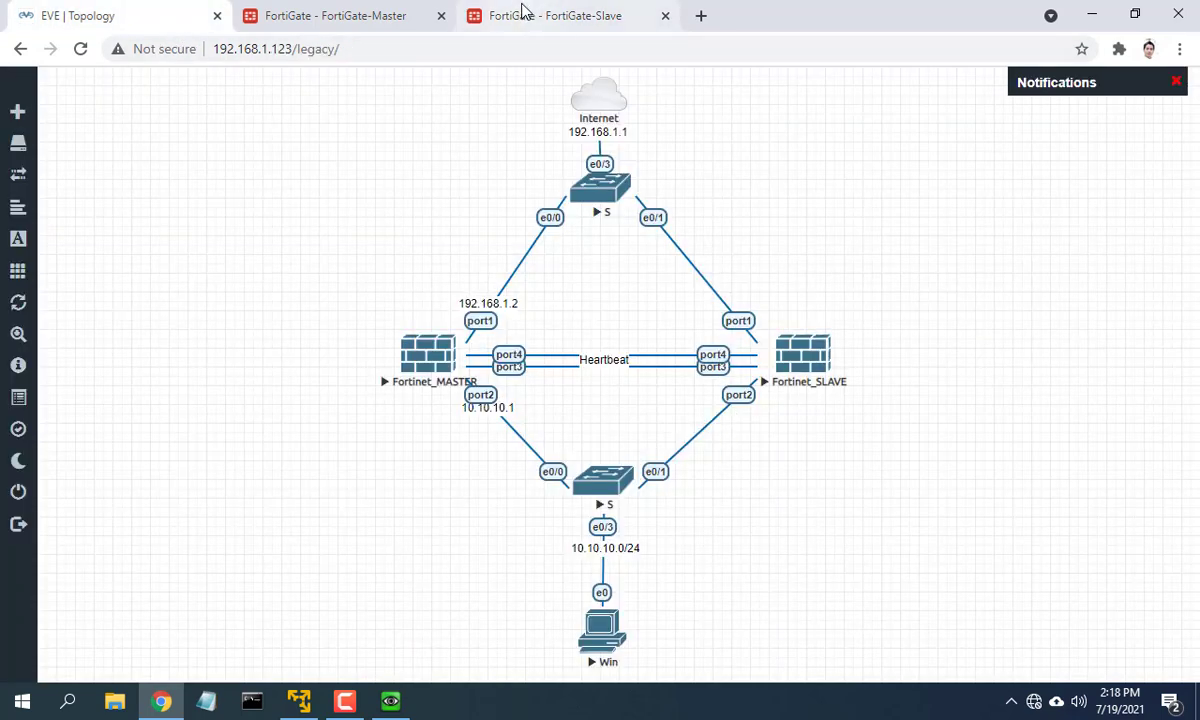
{"action": "left_click", "coordinate": [576, 16]}
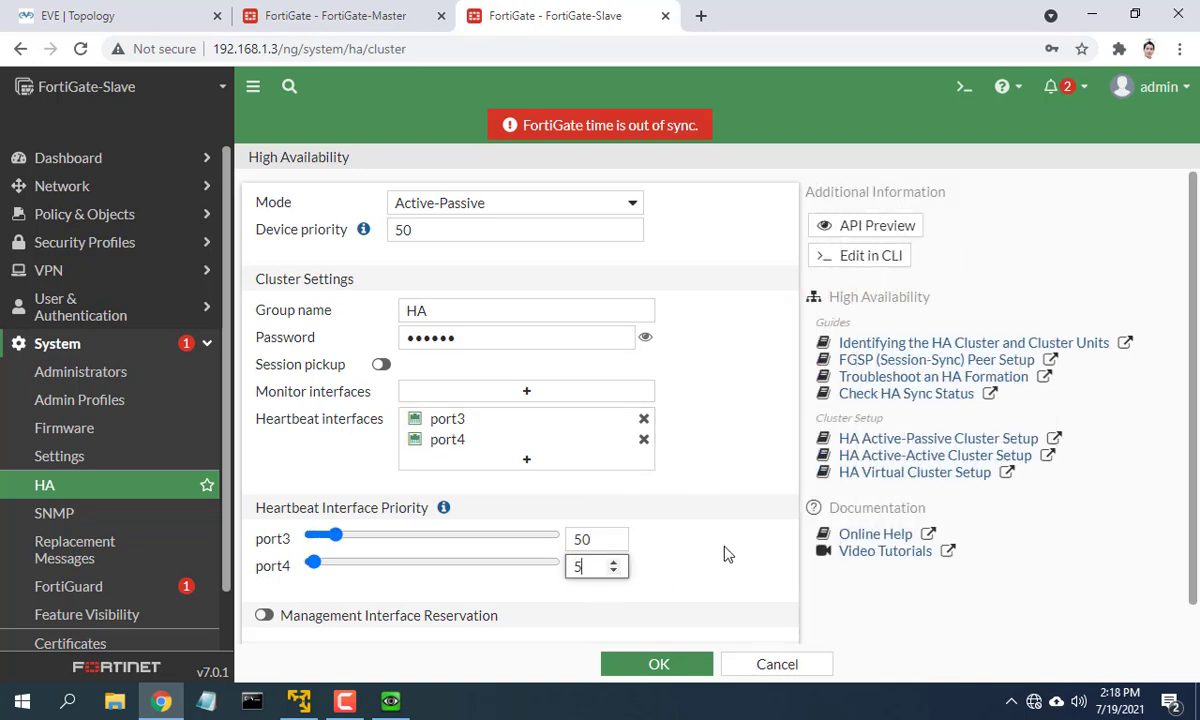
{"action": "type", "text": "0"}
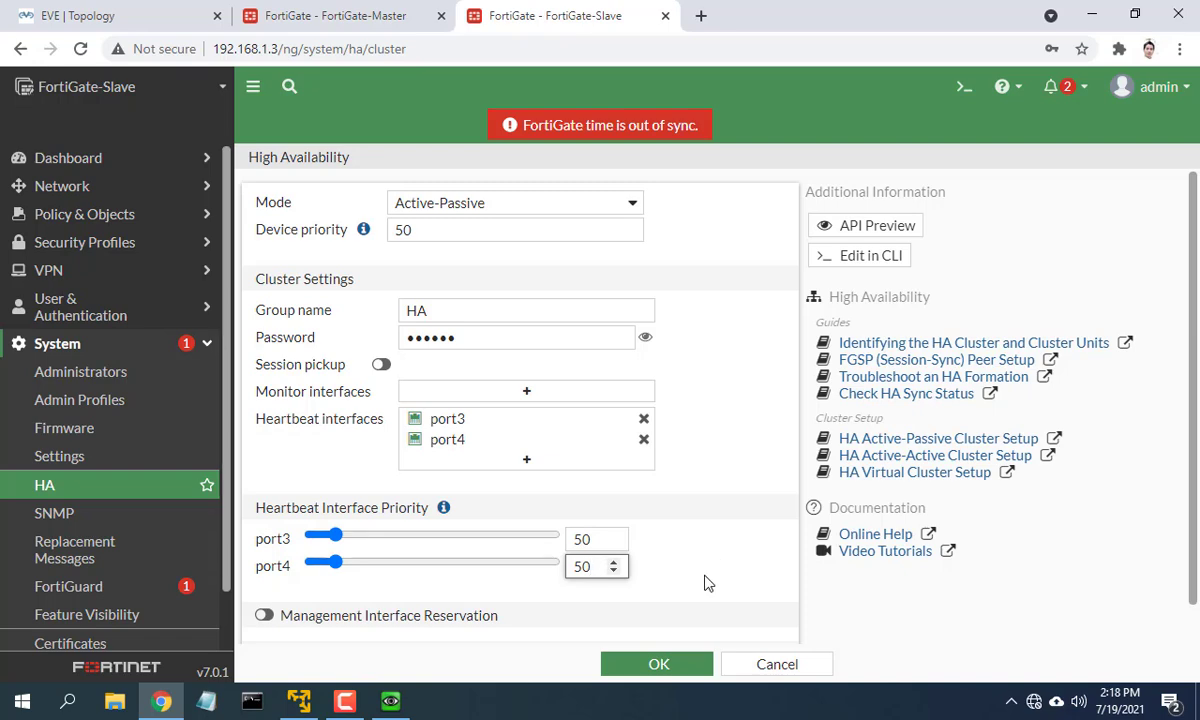
Step: Save the slave's HA config, verify the cluster is synchronized on the master, and run ping 192.168.1.1 -t on the Win PC
{"action": "left_click", "coordinate": [656, 664]}
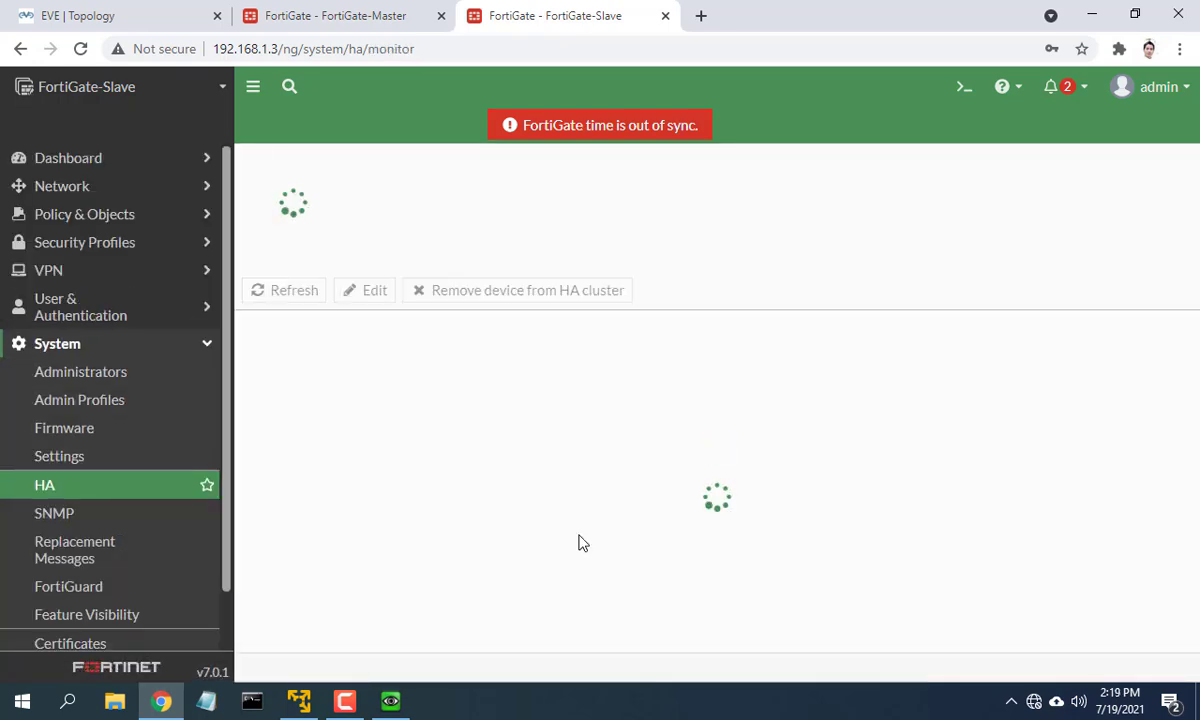
{"action": "left_click", "coordinate": [360, 16]}
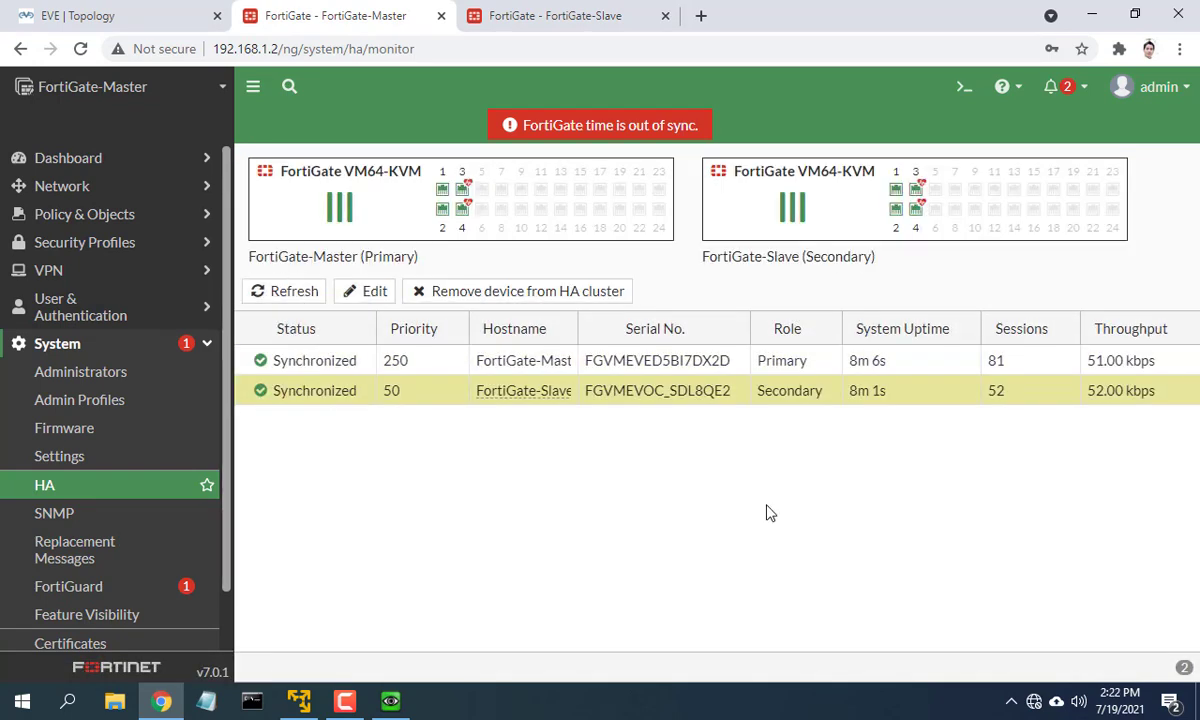
{"action": "mouse_move", "coordinate": [744, 488]}
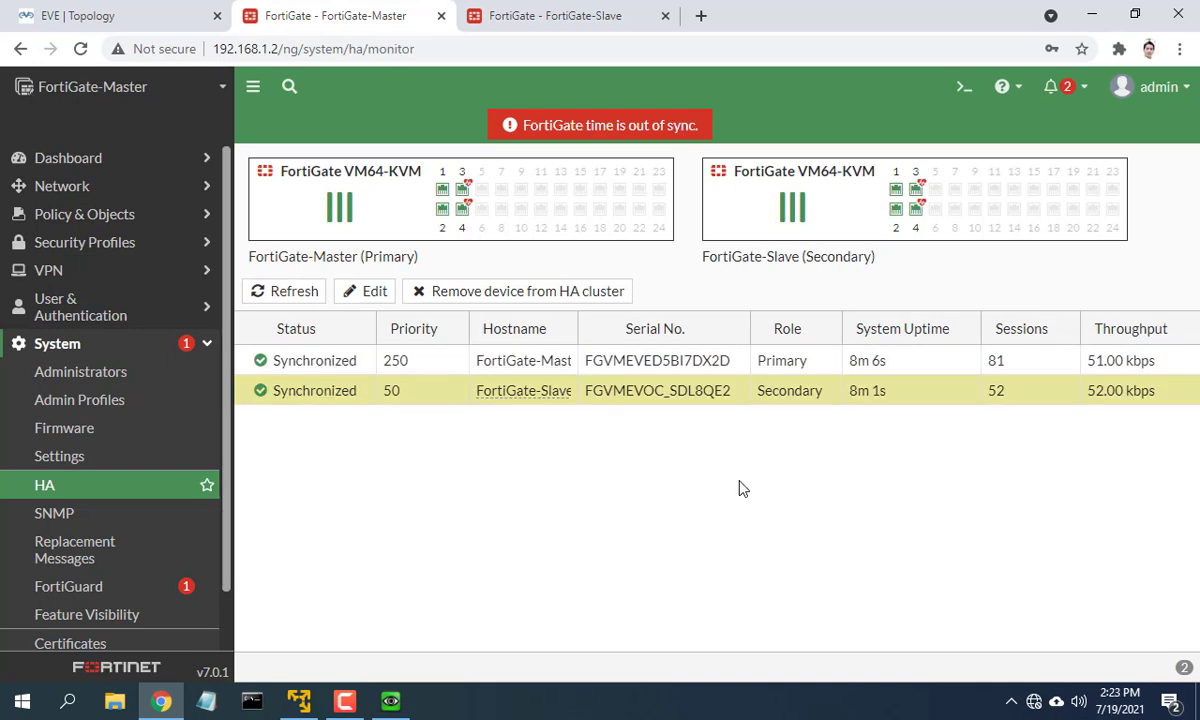
{"action": "left_click", "coordinate": [662, 16]}
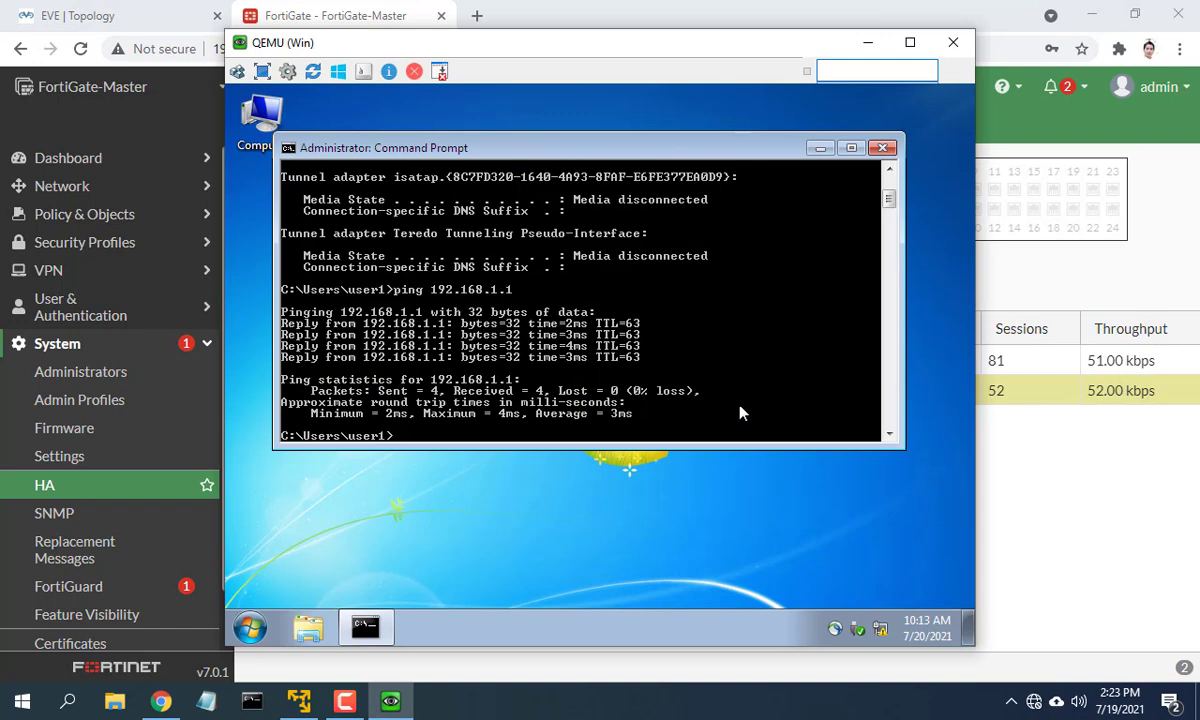
{"action": "type", "text": "ping 192.168.1.1 -t"}
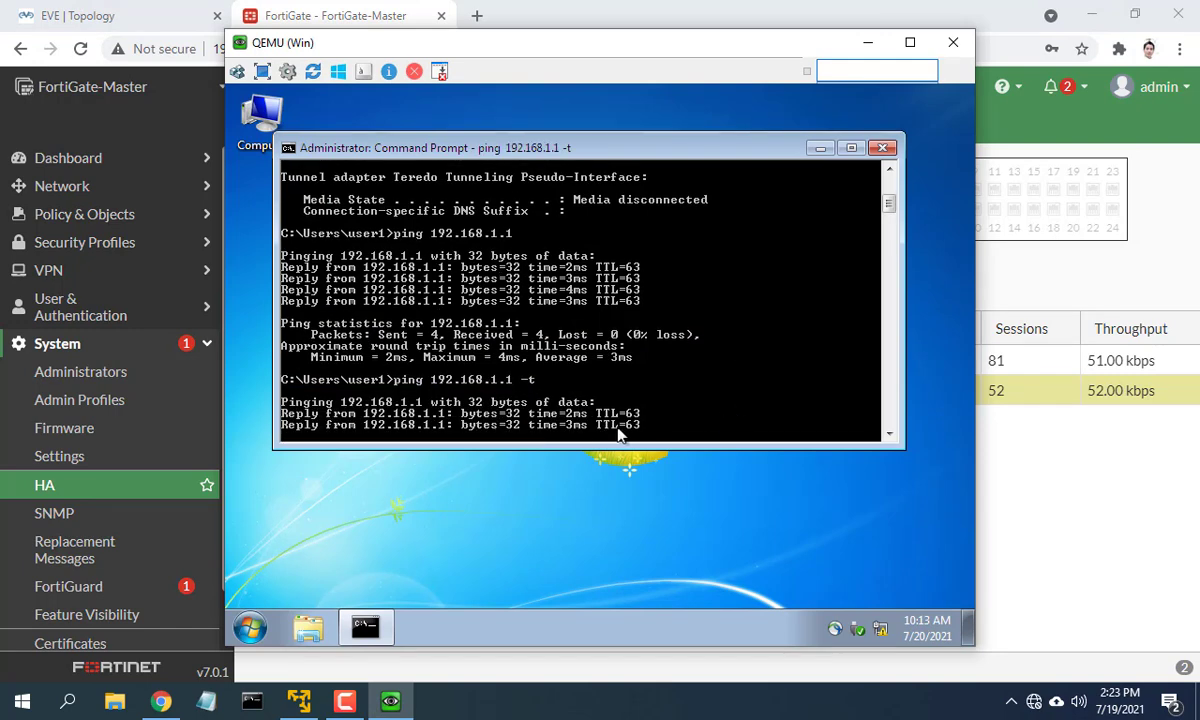
{"action": "left_click", "coordinate": [90, 16]}
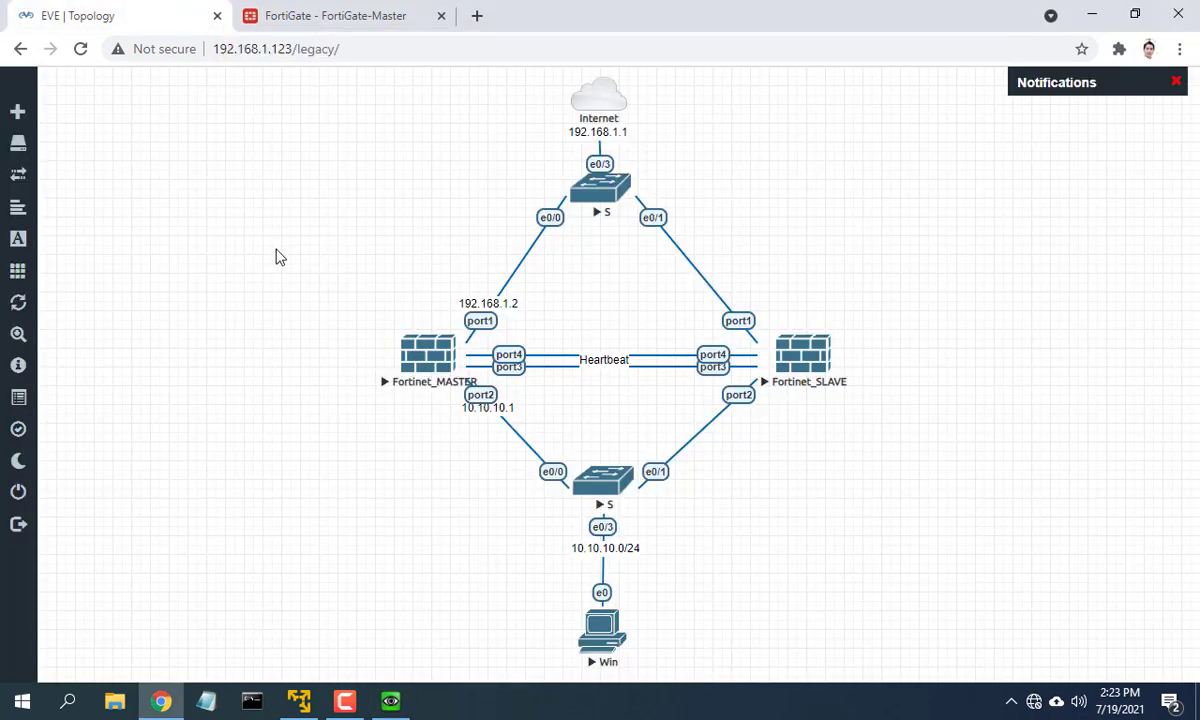
Step: Stop Fortinet_MASTER, then log in at 192.168.1.2 and confirm the slave is HA primary
{"action": "right_click", "coordinate": [426, 356]}
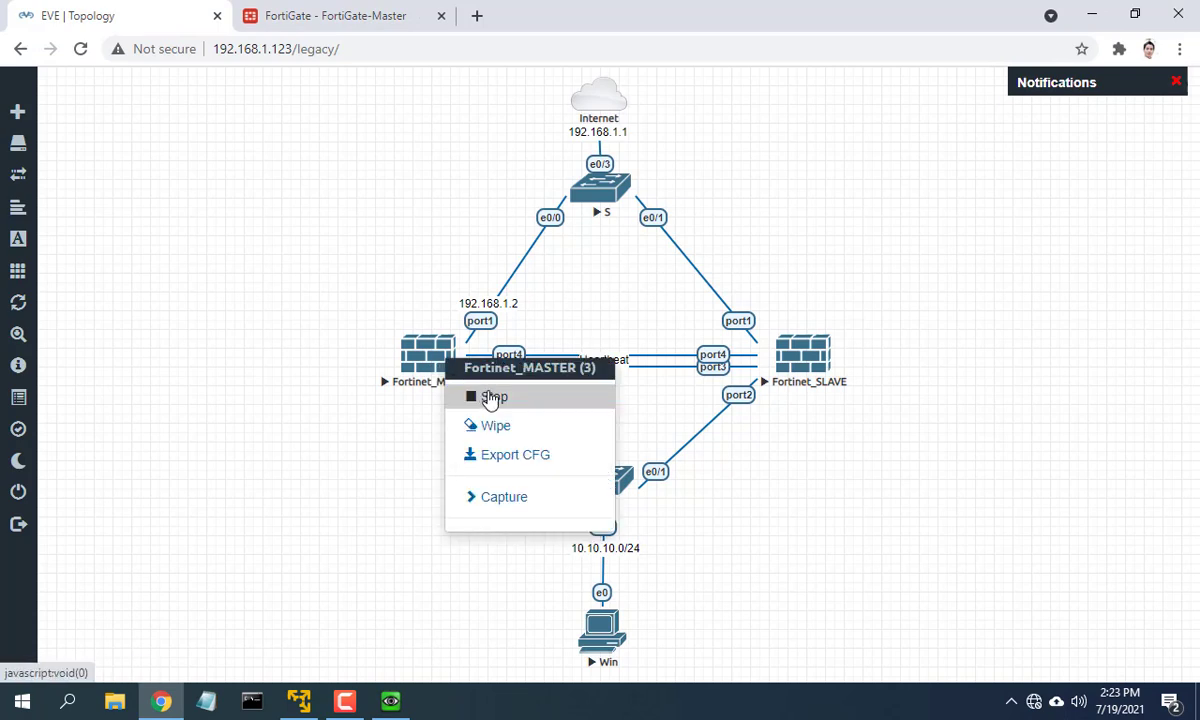
{"action": "left_click", "coordinate": [492, 396]}
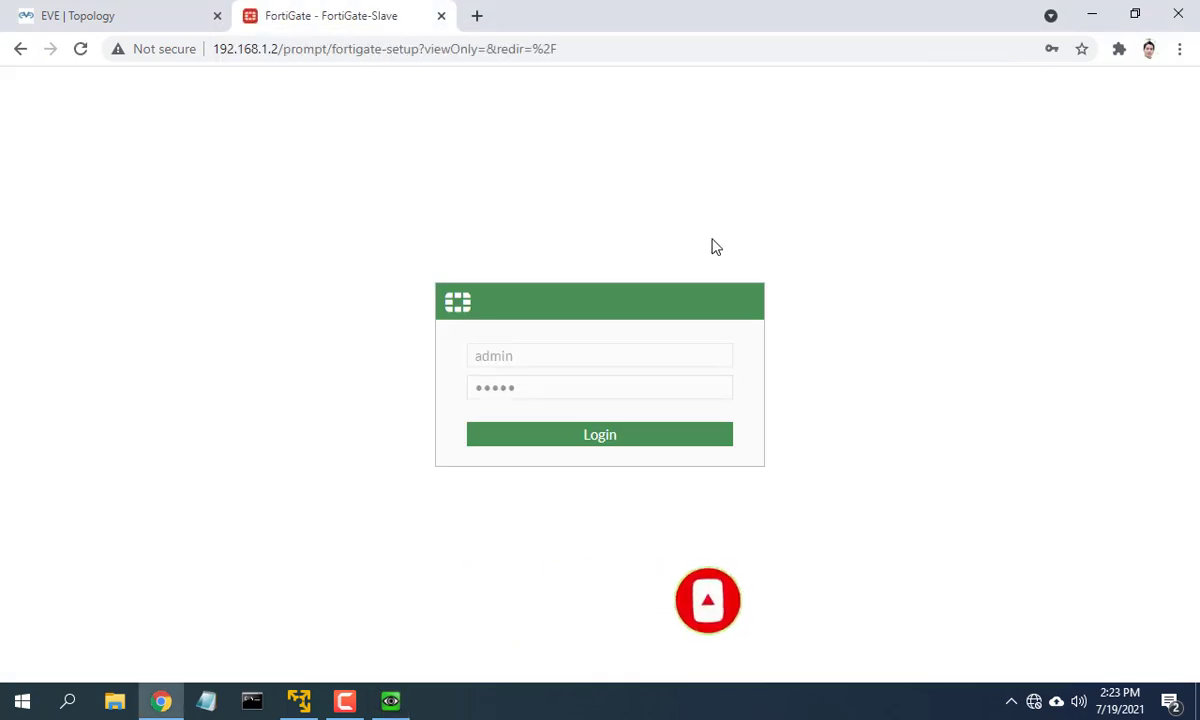
{"action": "left_click", "coordinate": [600, 434]}
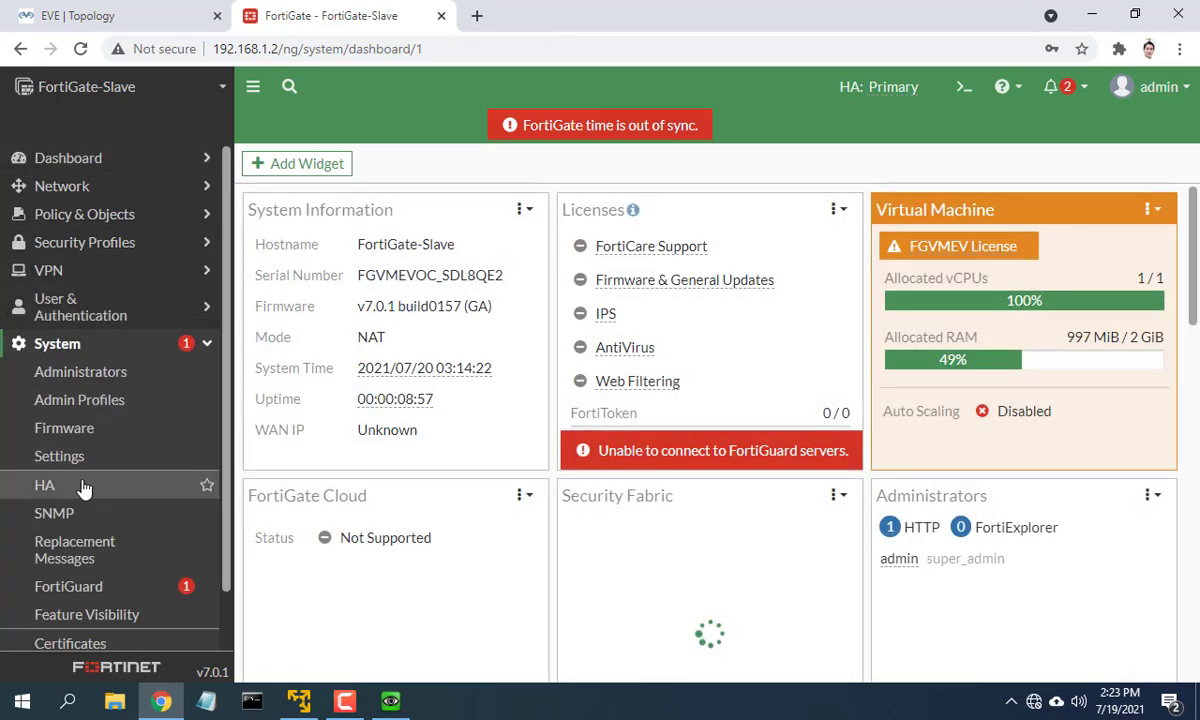
{"action": "left_click", "coordinate": [44, 486]}
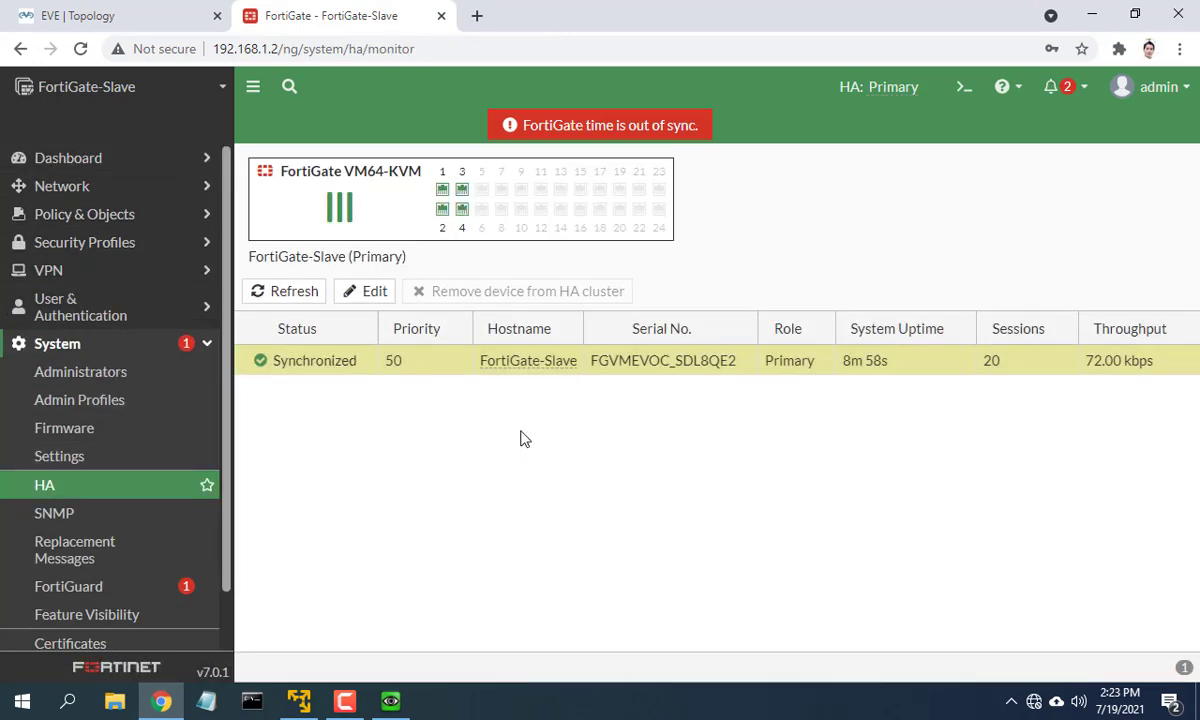
{"action": "mouse_move", "coordinate": [540, 456]}
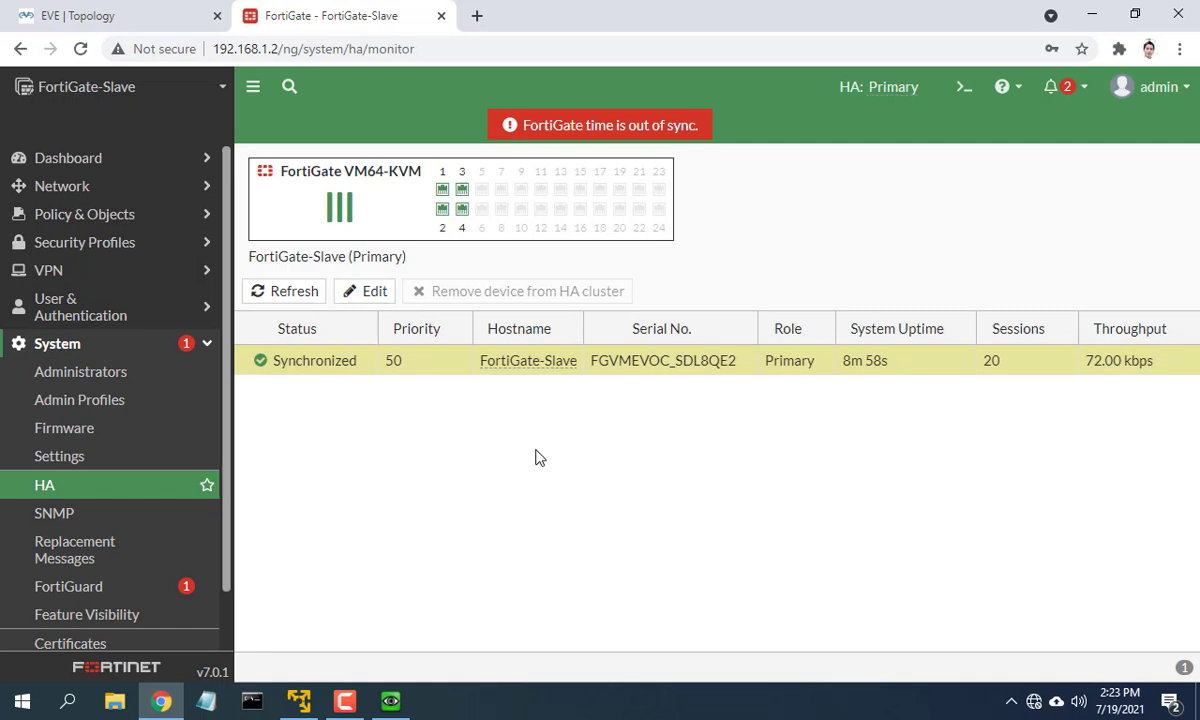